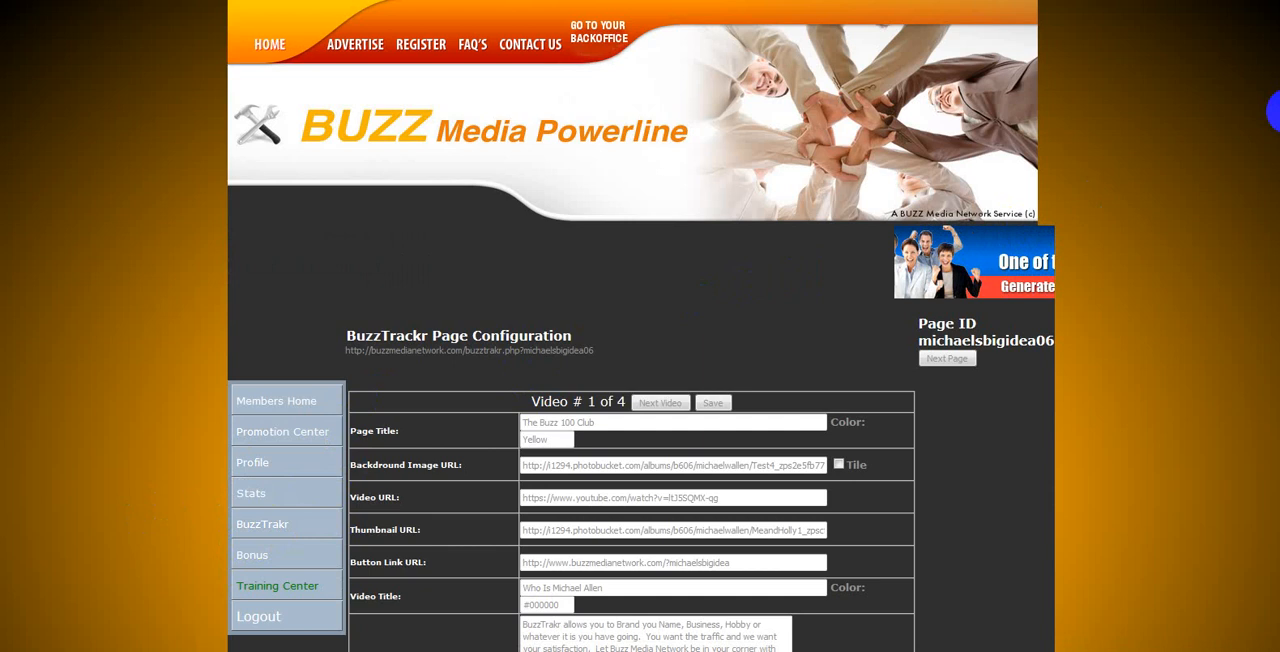
Step: Review the live page's 'The Buzz 100 Club' title, player and the About Me text colour choices
{"action": "scroll", "scroll_direction": "down", "scroll_amount": 3}
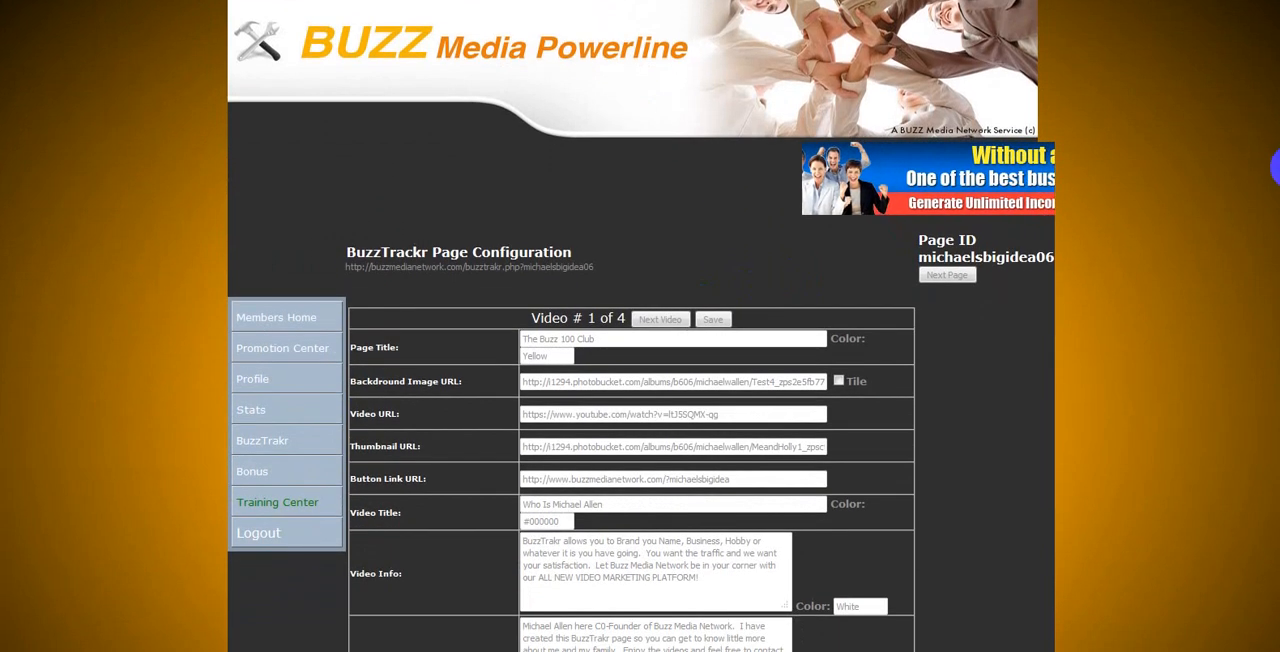
{"action": "scroll", "scroll_direction": "down", "scroll_amount": 3}
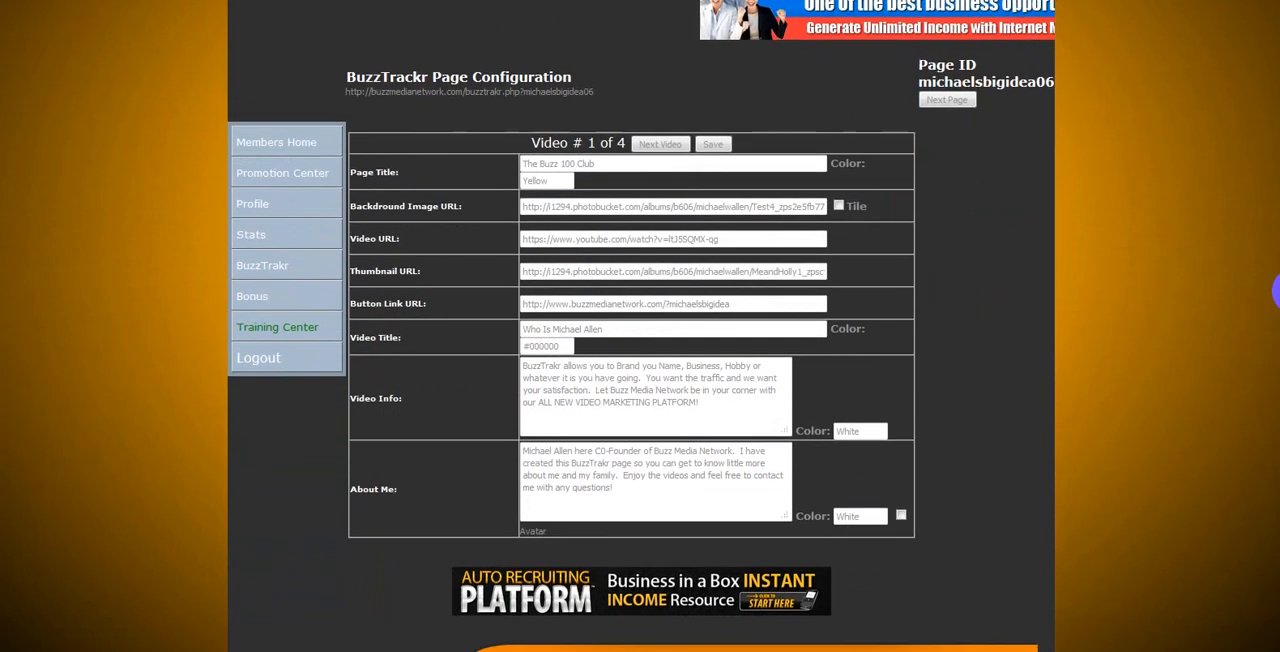
{"action": "scroll", "scroll_direction": "down", "scroll_amount": 3}
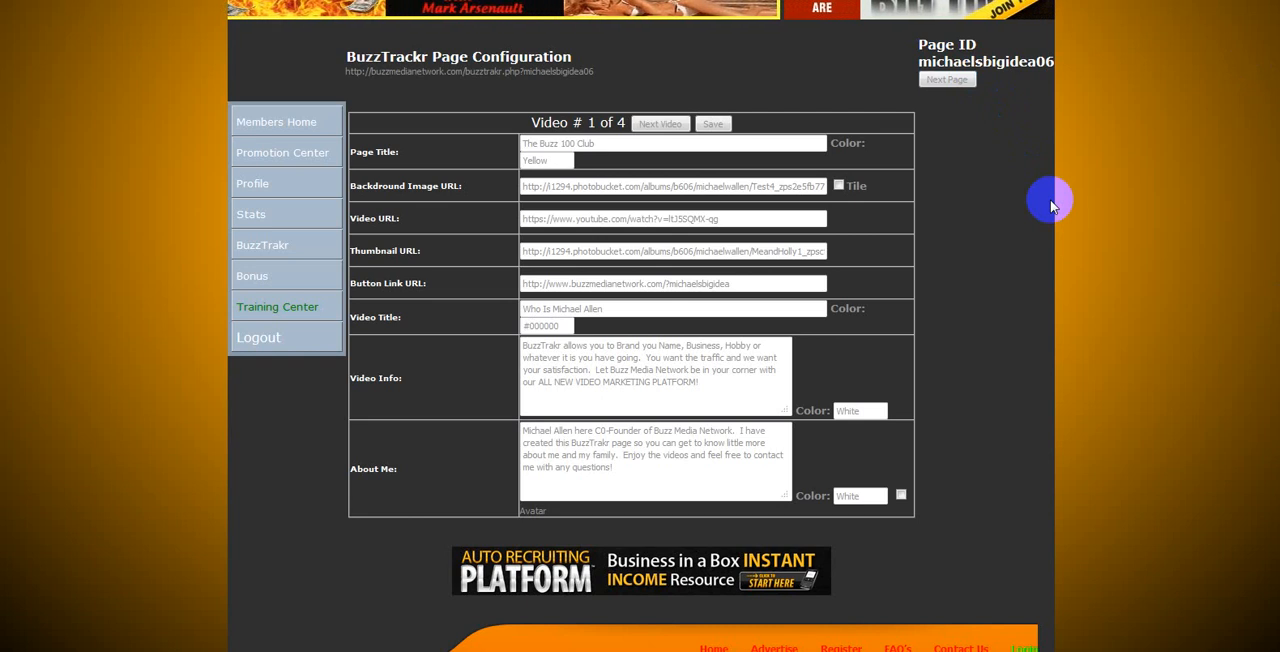
{"action": "double_click", "coordinate": [588, 144]}
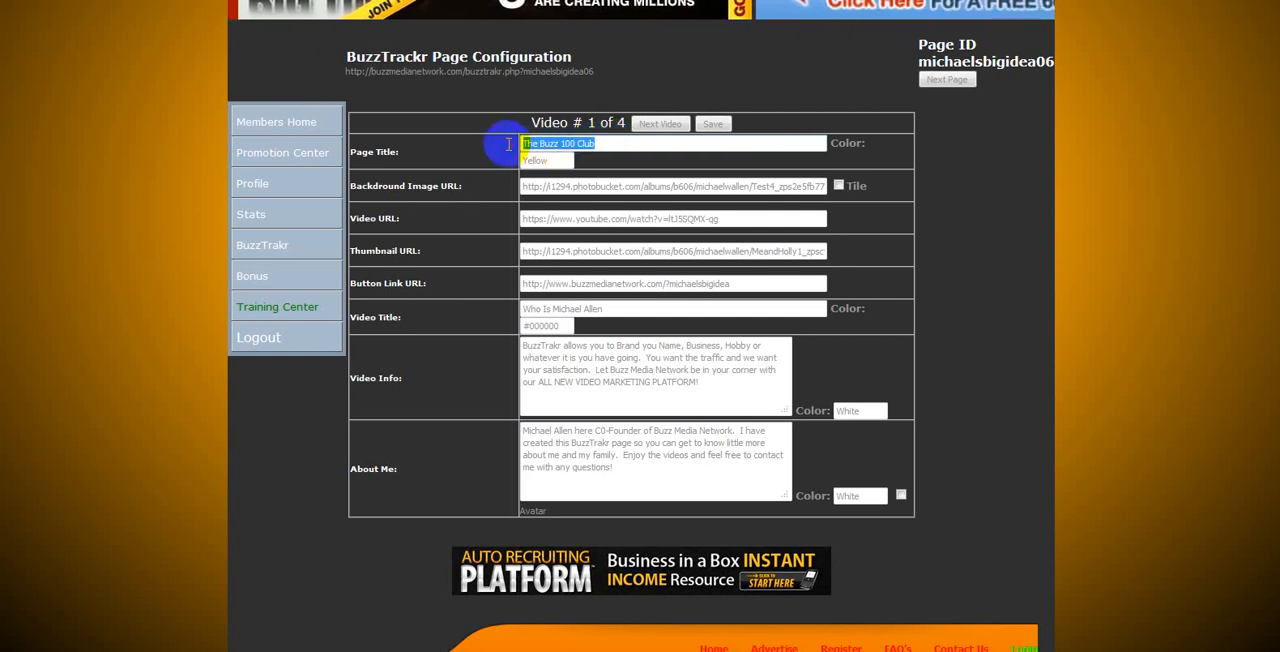
{"action": "mouse_move", "coordinate": [632, 144]}
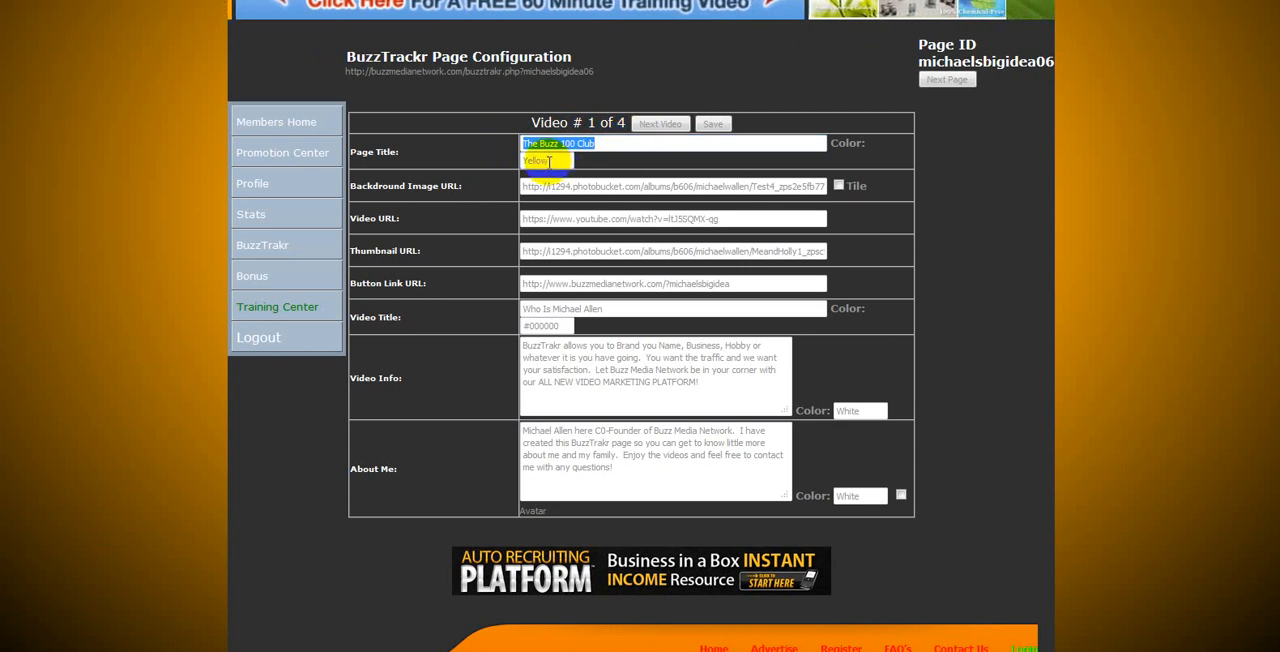
{"action": "left_click", "coordinate": [548, 160]}
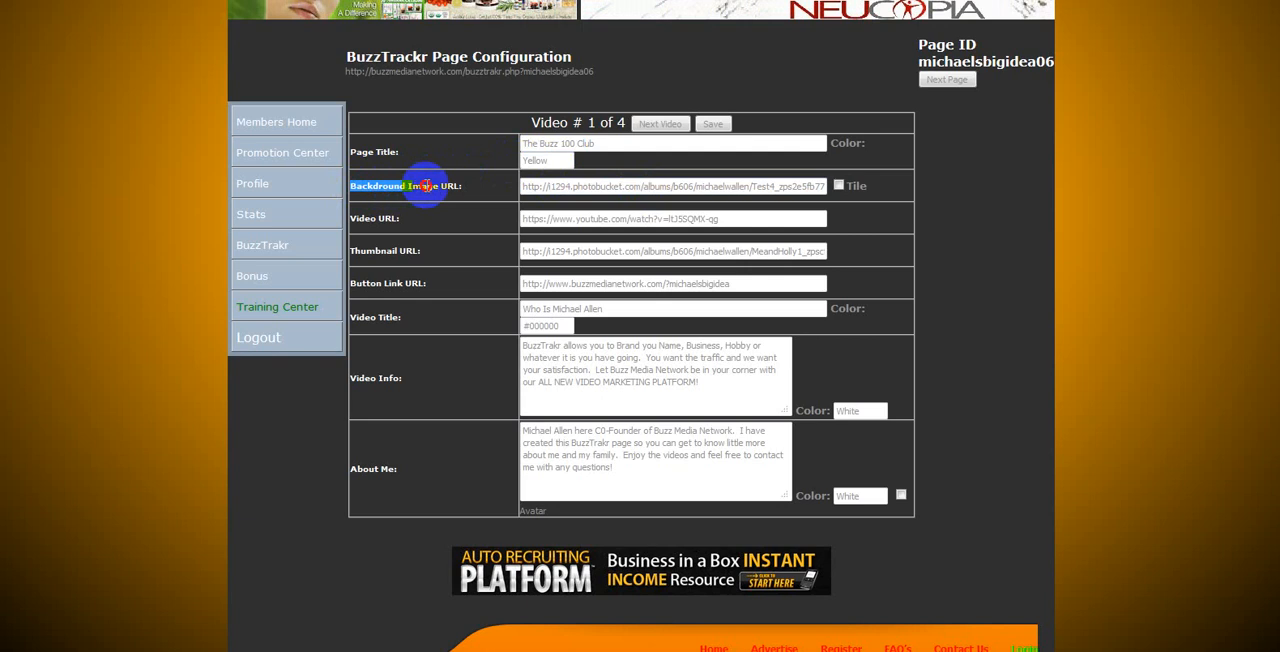
{"action": "mouse_move", "coordinate": [476, 188]}
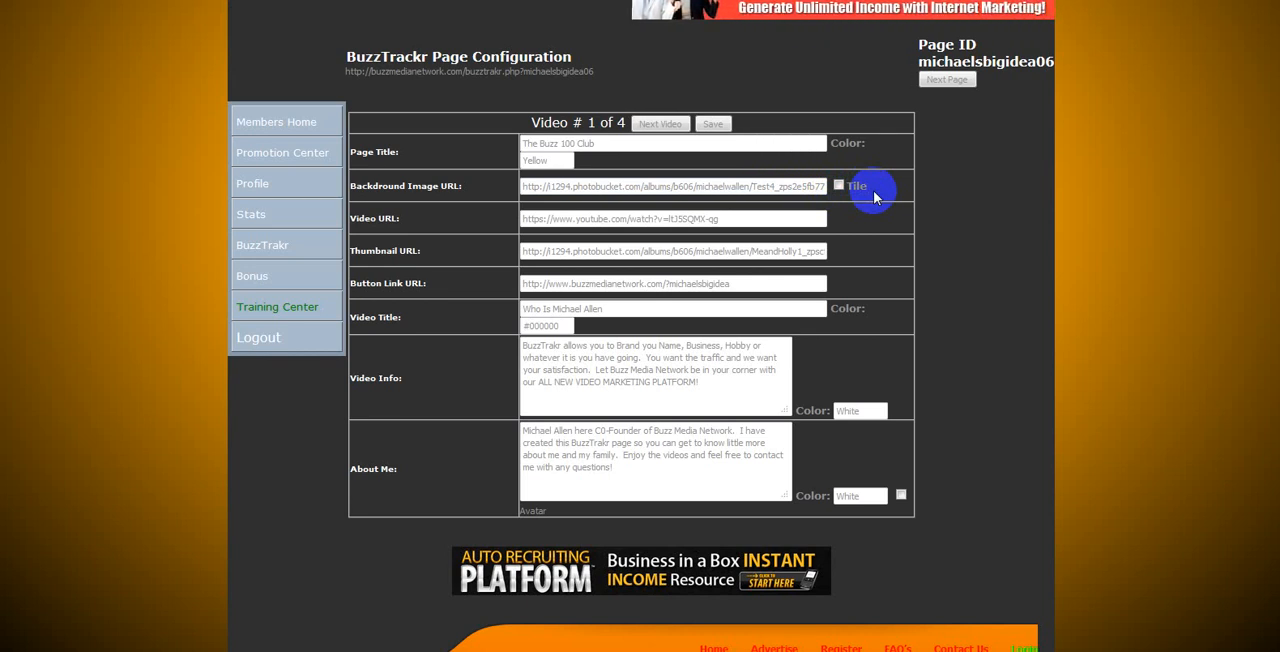
{"action": "mouse_move", "coordinate": [384, 216]}
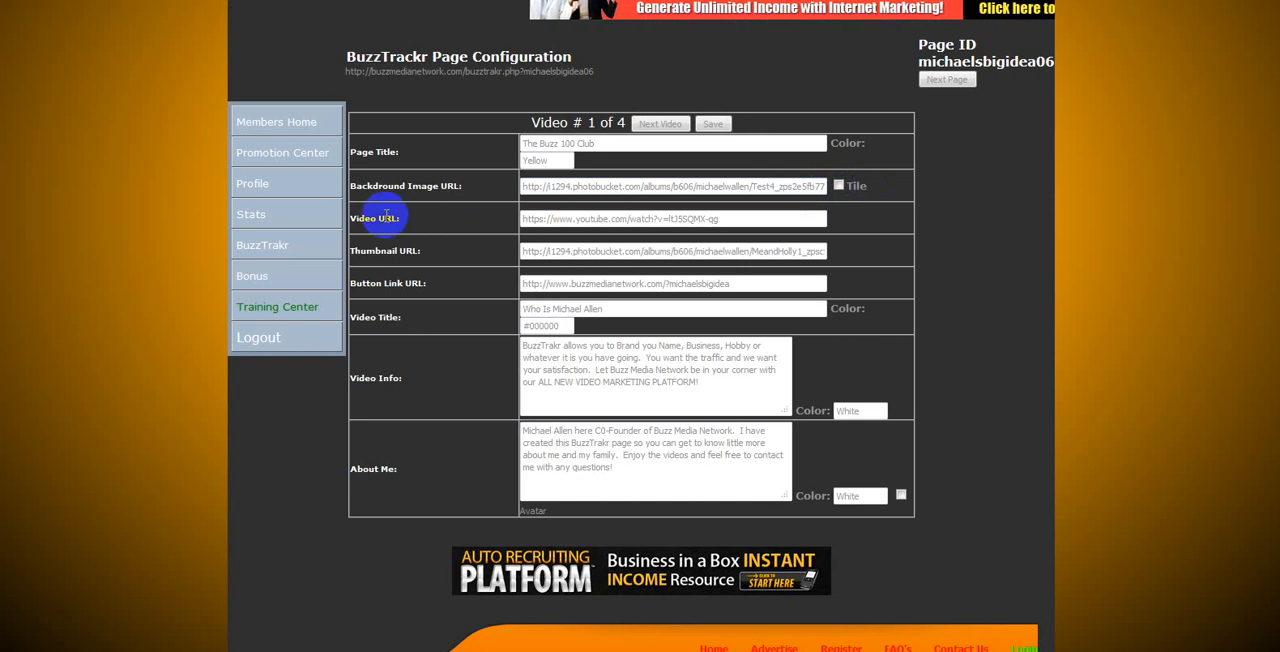
{"action": "mouse_move", "coordinate": [480, 224]}
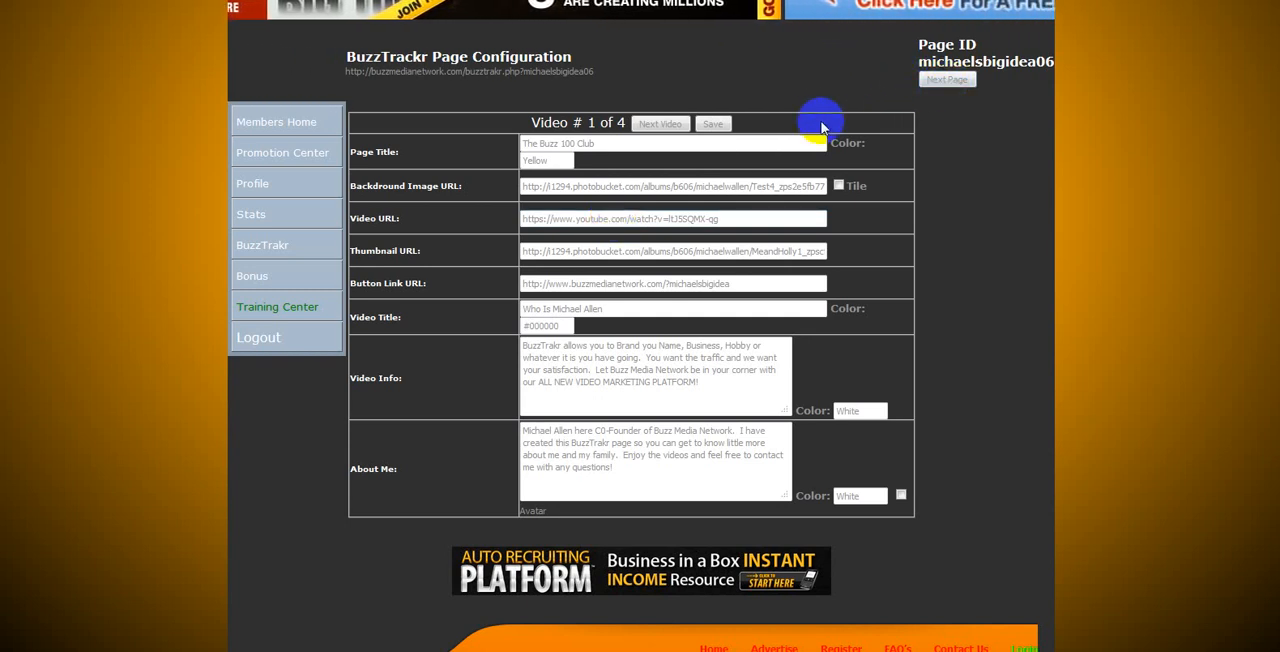
{"action": "triple_click", "coordinate": [672, 252]}
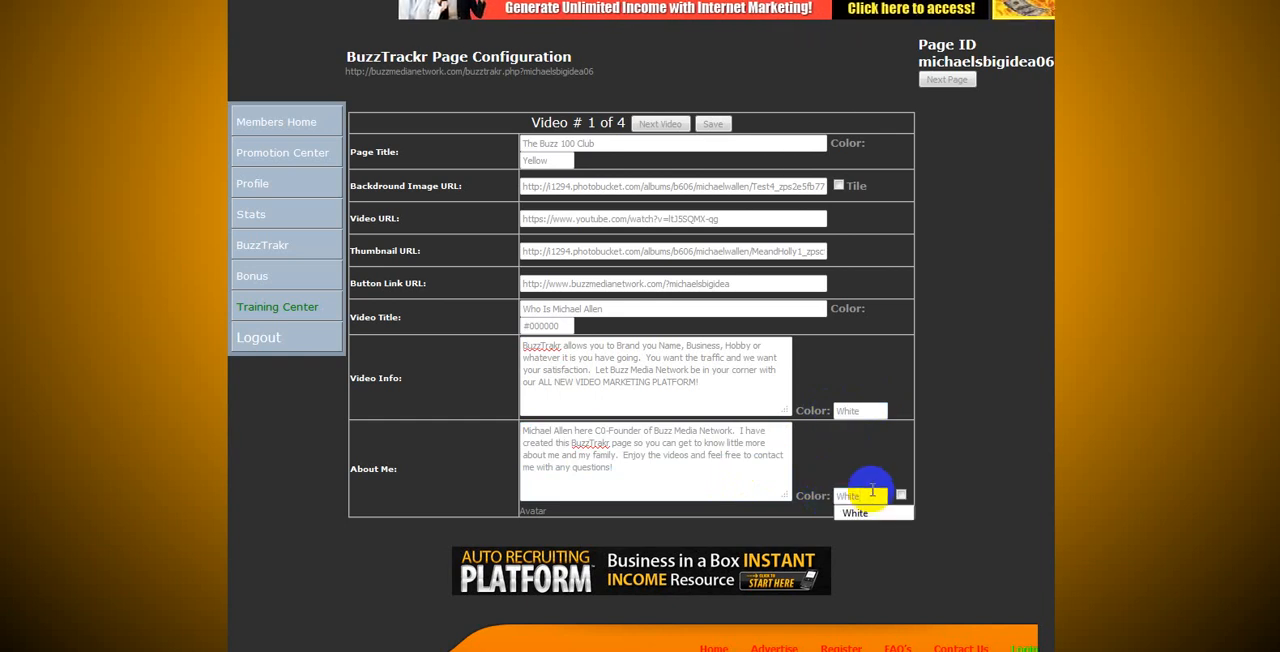
{"action": "left_click", "coordinate": [860, 494]}
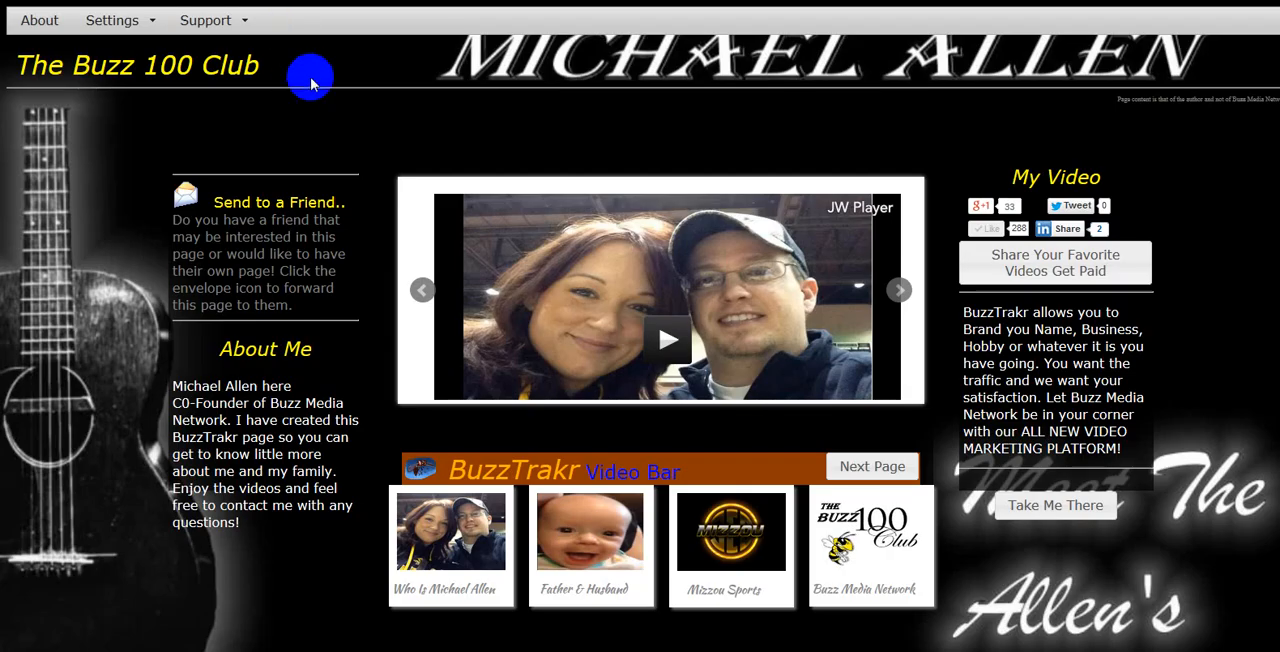
{"action": "mouse_move", "coordinate": [1208, 370]}
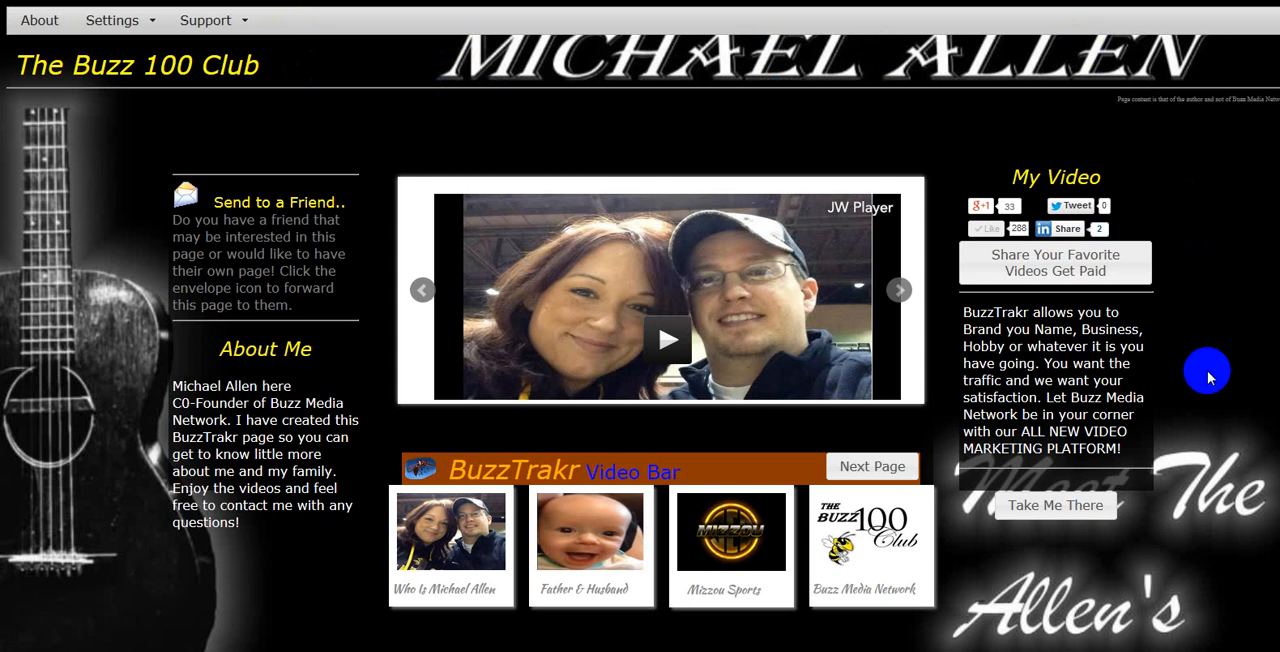
{"action": "mouse_move", "coordinate": [624, 60]}
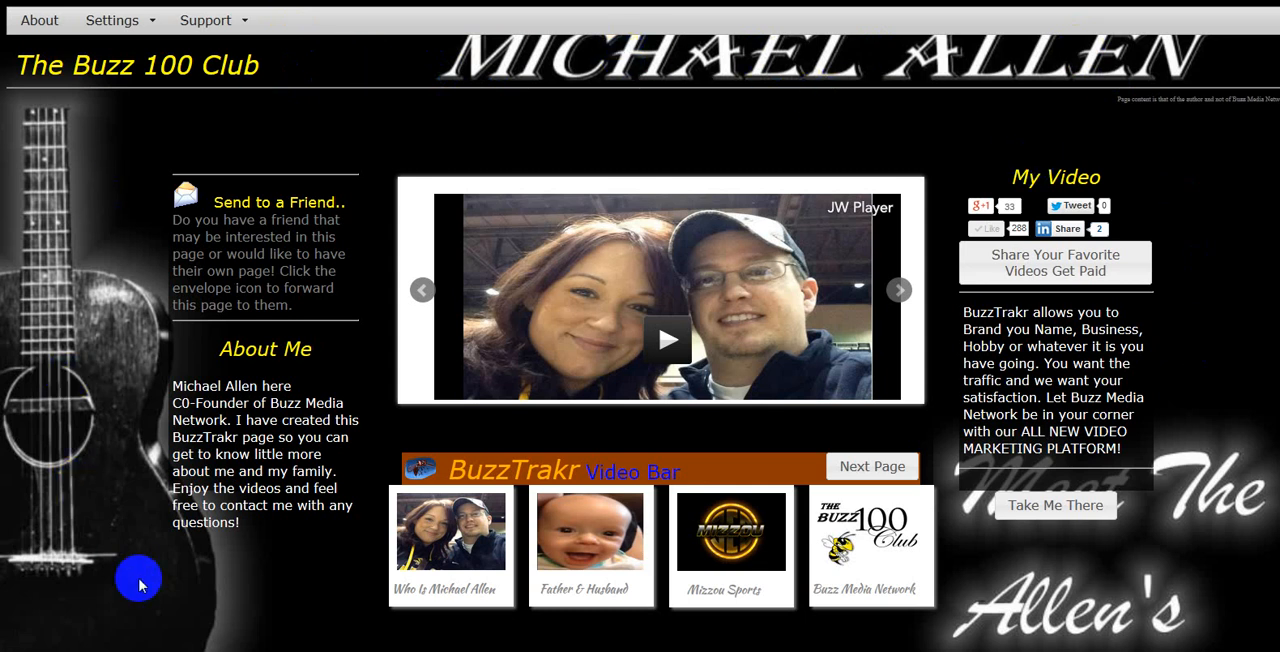
{"action": "mouse_move", "coordinate": [212, 596]}
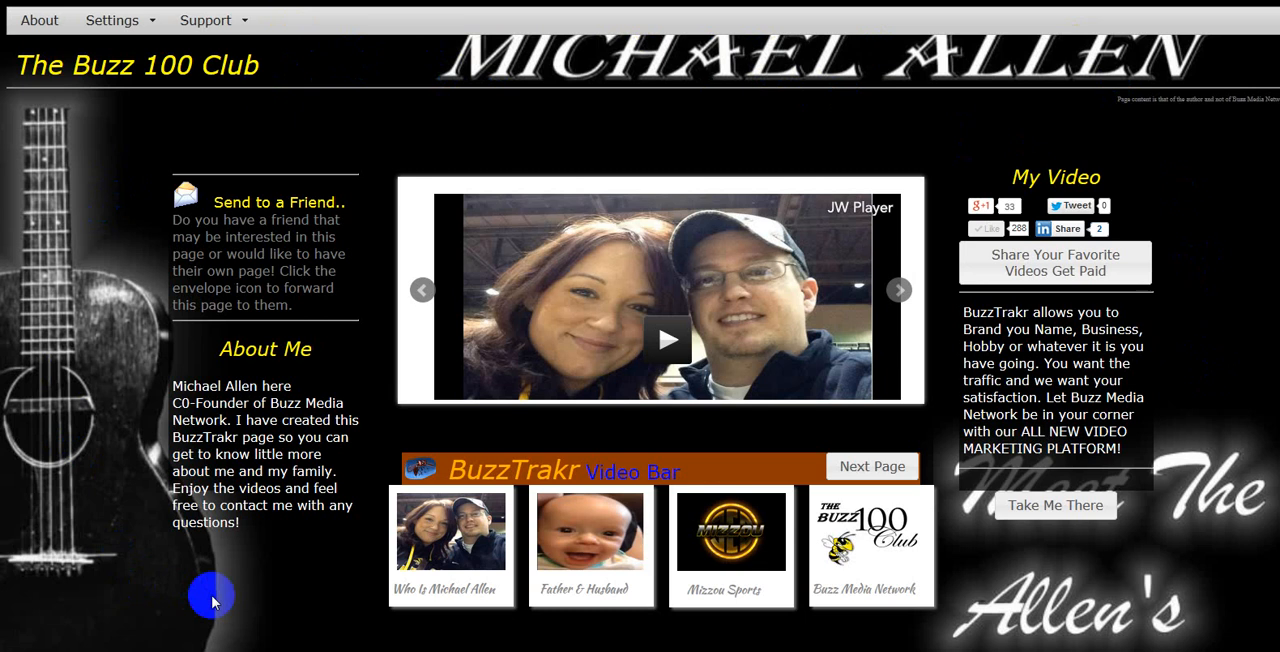
{"action": "mouse_move", "coordinate": [308, 584]}
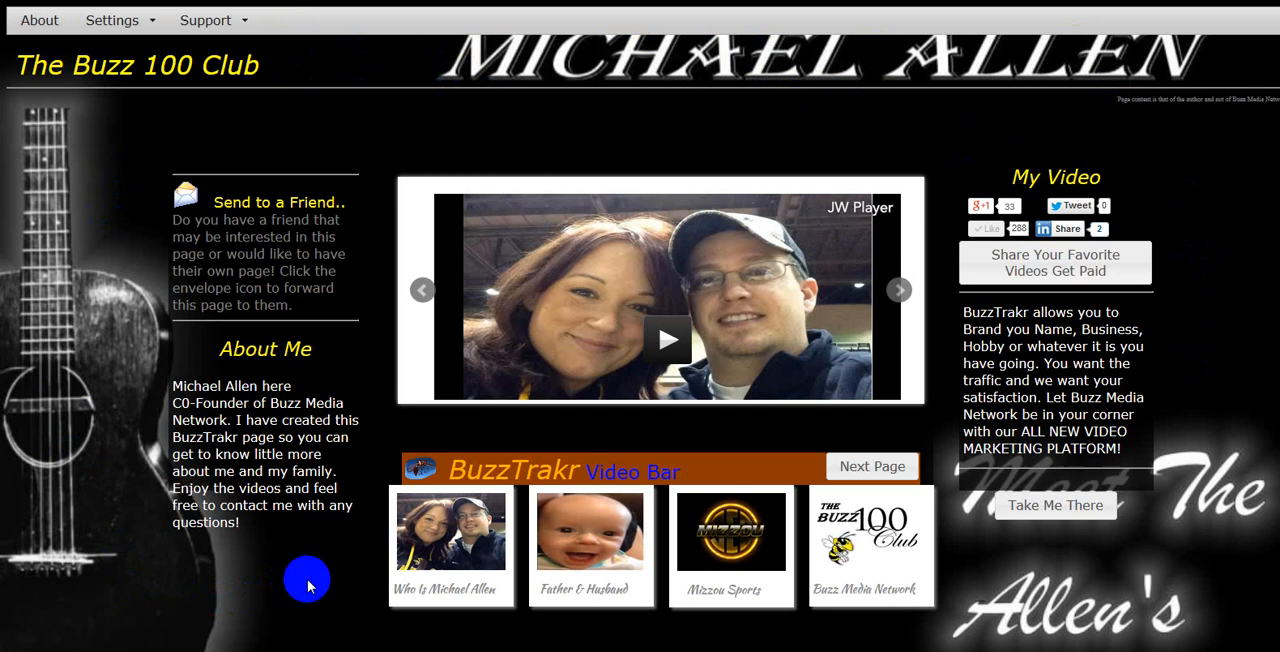
{"action": "mouse_move", "coordinate": [952, 532]}
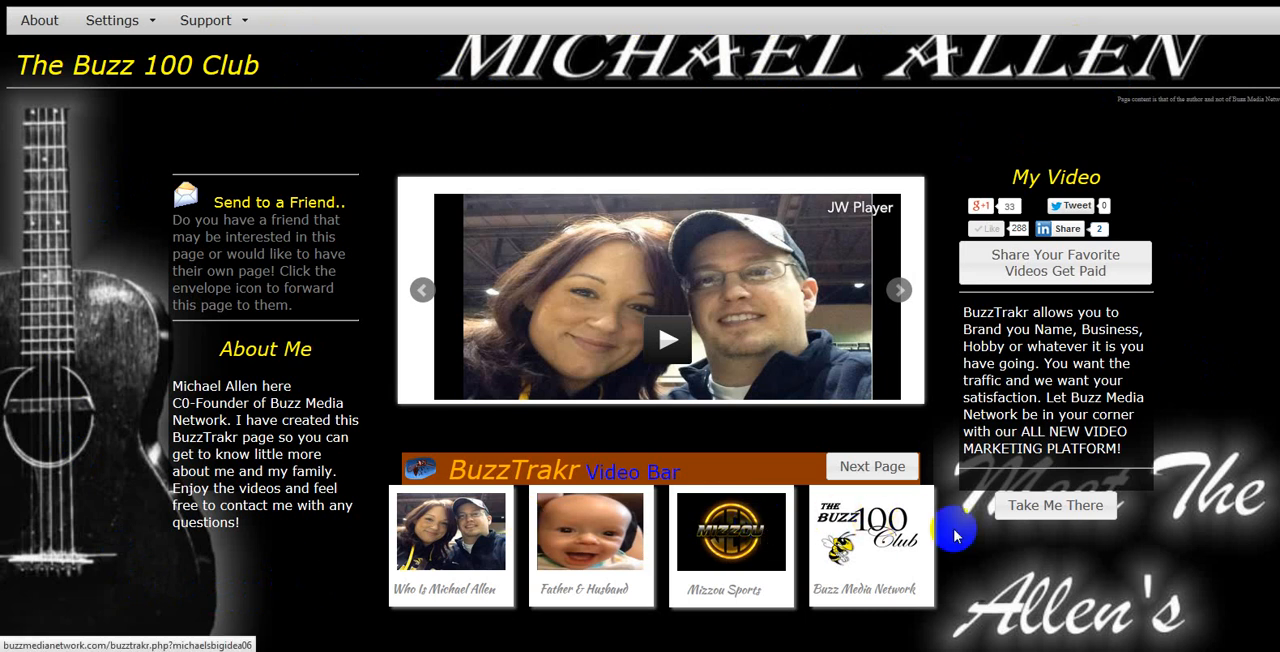
{"action": "mouse_move", "coordinate": [330, 532]}
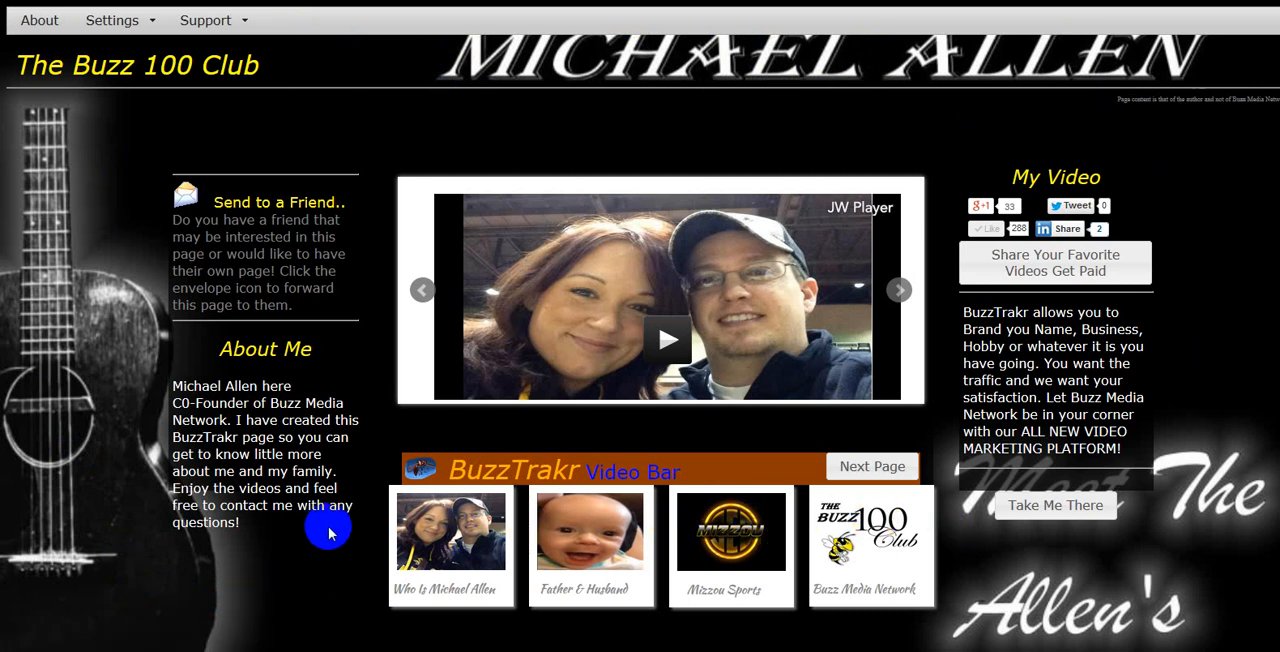
{"action": "mouse_move", "coordinate": [844, 532]}
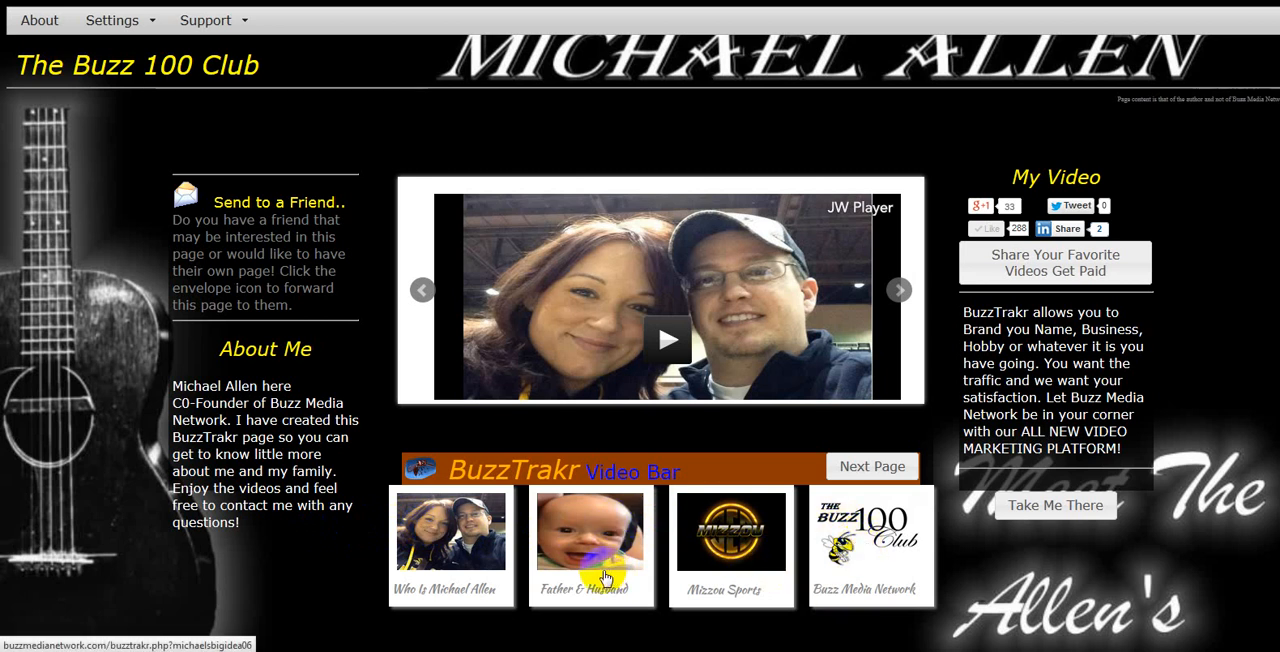
{"action": "mouse_move", "coordinate": [478, 632]}
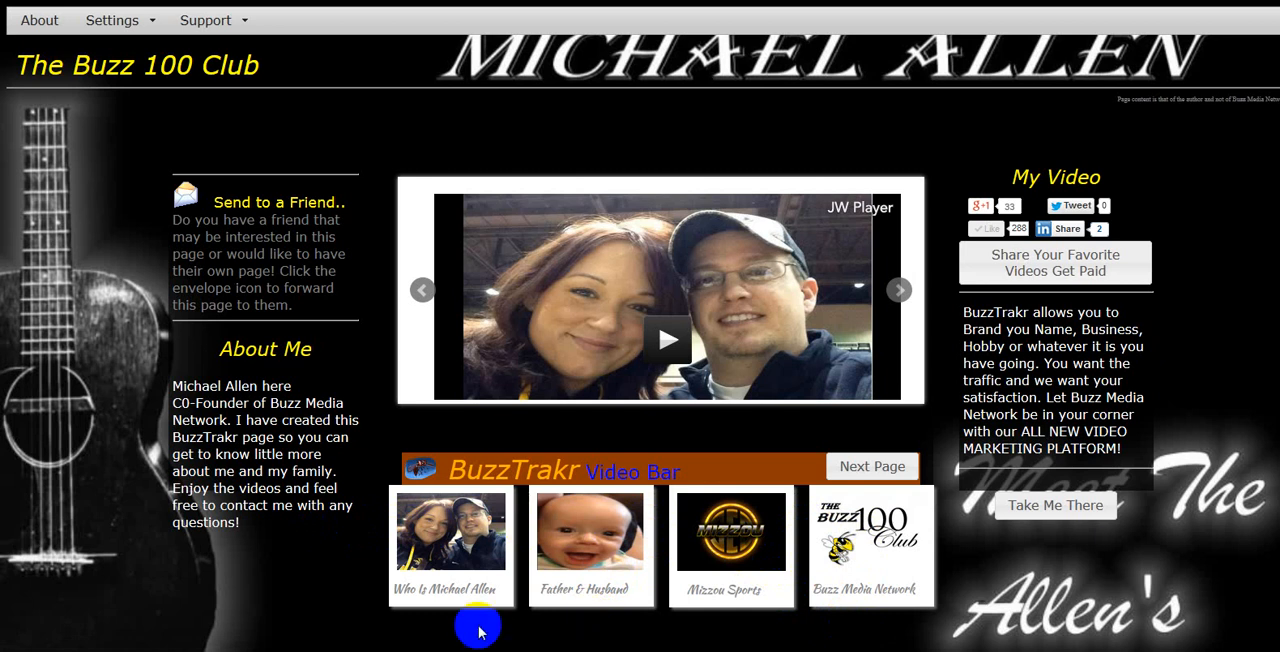
{"action": "mouse_move", "coordinate": [294, 544]}
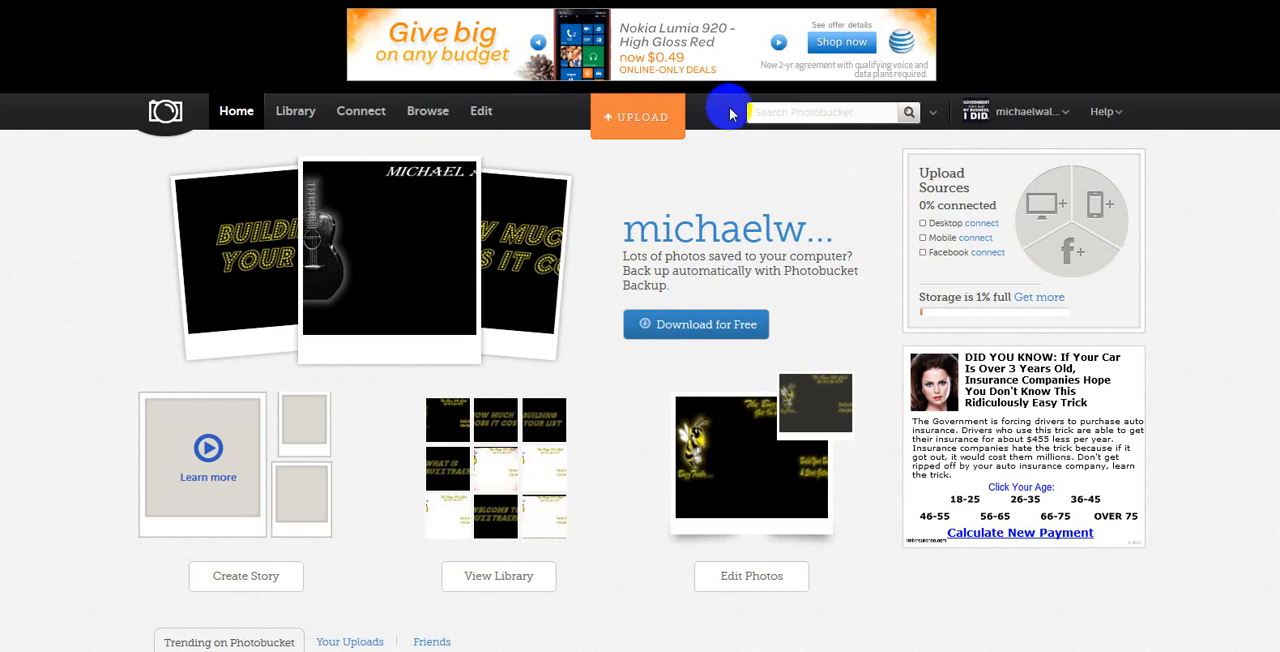
{"action": "mouse_move", "coordinate": [876, 142]}
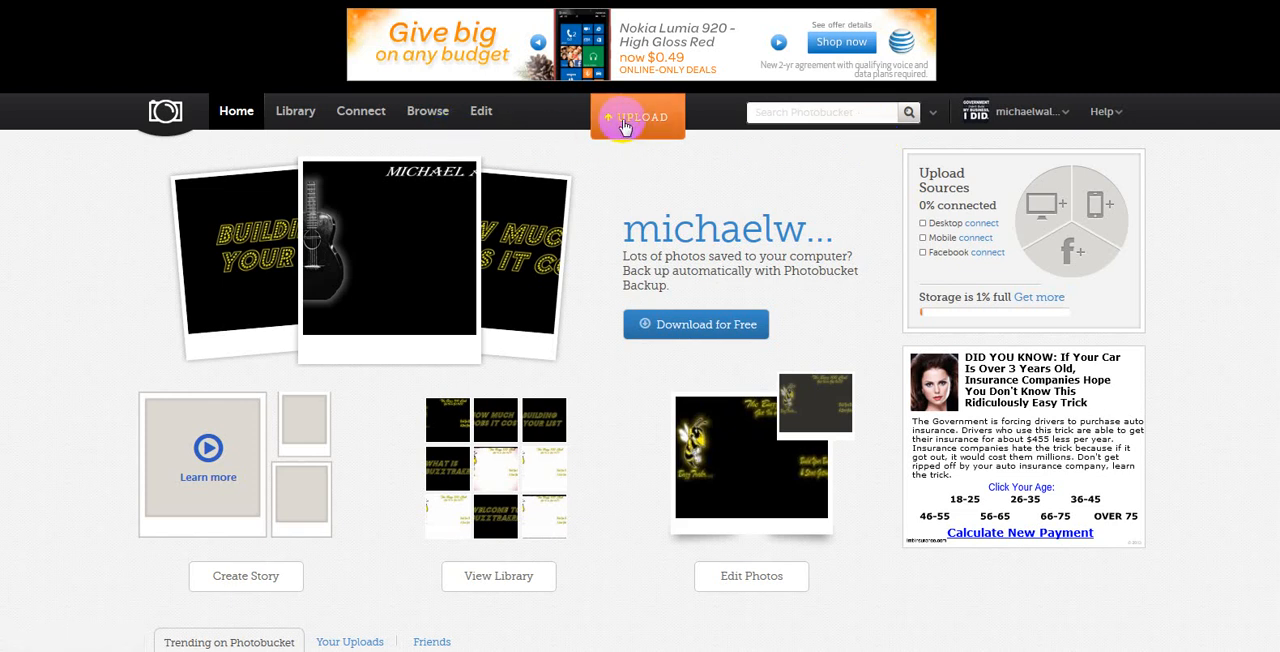
Step: Go to Photobucket's Upload page from the top navigation bar
{"action": "left_click", "coordinate": [636, 116]}
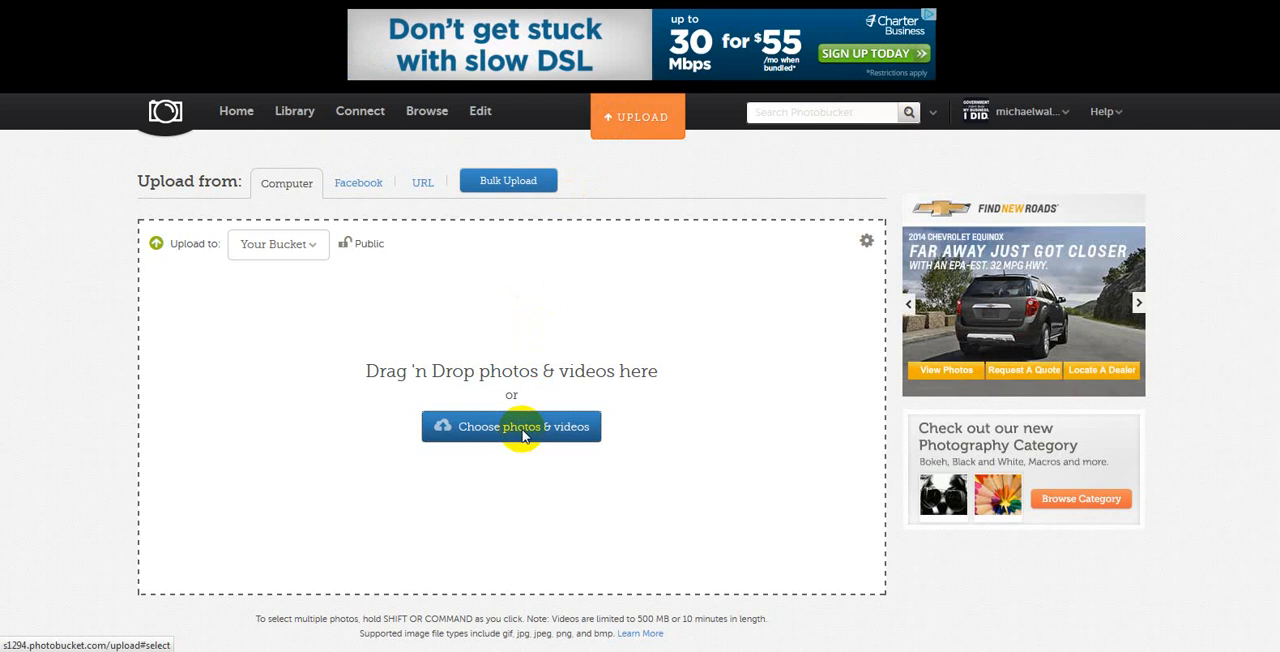
Step: Upload the Gun Coffeemug image from the computer into Your Bucket
{"action": "left_click", "coordinate": [512, 426]}
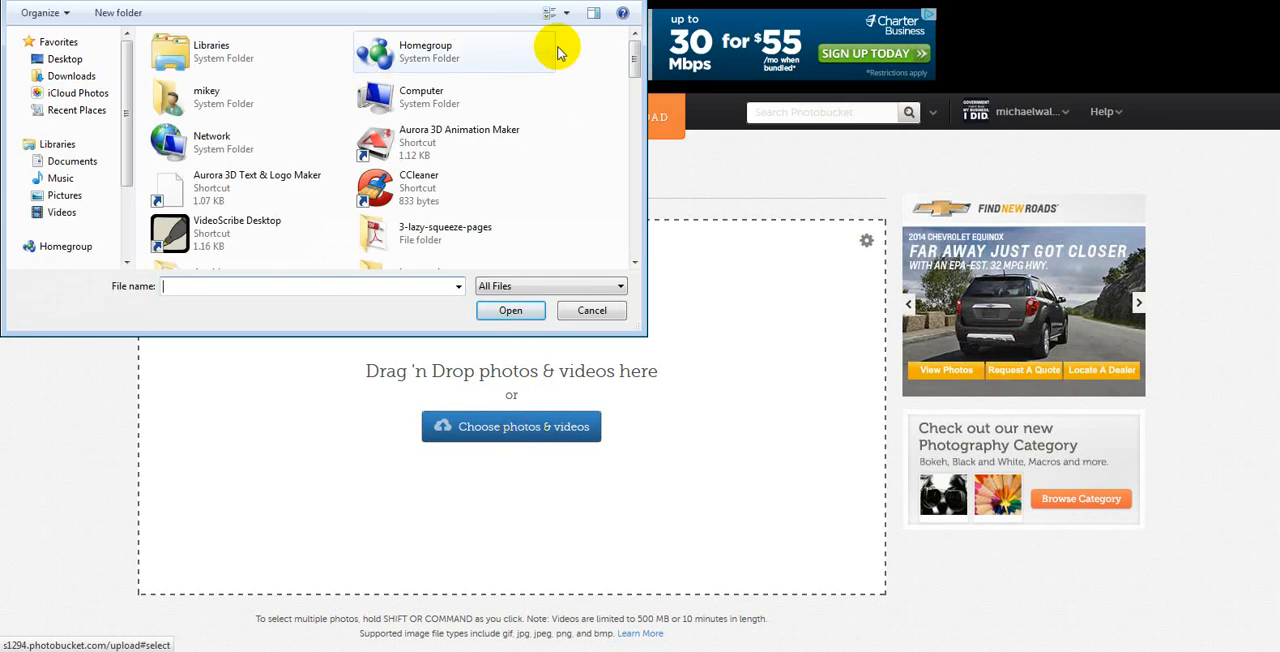
{"action": "mouse_move", "coordinate": [558, 70]}
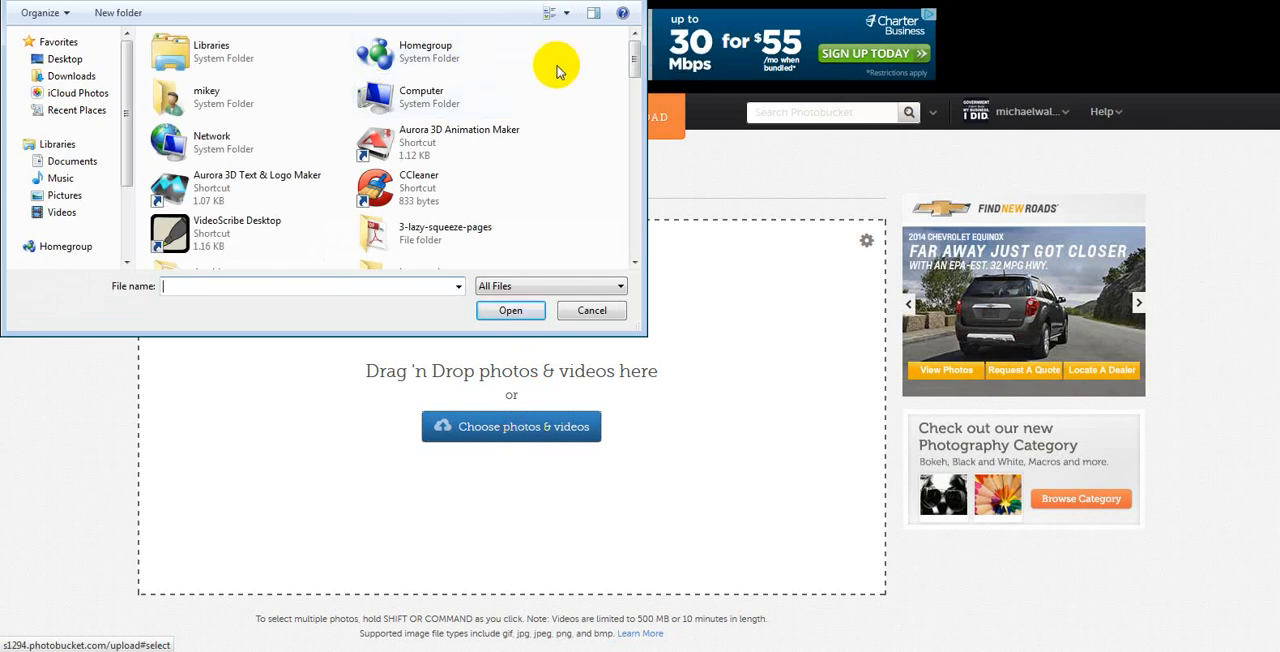
{"action": "scroll", "scroll_direction": "down", "scroll_amount": 3}
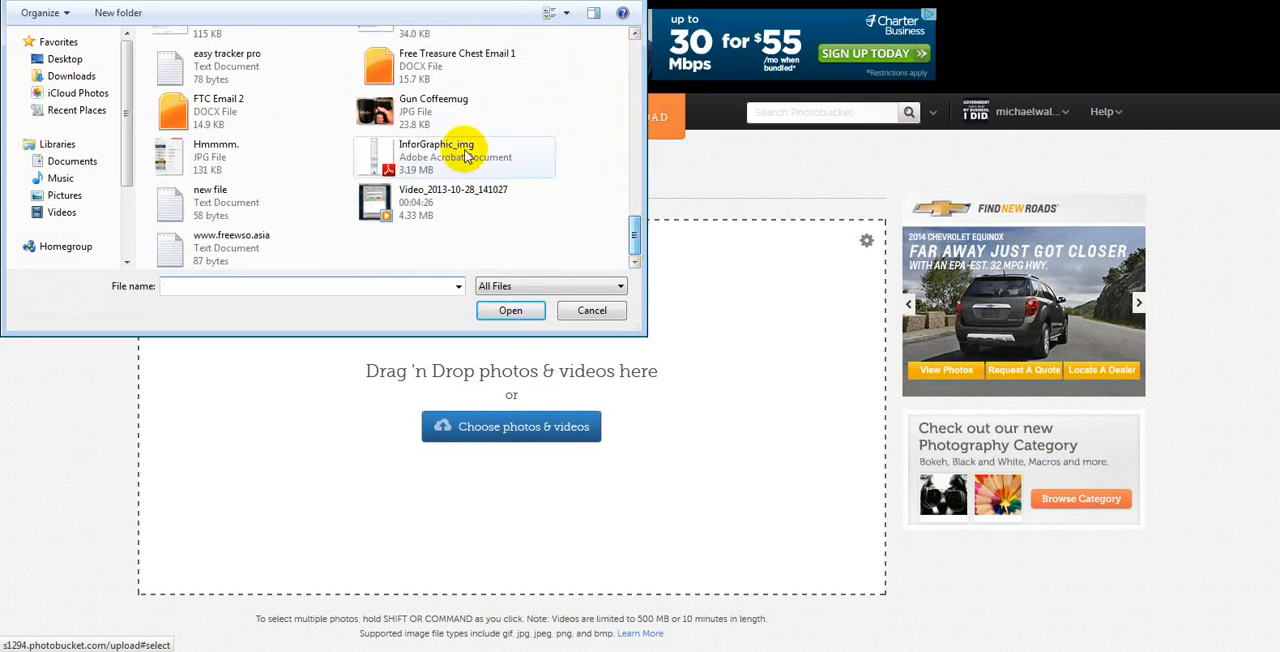
{"action": "left_click", "coordinate": [432, 110]}
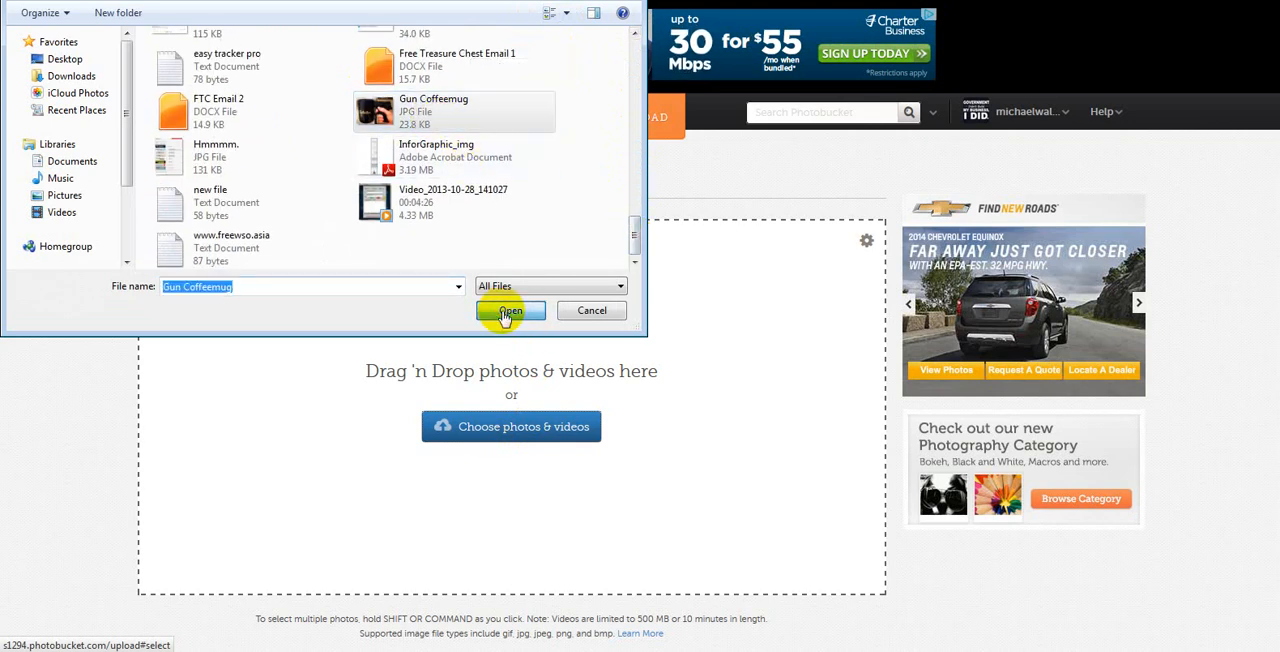
{"action": "left_click", "coordinate": [512, 312]}
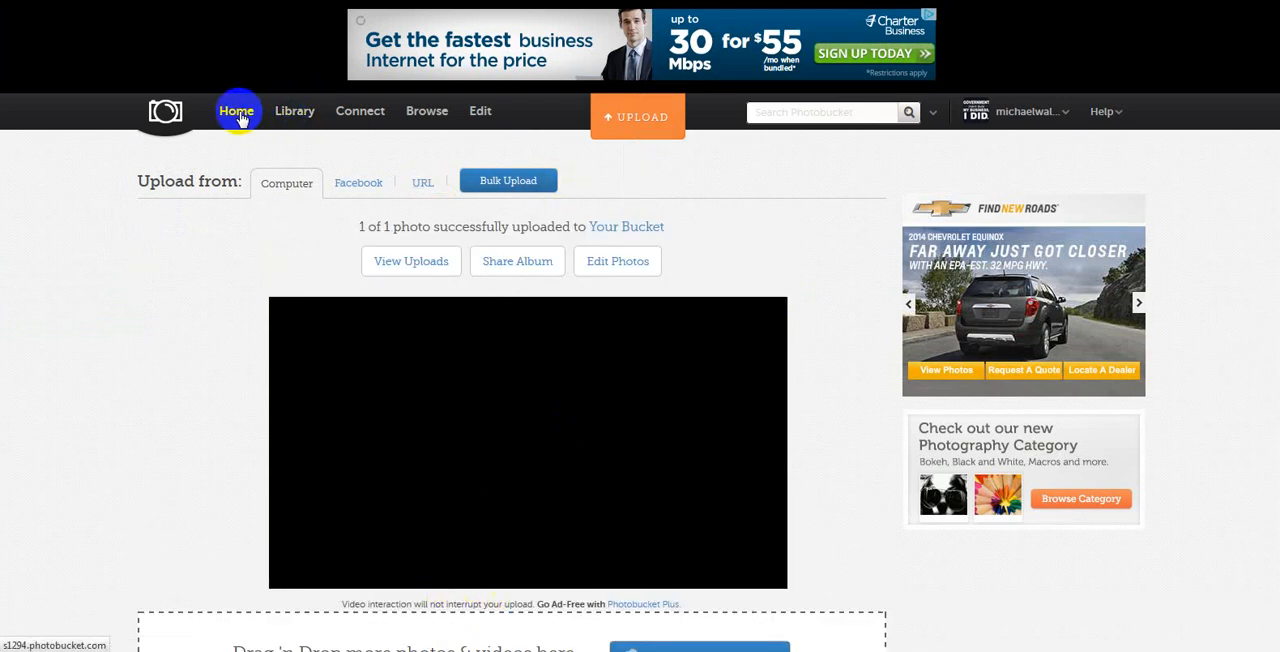
Step: View the Your Bucket library with the new Gun Coffeemug photo shown first
{"action": "left_click", "coordinate": [236, 110]}
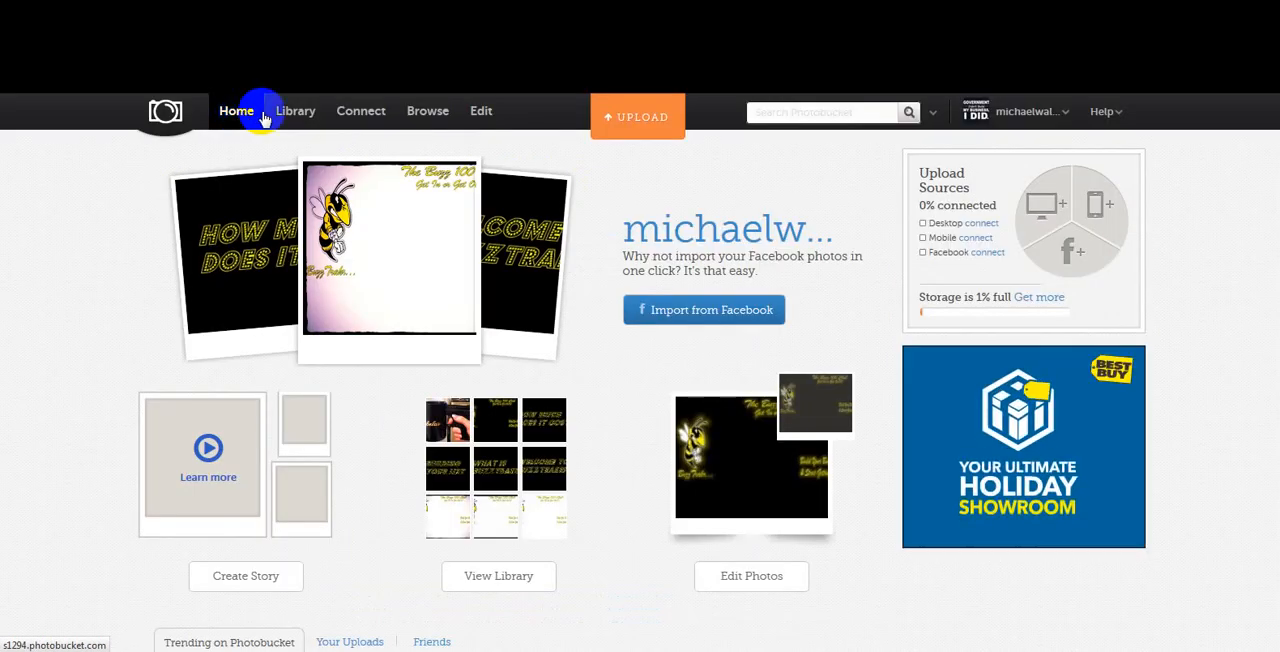
{"action": "left_click", "coordinate": [296, 110]}
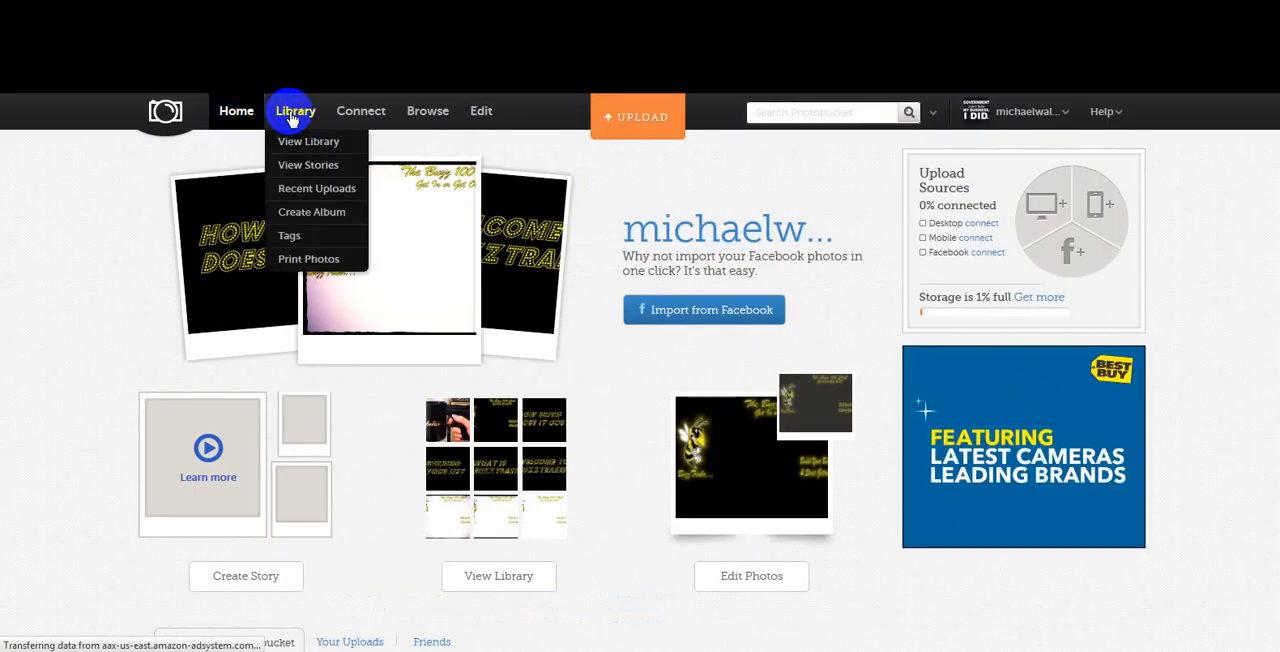
{"action": "left_click", "coordinate": [308, 140]}
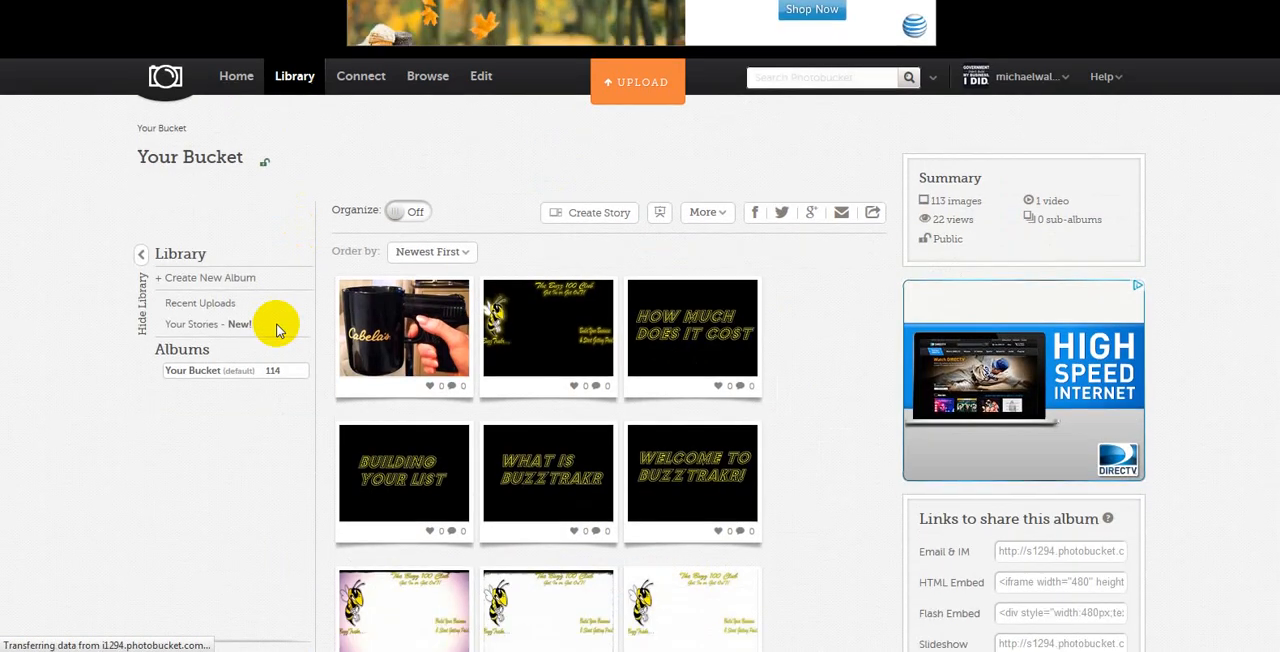
{"action": "scroll", "scroll_direction": "down", "scroll_amount": 3}
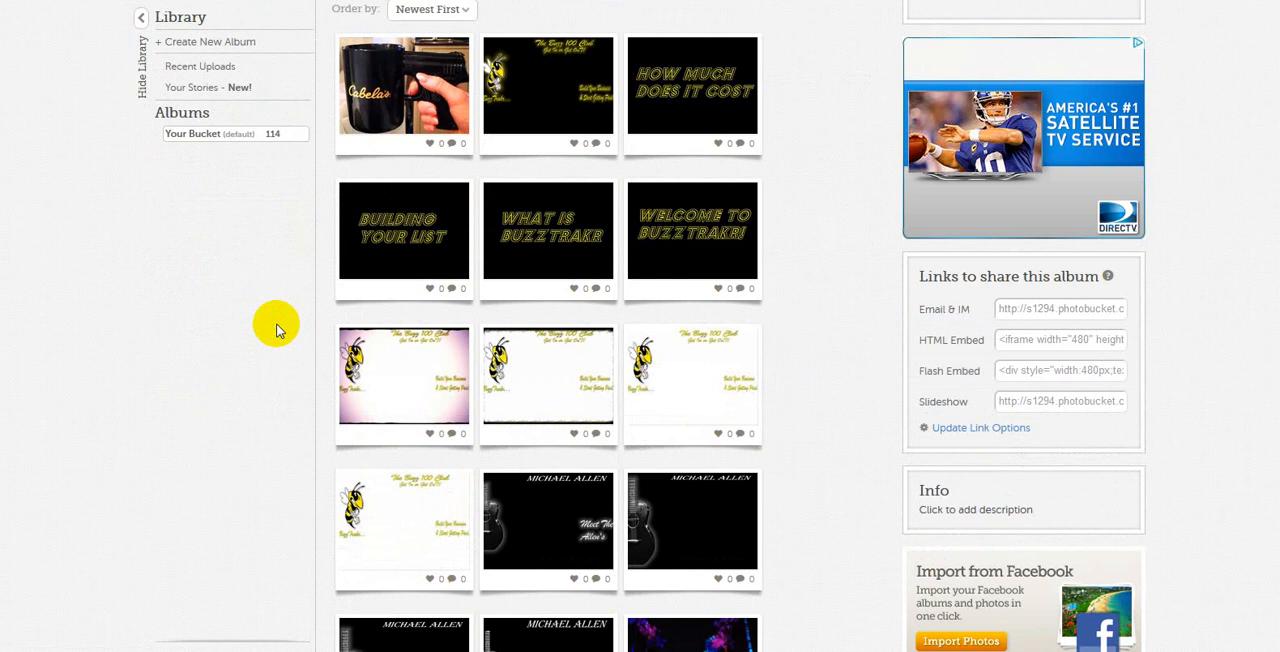
{"action": "scroll", "scroll_direction": "up", "scroll_amount": 3}
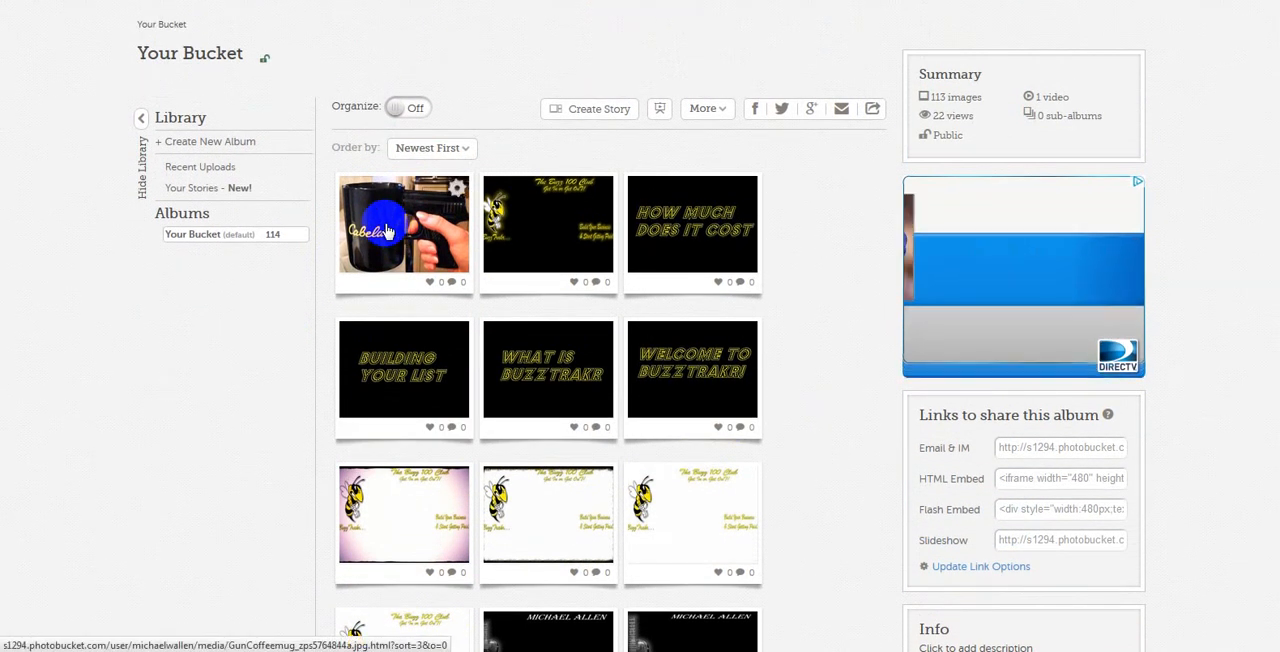
Step: View the Gun Coffeemug photo's share links and bring up Copy Image Location for it
{"action": "left_click", "coordinate": [404, 224]}
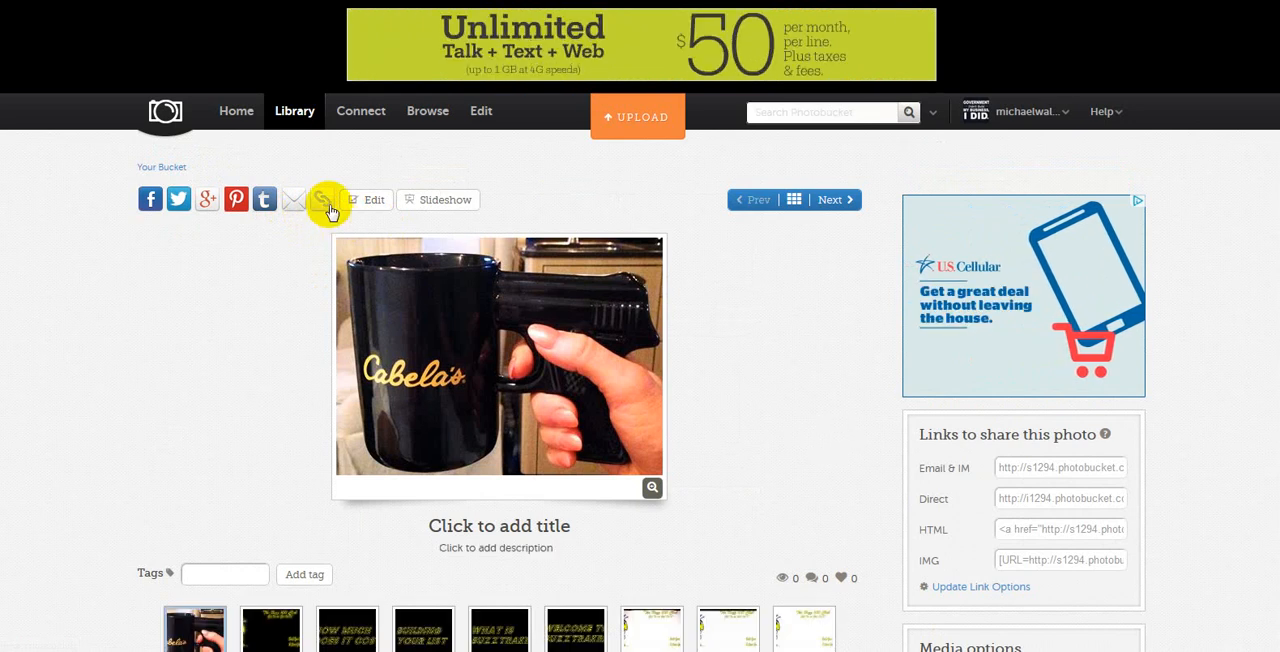
{"action": "left_click", "coordinate": [322, 200]}
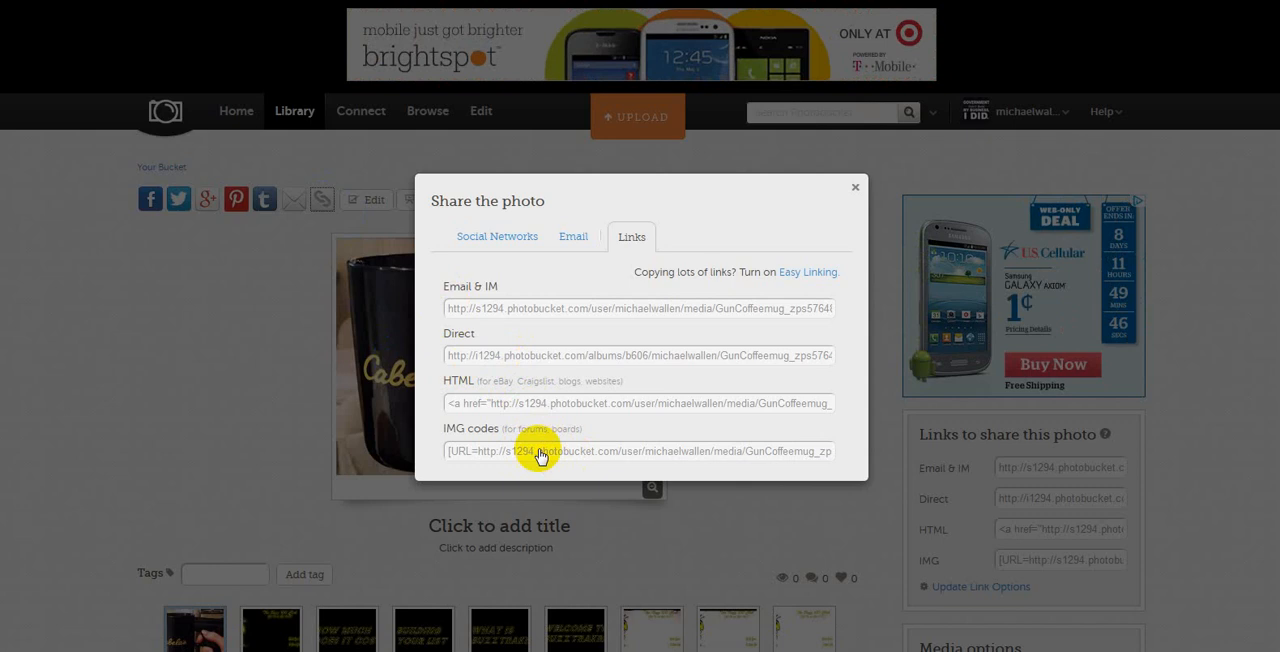
{"action": "mouse_move", "coordinate": [500, 456]}
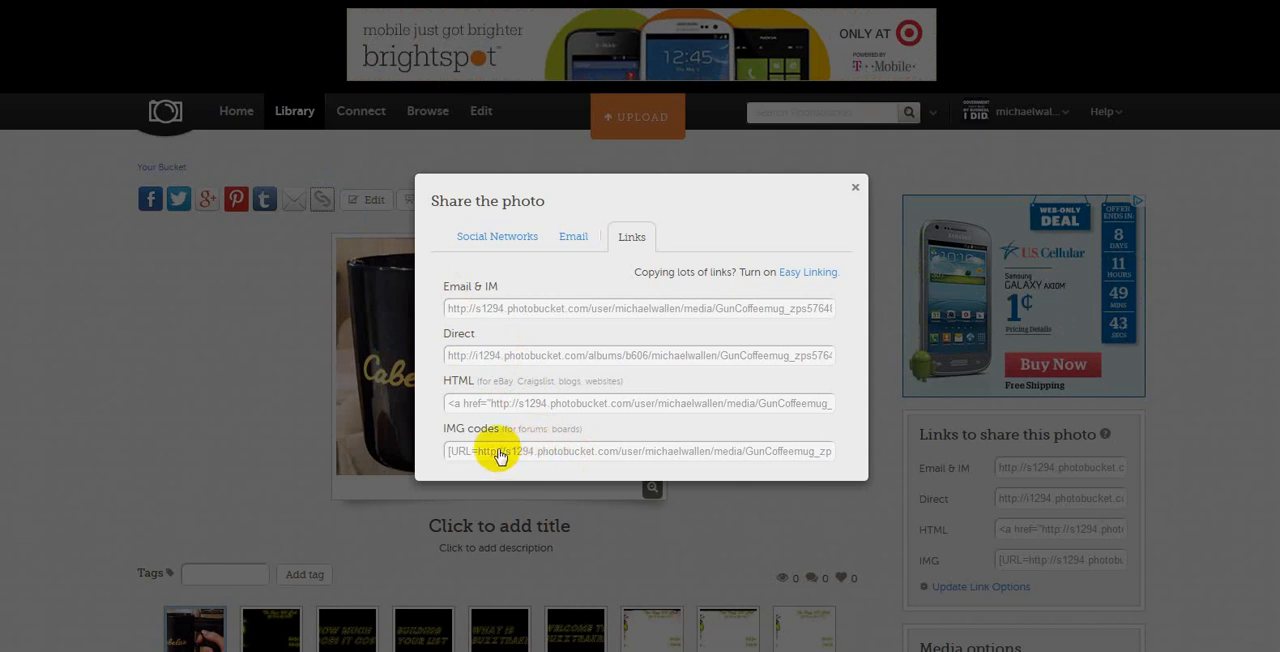
{"action": "mouse_move", "coordinate": [240, 400]}
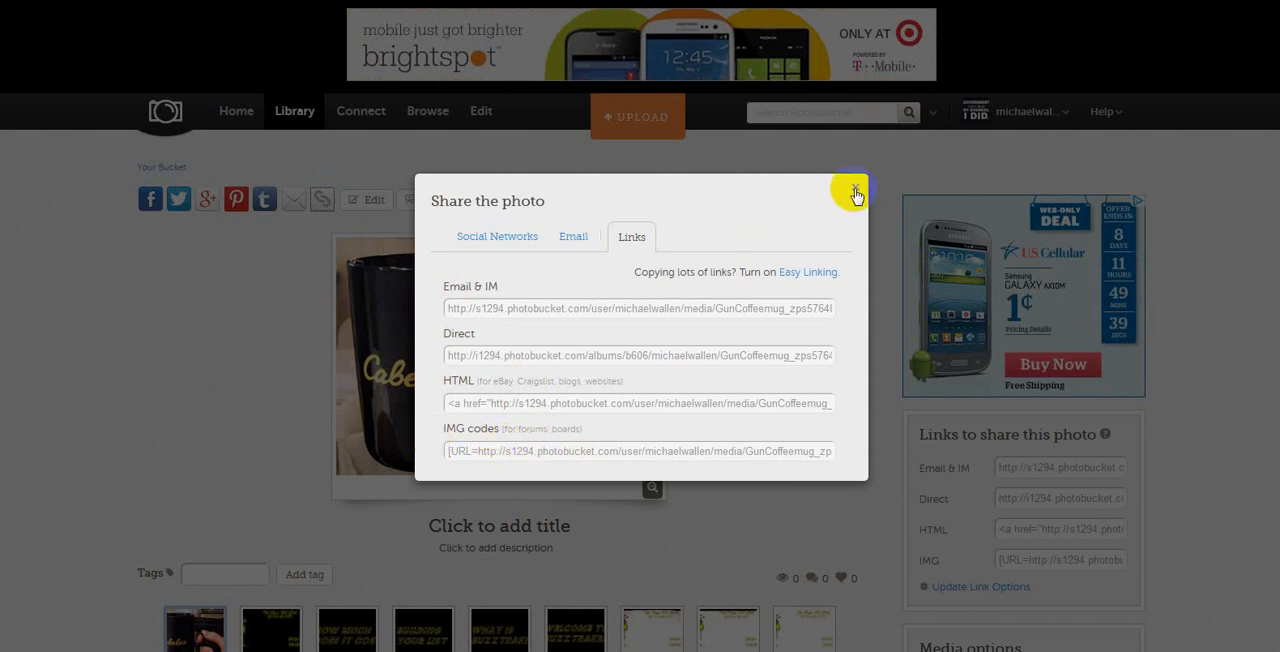
{"action": "left_click", "coordinate": [856, 190]}
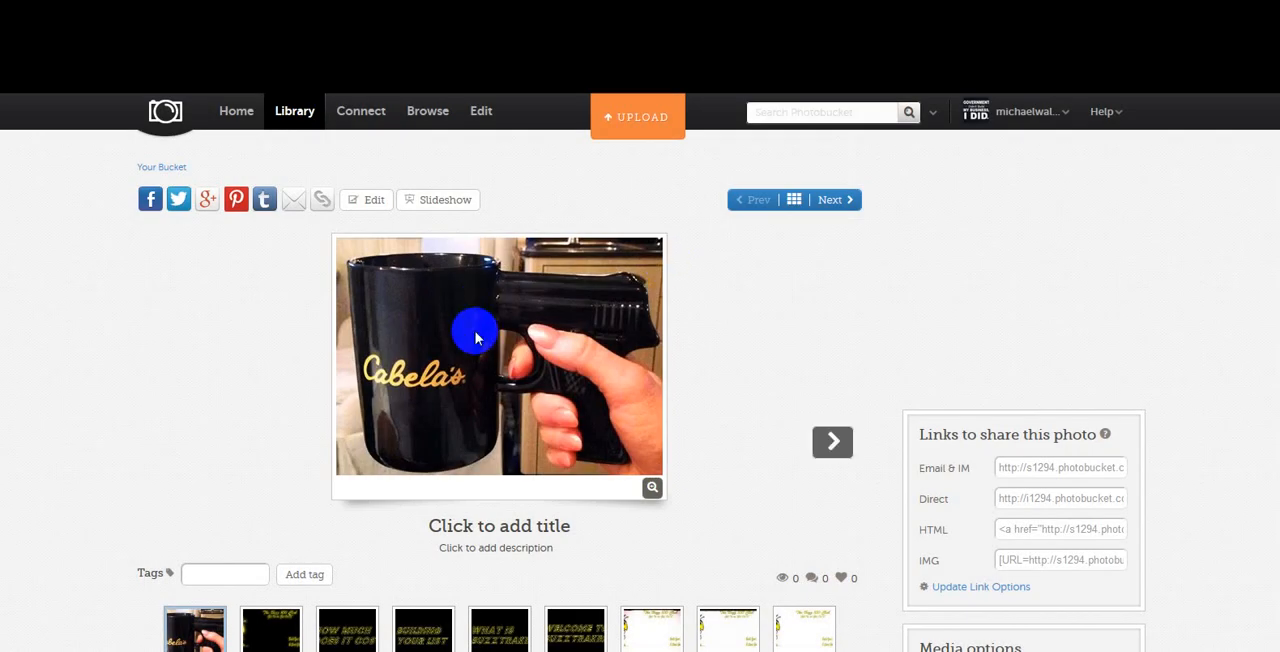
{"action": "right_click", "coordinate": [478, 336]}
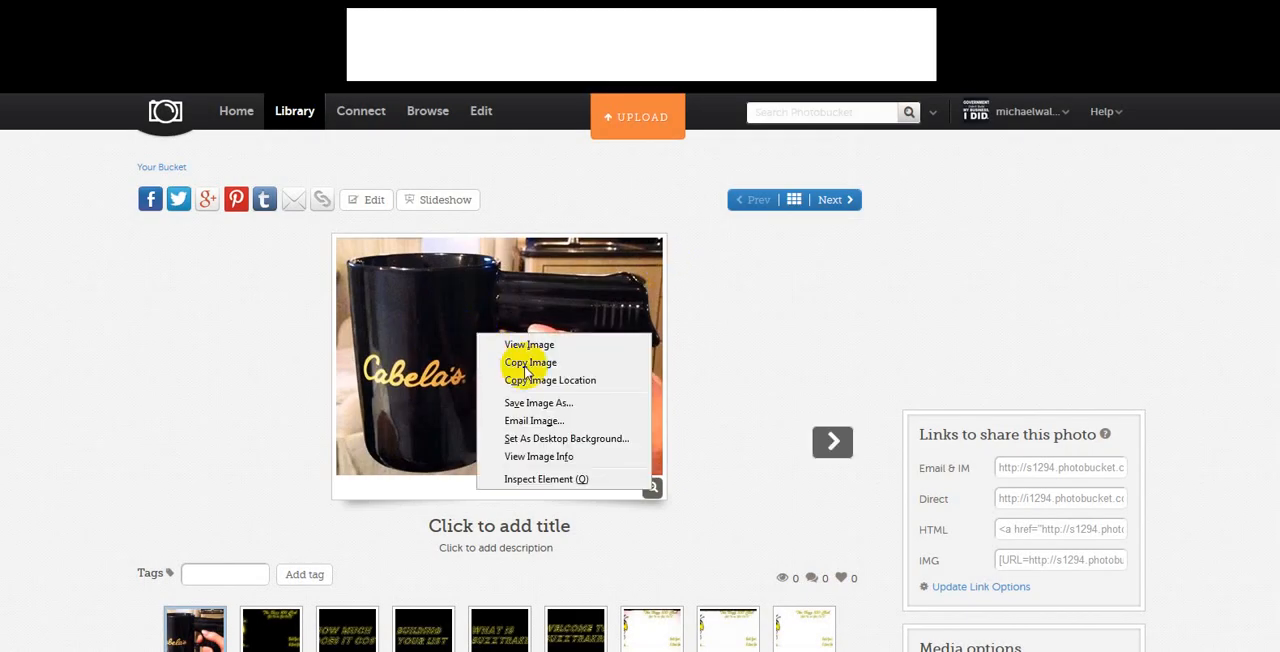
{"action": "mouse_move", "coordinate": [550, 380]}
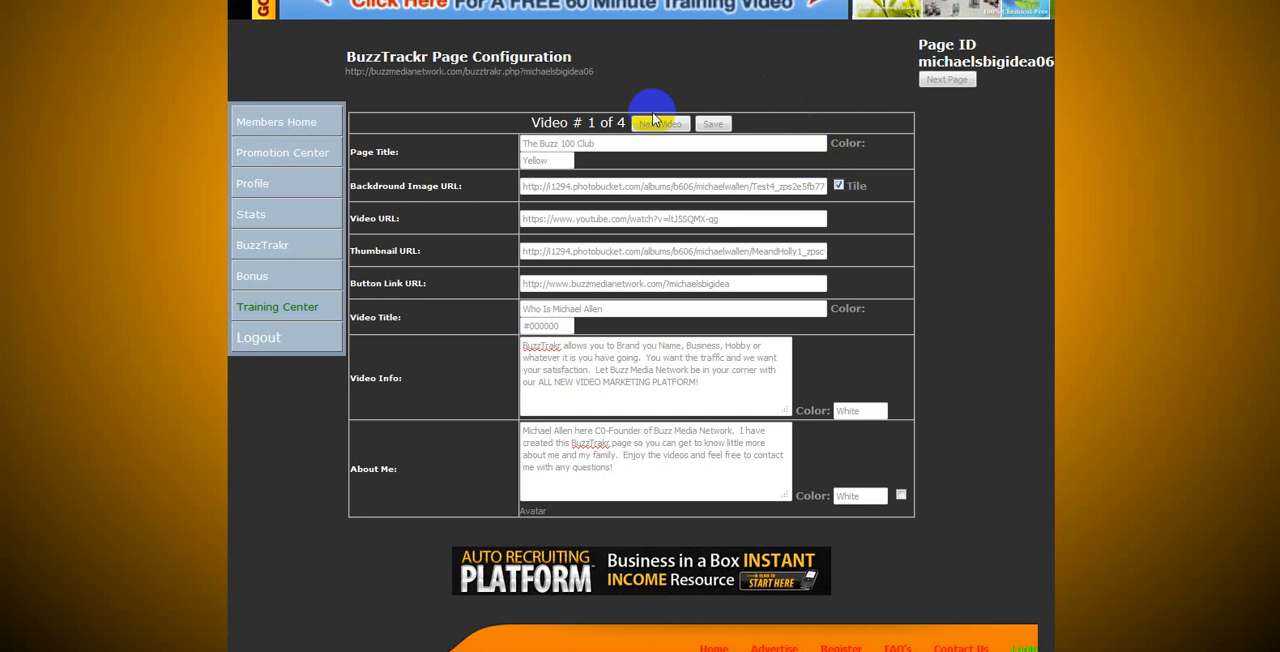
Step: Save the BuzzTrakr Page Configuration for video 1
{"action": "left_click", "coordinate": [712, 124]}
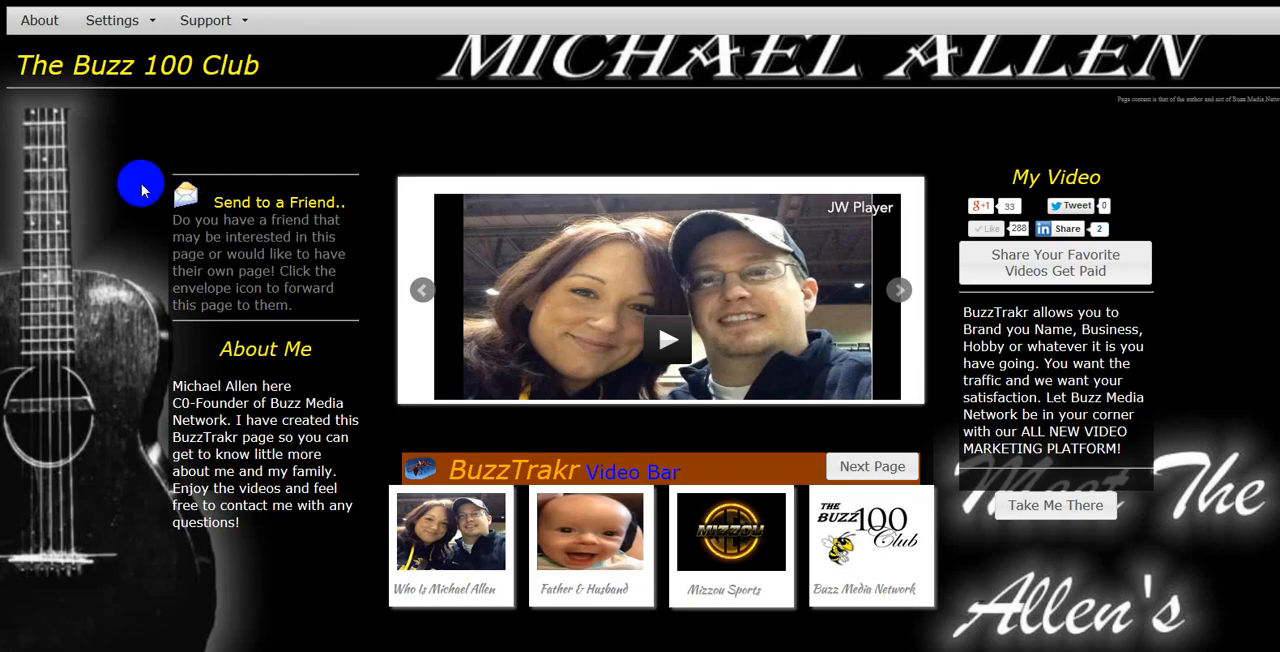
Step: Reload the live Buzz 100 Club page to show the tiled Michael Allen guitar background
{"action": "right_click", "coordinate": [142, 188]}
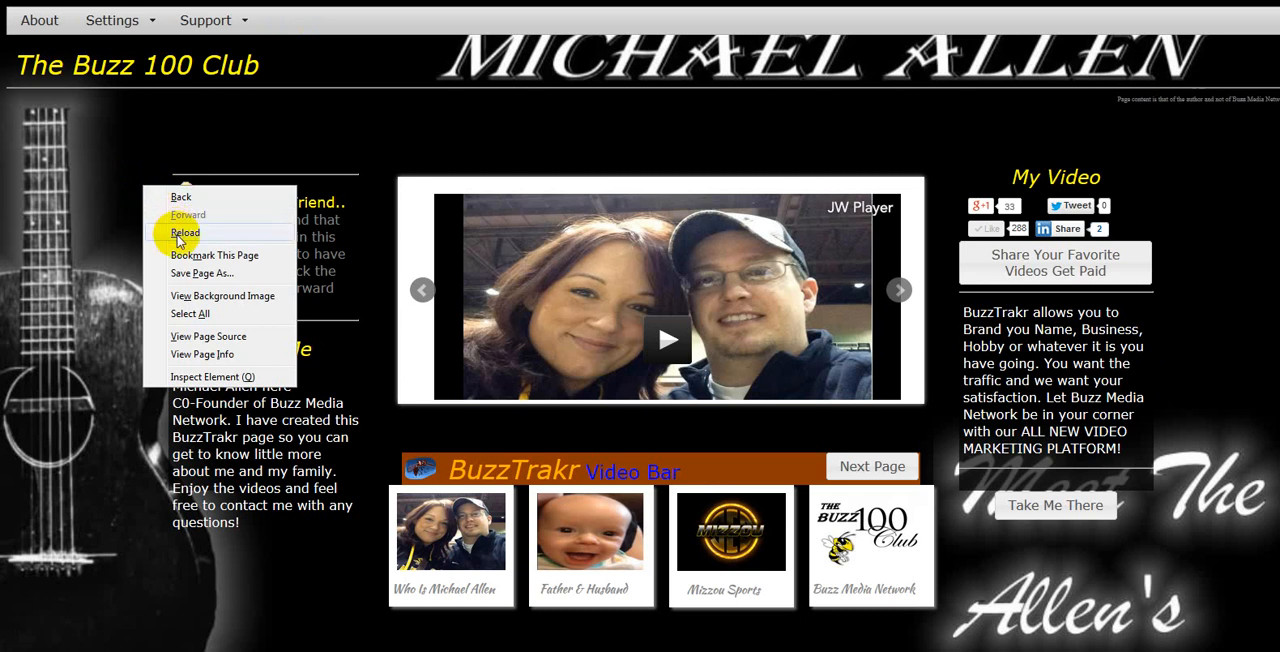
{"action": "left_click", "coordinate": [184, 232]}
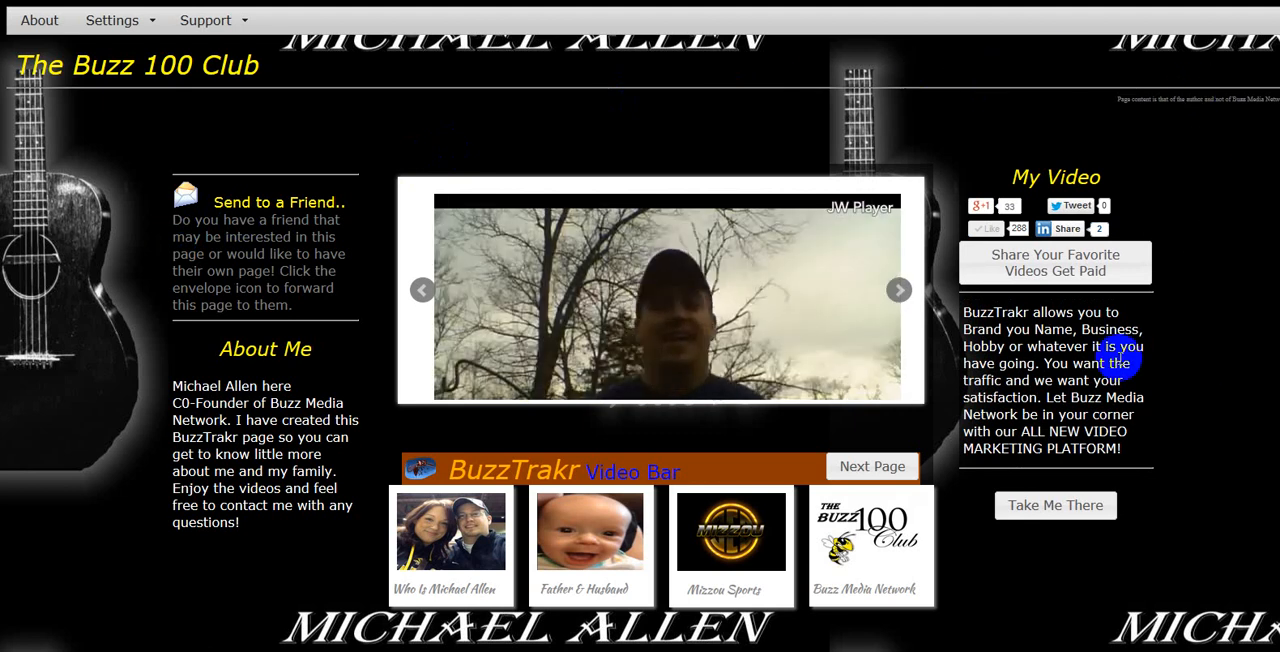
{"action": "left_click", "coordinate": [660, 300]}
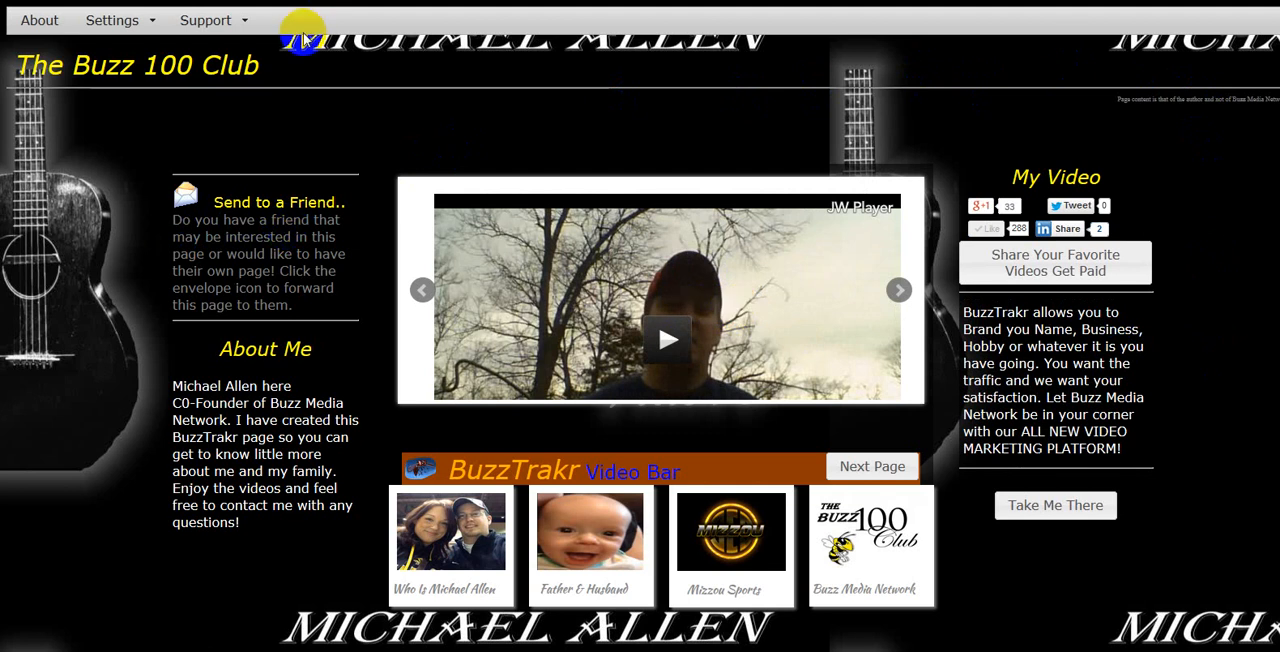
{"action": "mouse_move", "coordinate": [810, 144]}
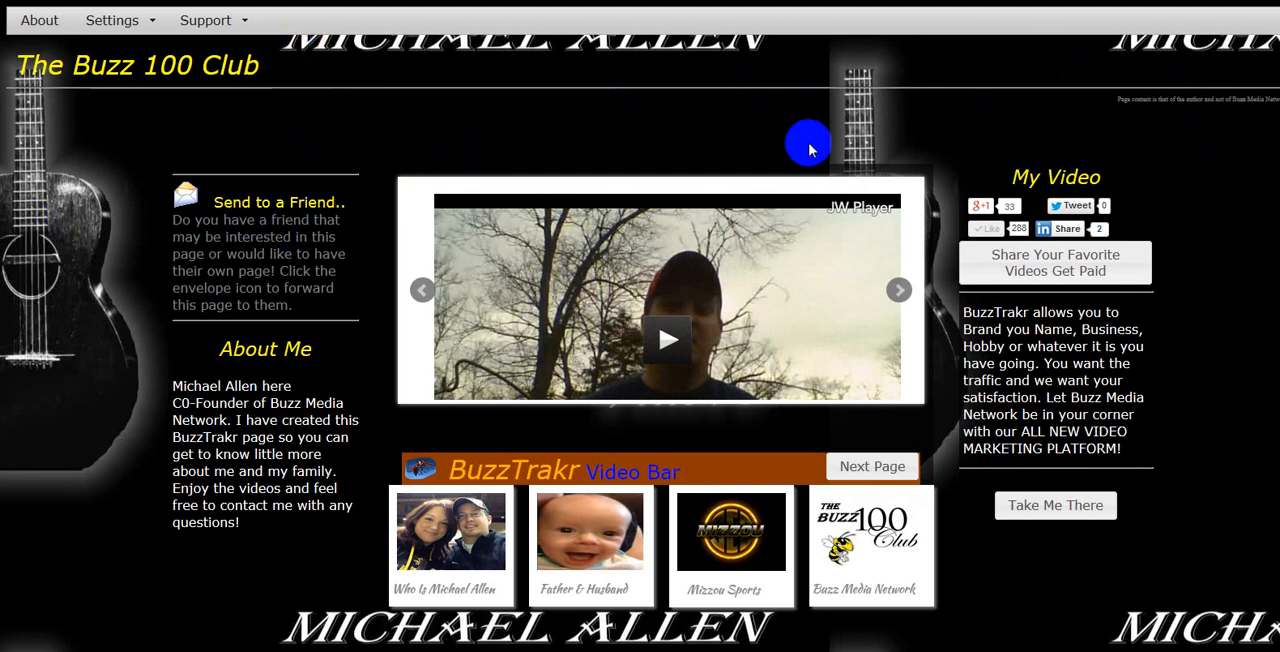
{"action": "mouse_move", "coordinate": [1108, 144]}
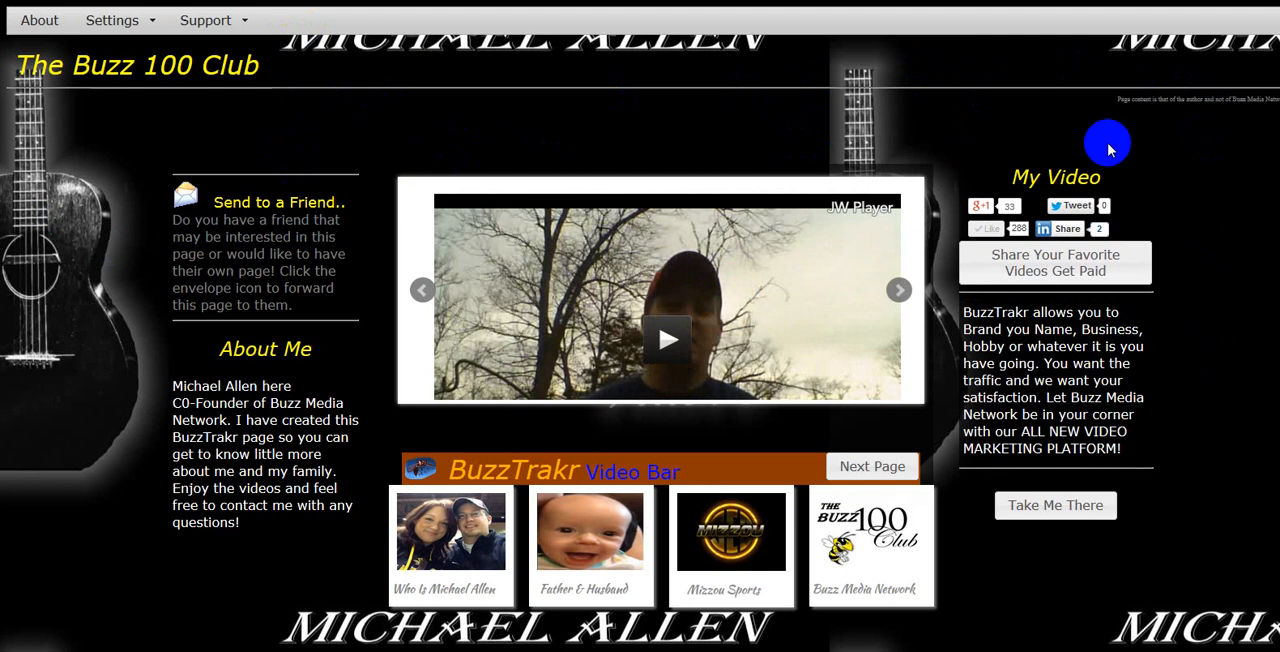
{"action": "mouse_move", "coordinate": [704, 148]}
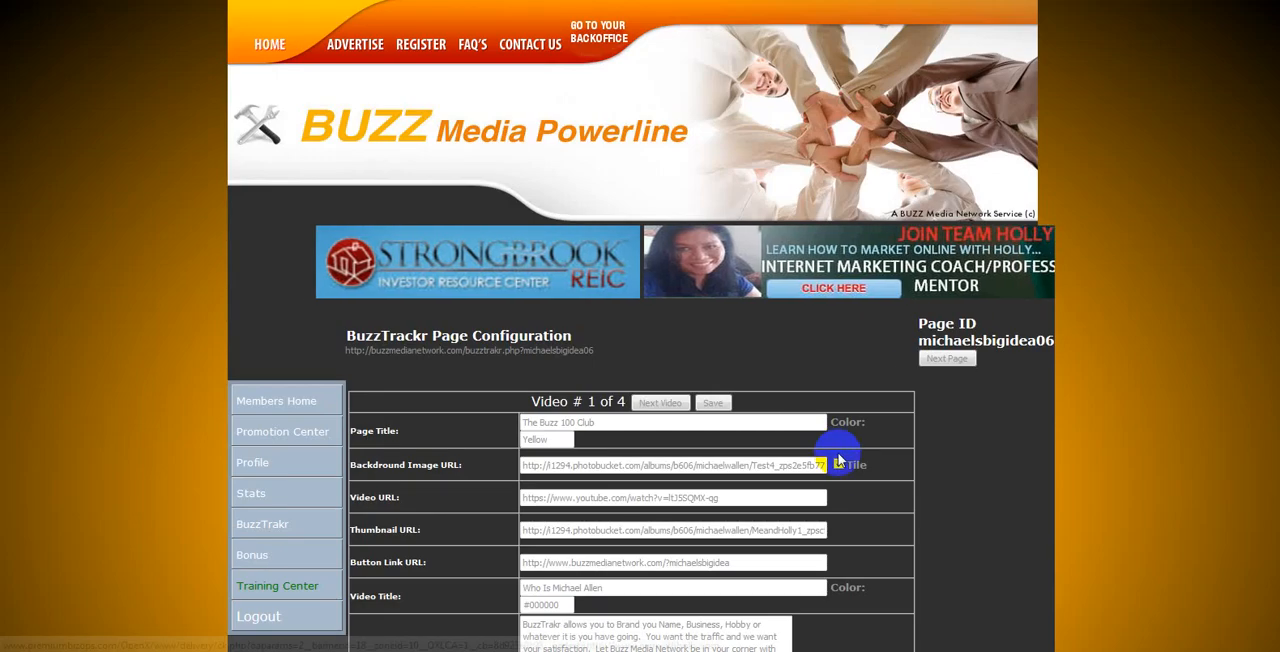
{"action": "mouse_move", "coordinate": [390, 80]}
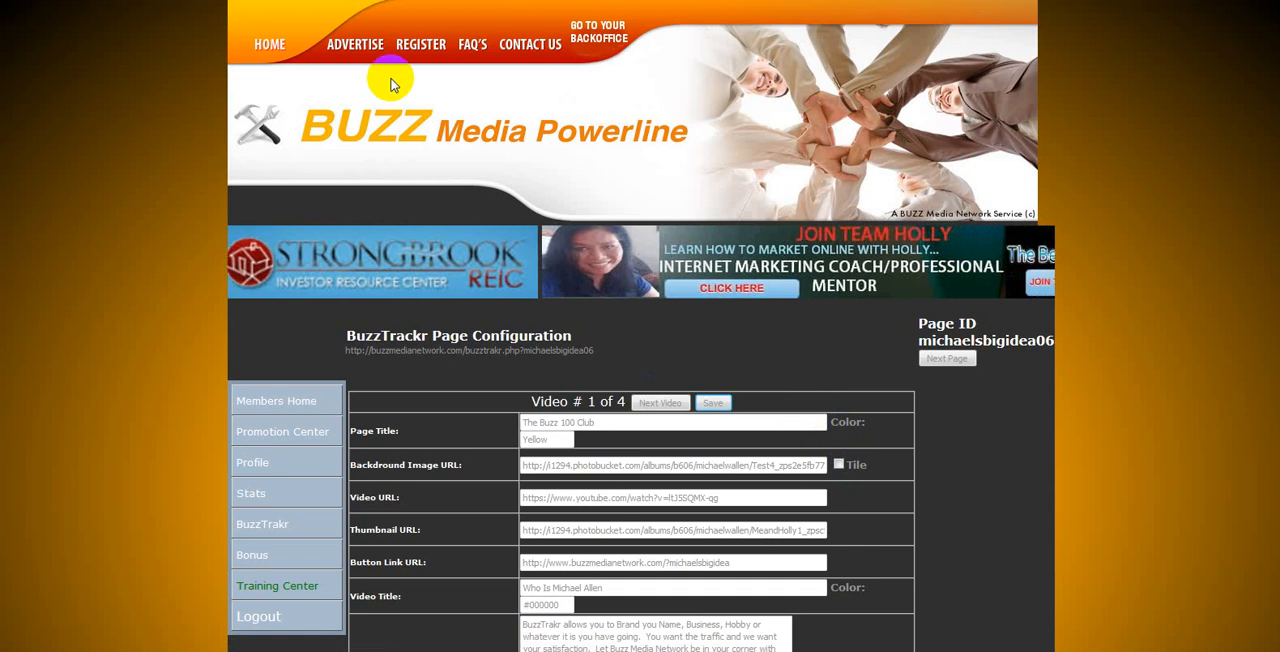
Step: Bring up the context menu on the BuzzTrakr Page Configuration tab
{"action": "right_click", "coordinate": [104, 150]}
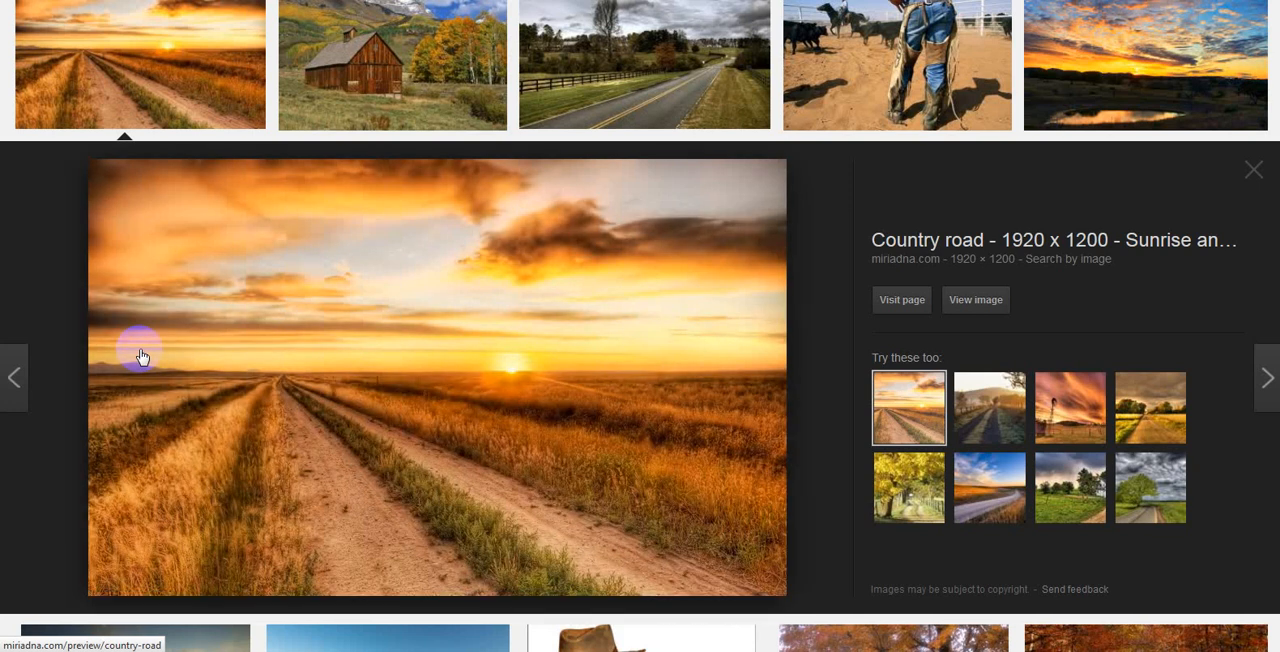
{"action": "mouse_move", "coordinate": [420, 398]}
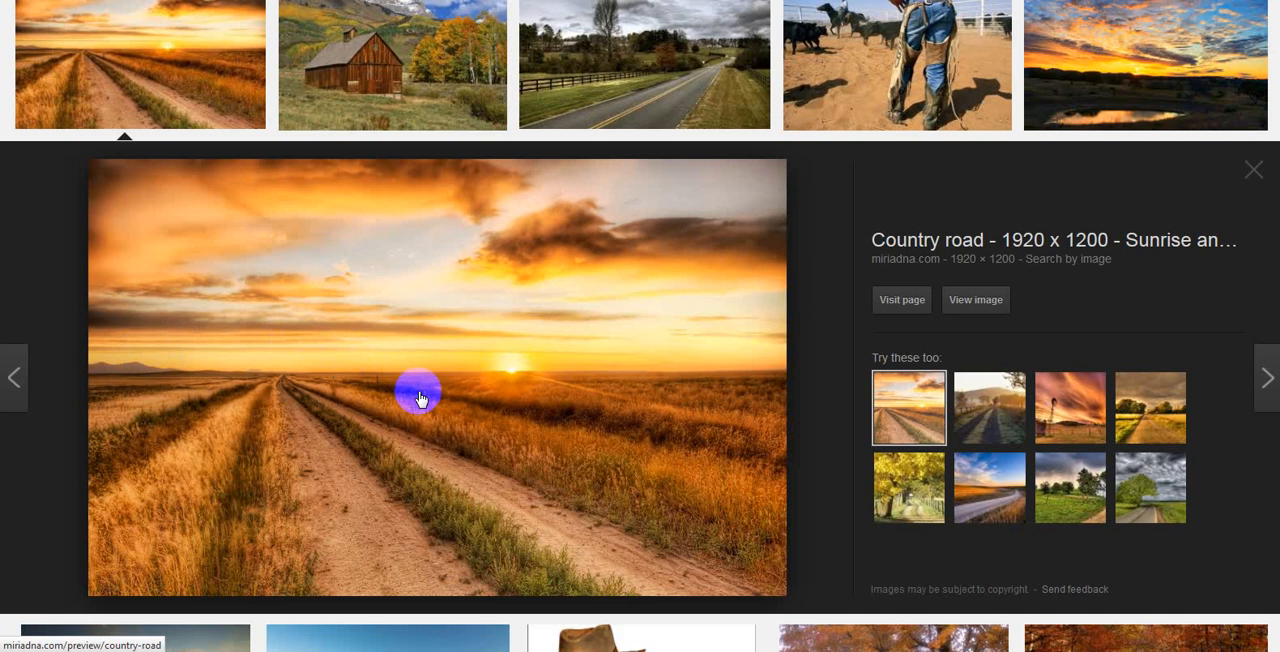
Step: Bring up copy options for the country road sunrise image preview
{"action": "right_click", "coordinate": [420, 396]}
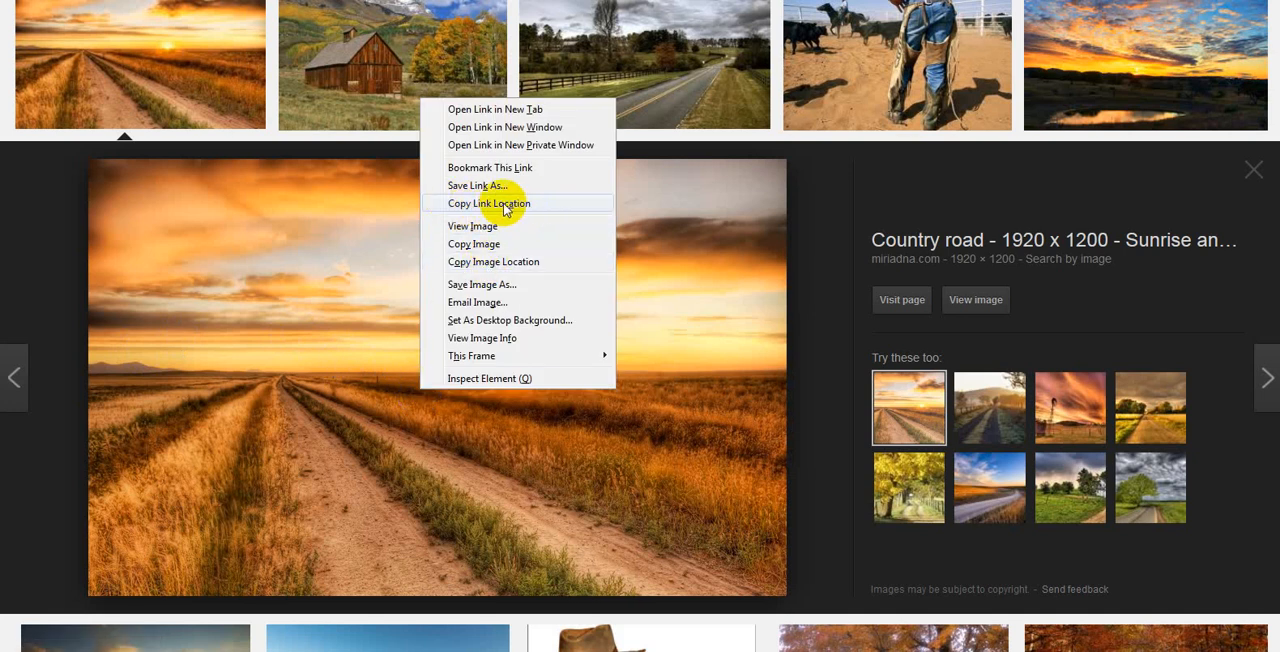
{"action": "mouse_move", "coordinate": [208, 212]}
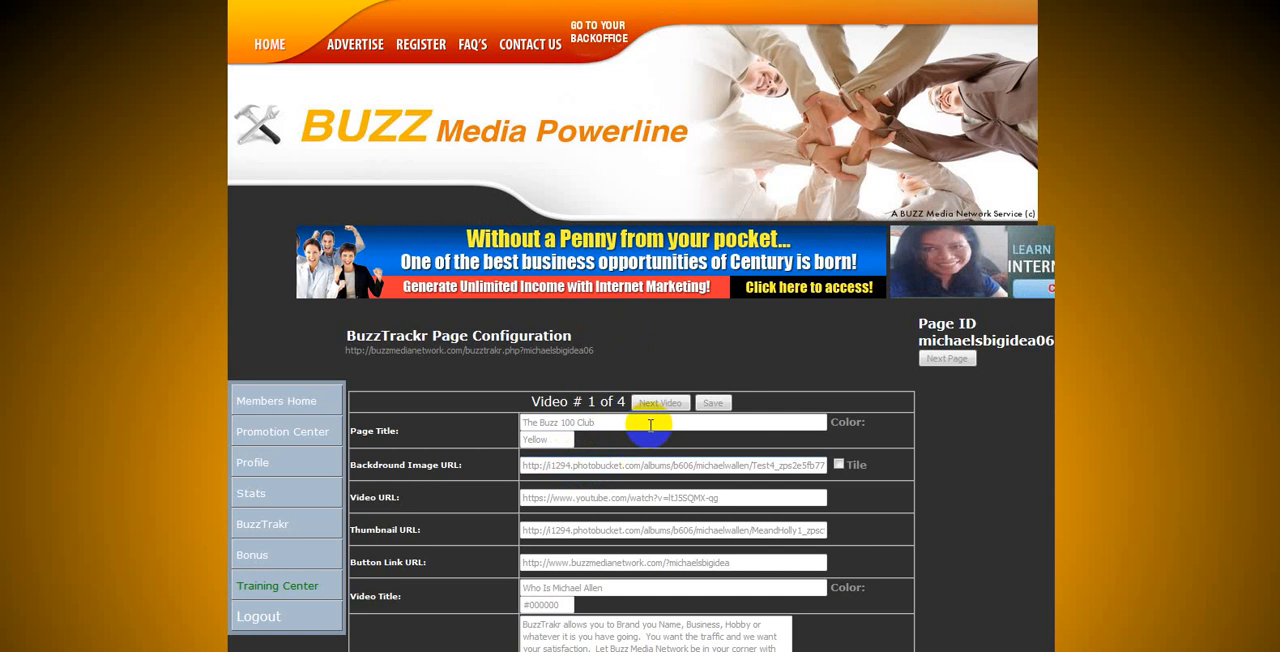
{"action": "mouse_move", "coordinate": [978, 488]}
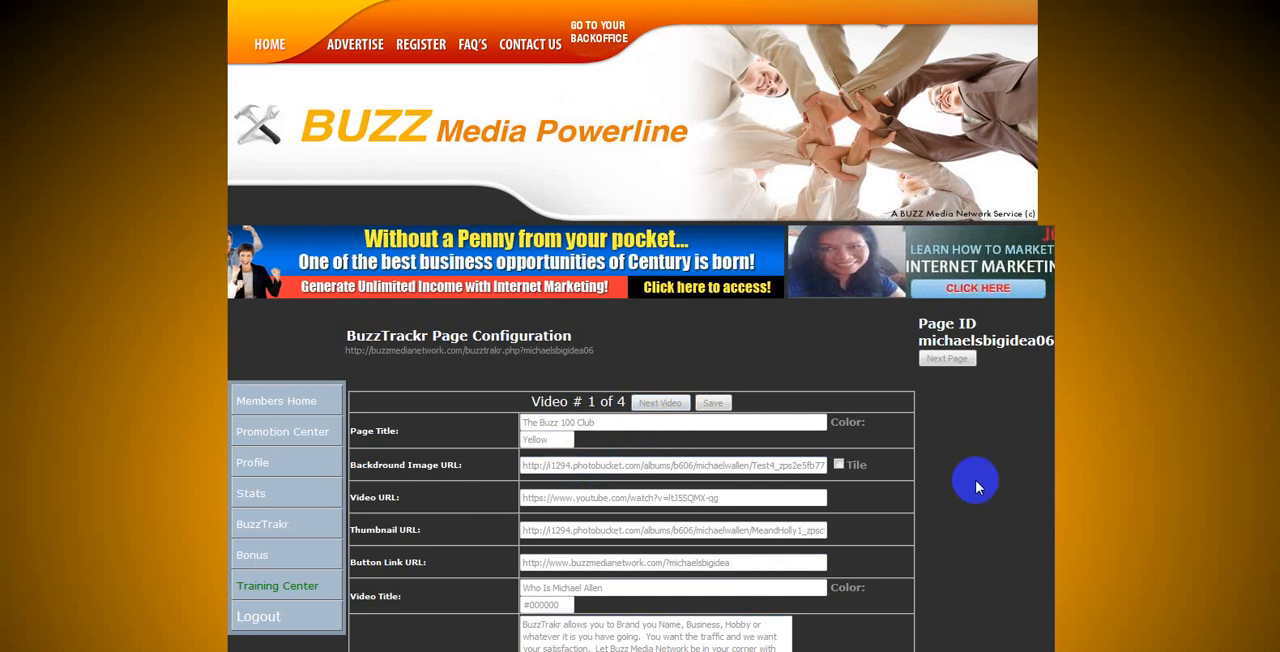
Step: Scroll down through the BuzzTrakr Page Configuration form fields
{"action": "scroll", "scroll_direction": "down", "scroll_amount": 3}
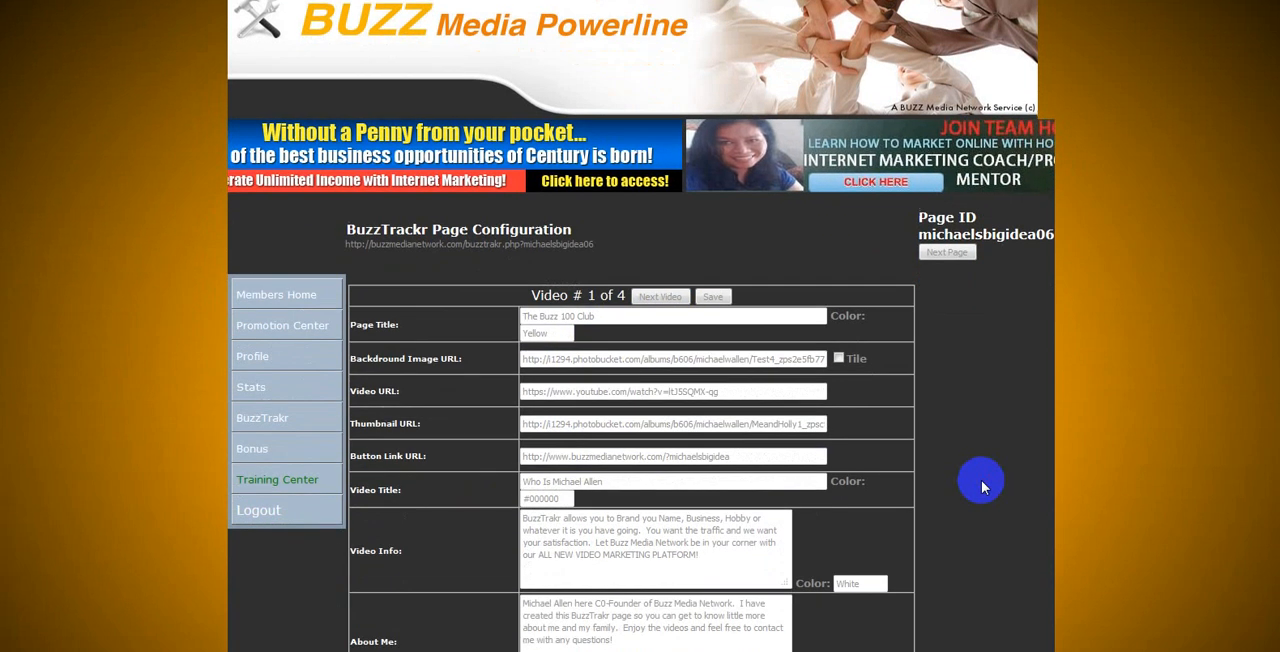
{"action": "scroll", "scroll_direction": "down", "scroll_amount": 3}
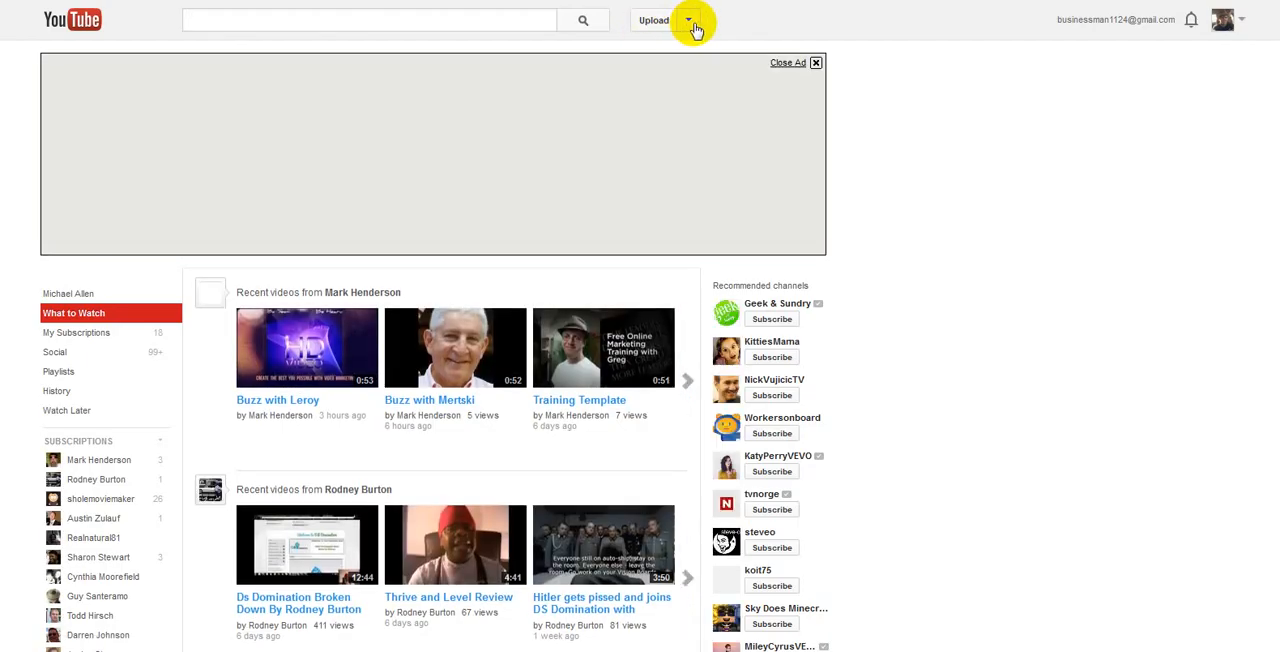
Step: Open the Launch of BuzzTrakr video from the Video Manager and copy its web address
{"action": "left_click", "coordinate": [688, 20]}
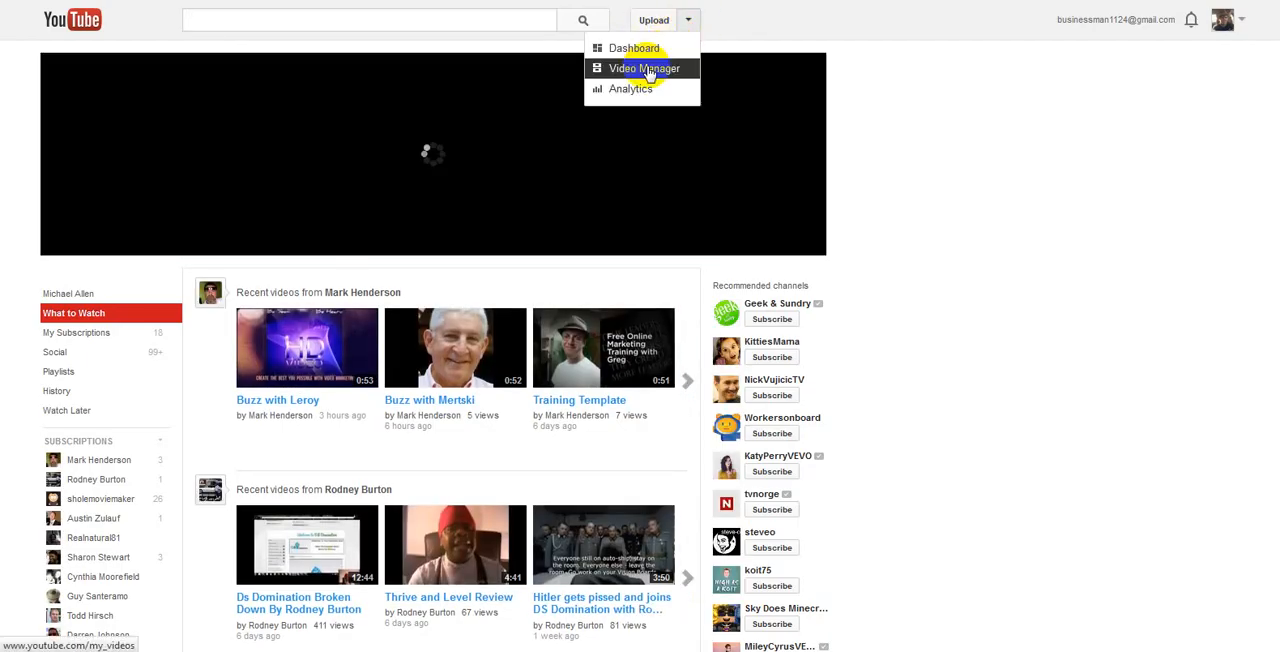
{"action": "left_click", "coordinate": [644, 68]}
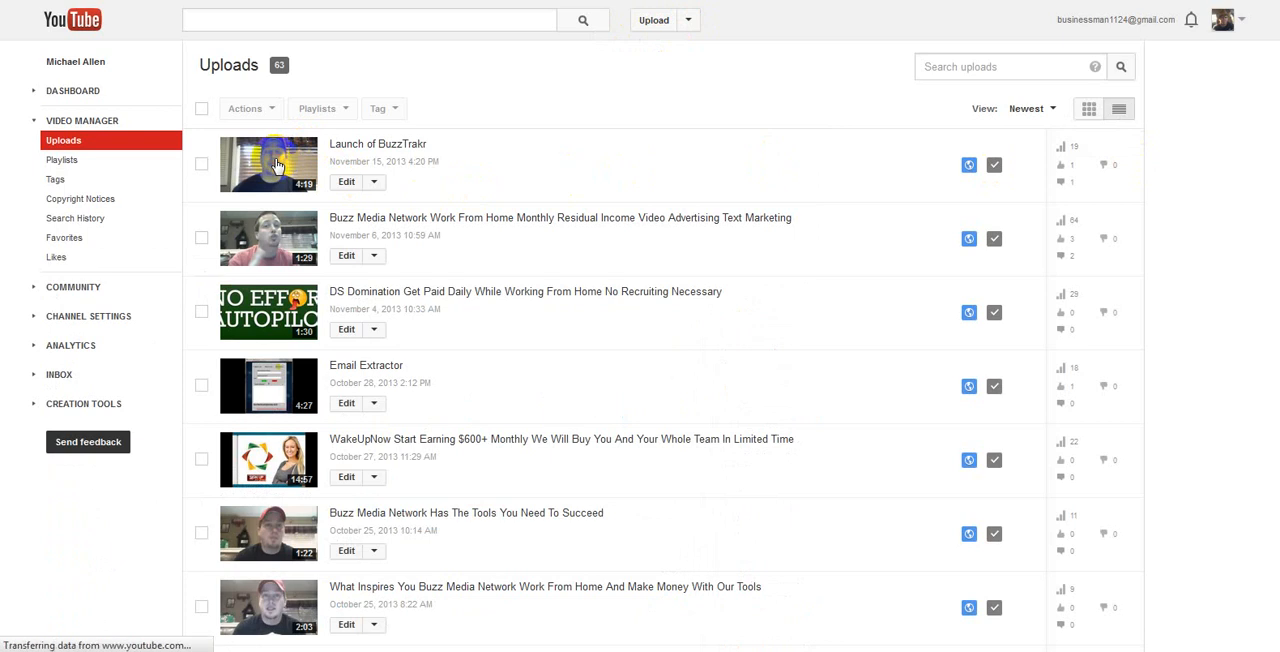
{"action": "left_click", "coordinate": [268, 164]}
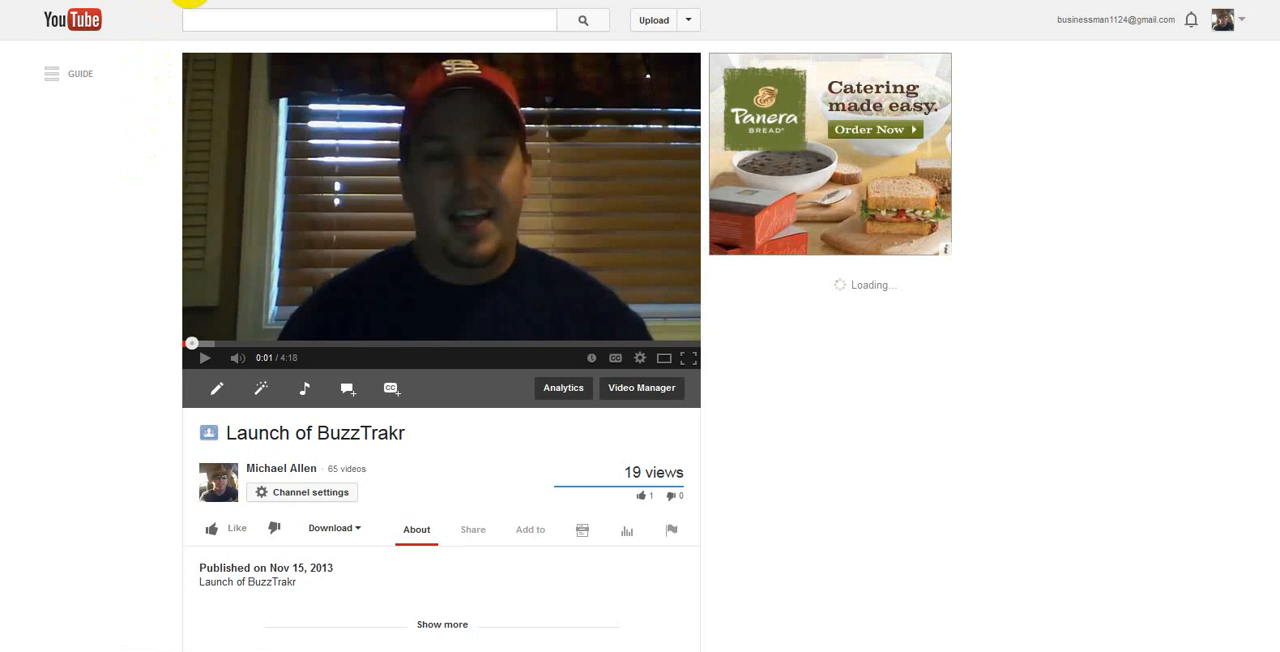
{"action": "right_click", "coordinate": [368, 20]}
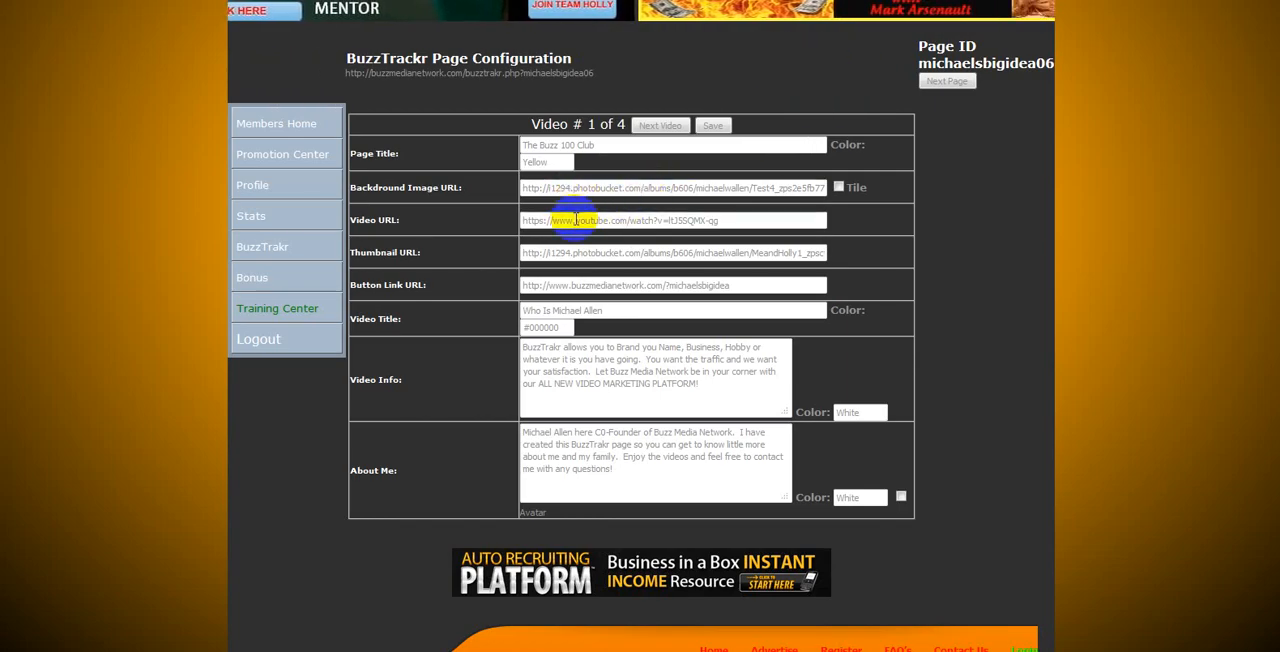
Step: Select the first video's existing link so the copied YouTube address replaces it
{"action": "triple_click", "coordinate": [672, 220]}
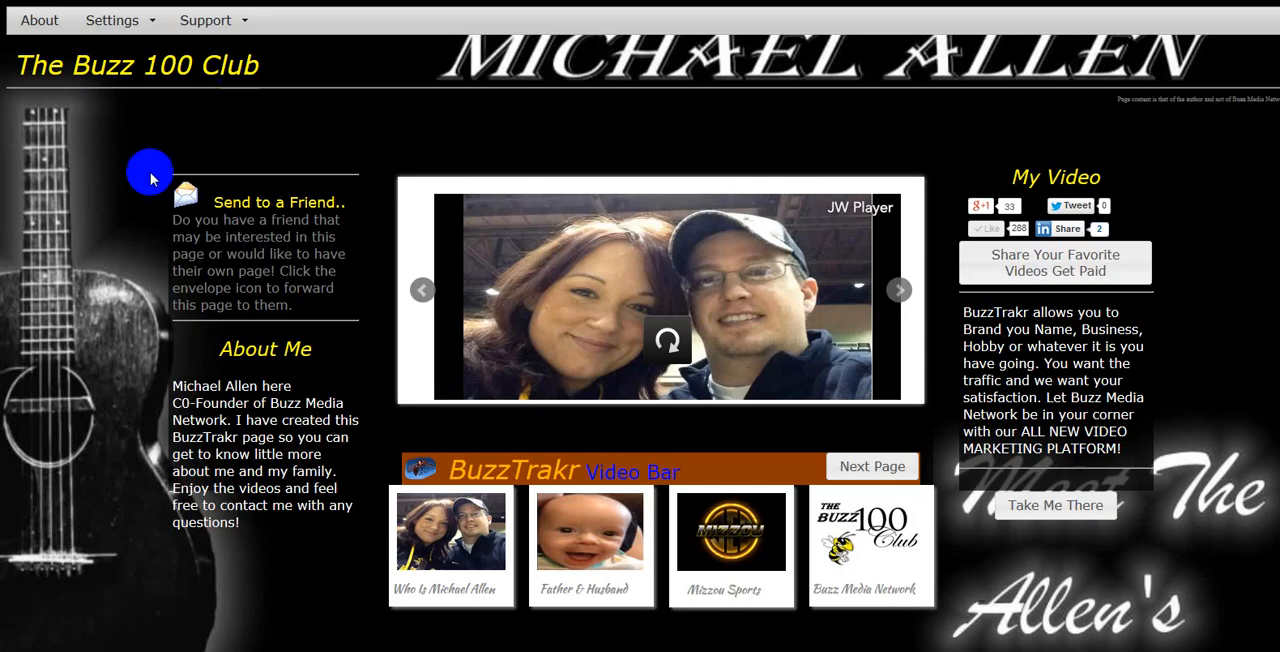
{"action": "mouse_move", "coordinate": [120, 234]}
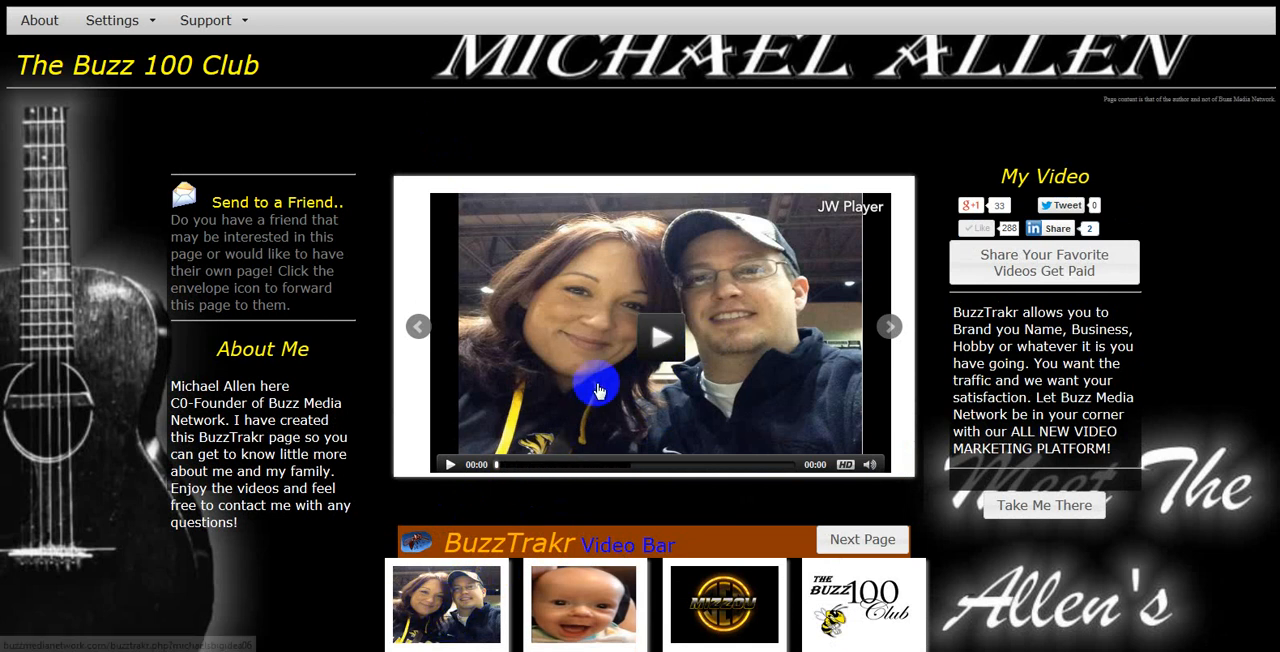
{"action": "mouse_move", "coordinate": [568, 360]}
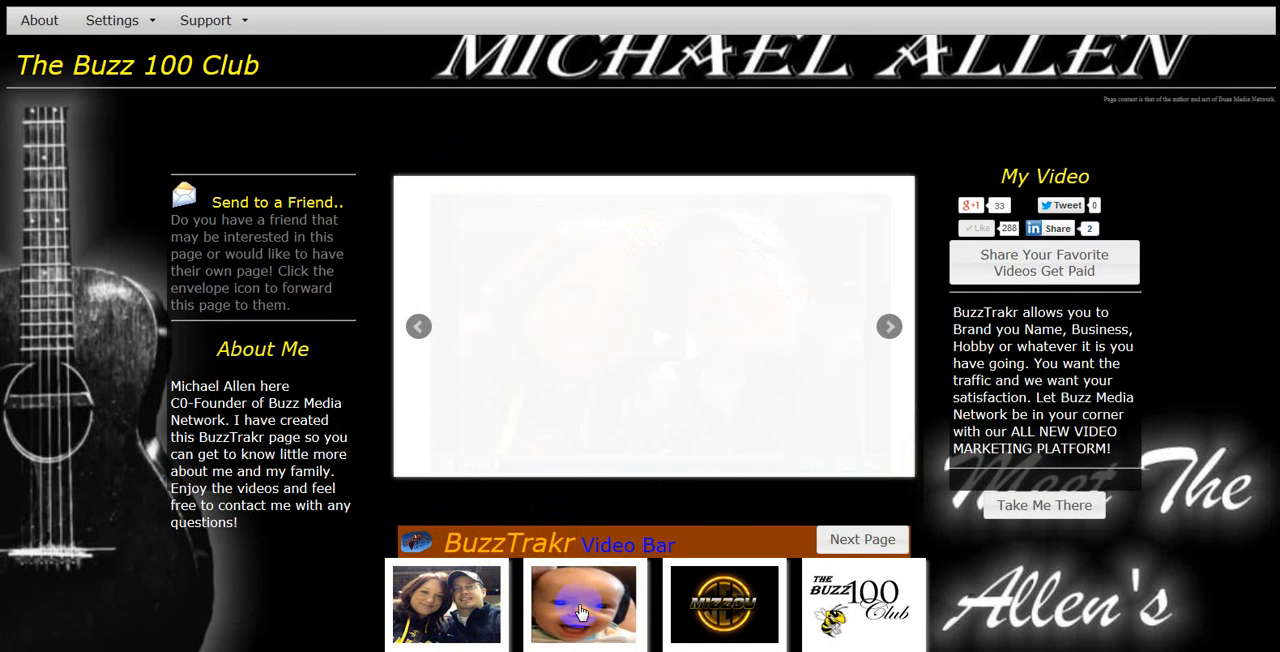
Step: Load the baby video from the video bar's second thumbnail and pause it in the player
{"action": "left_click", "coordinate": [584, 604]}
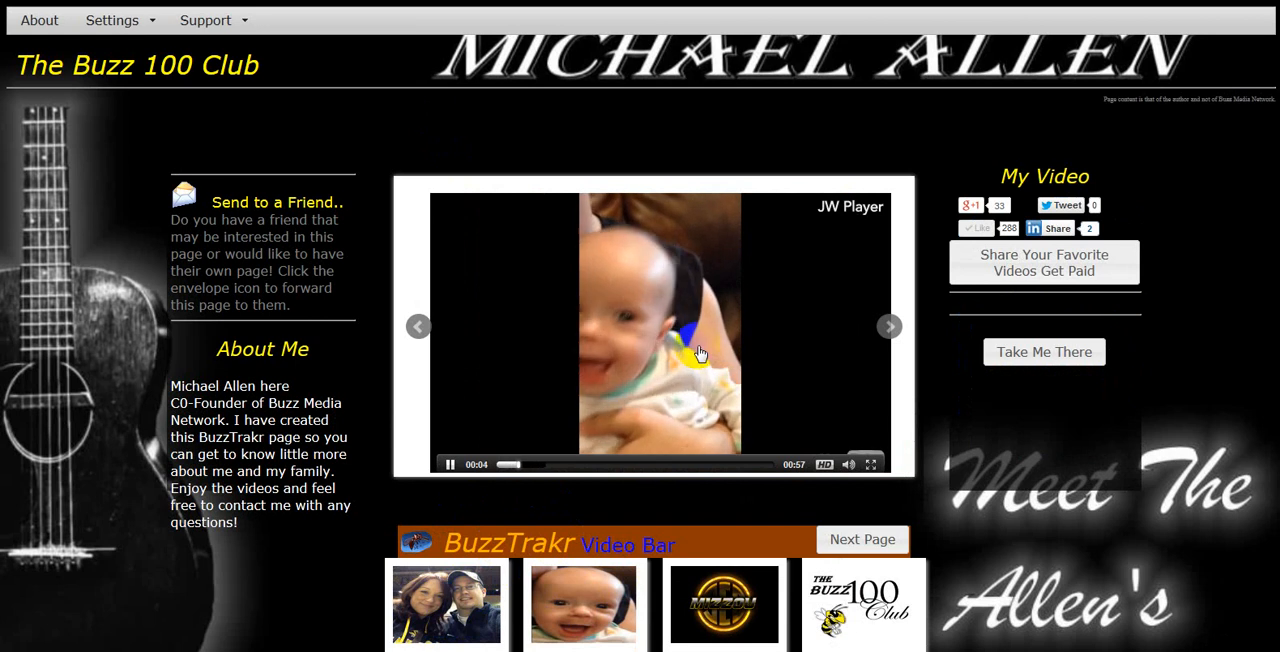
{"action": "left_click", "coordinate": [448, 464]}
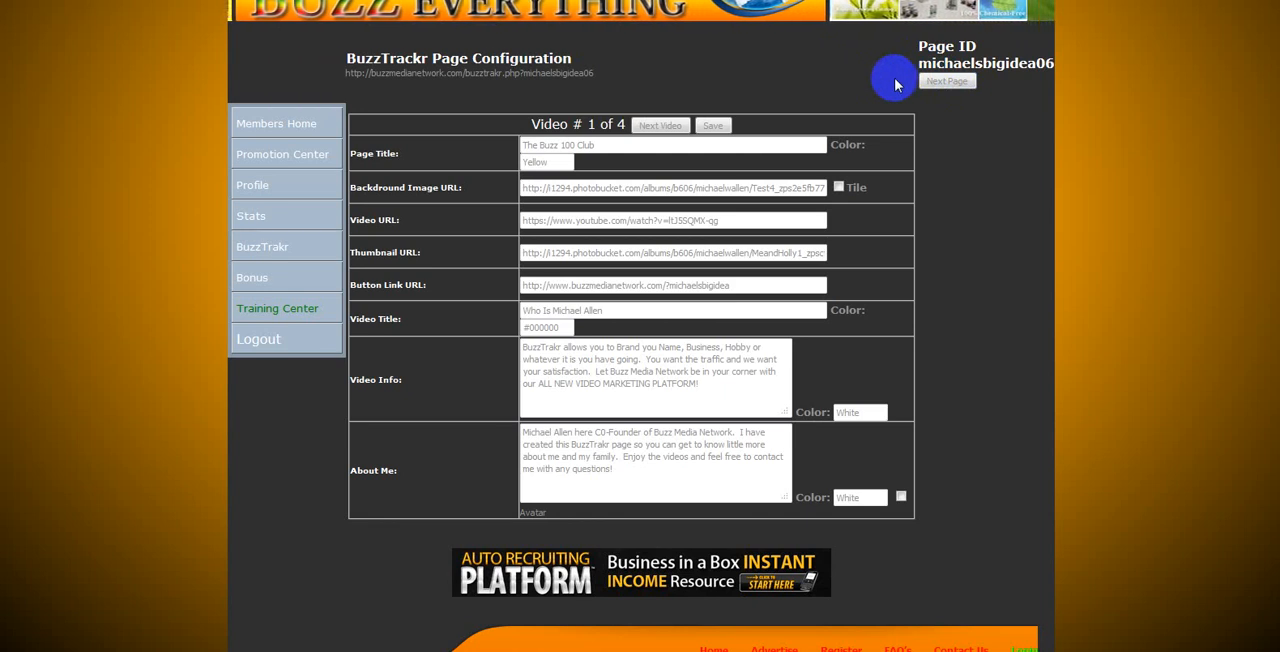
{"action": "mouse_move", "coordinate": [896, 104]}
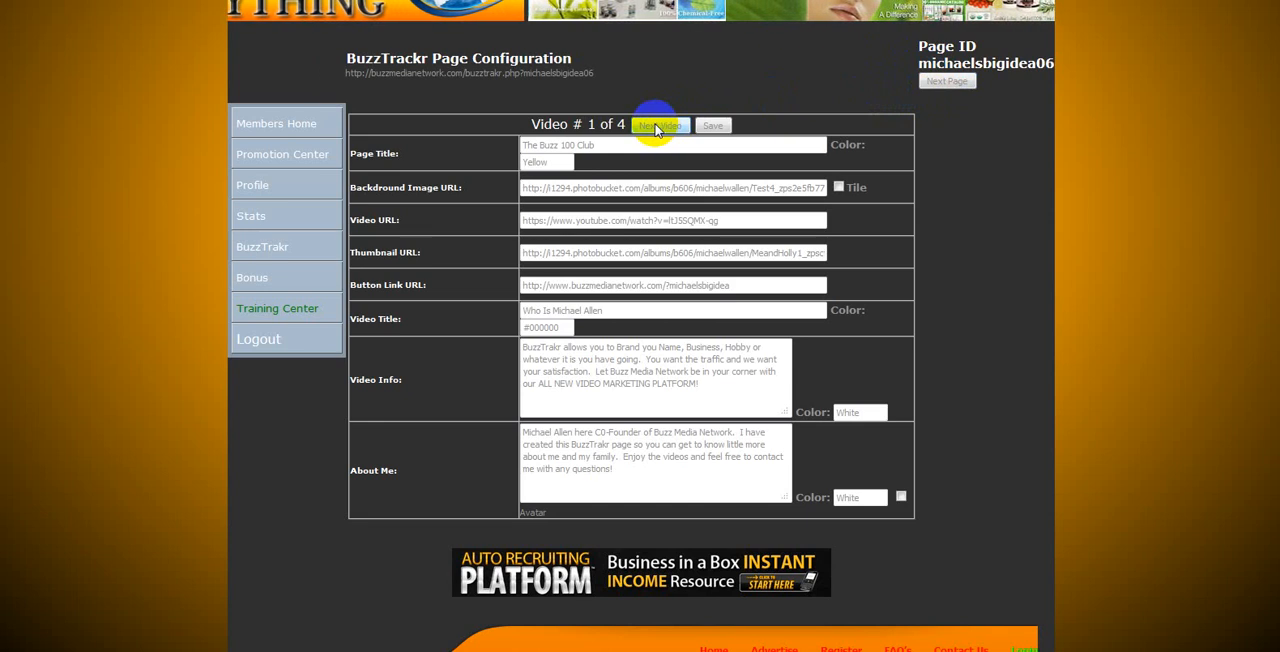
{"action": "mouse_move", "coordinate": [646, 70]}
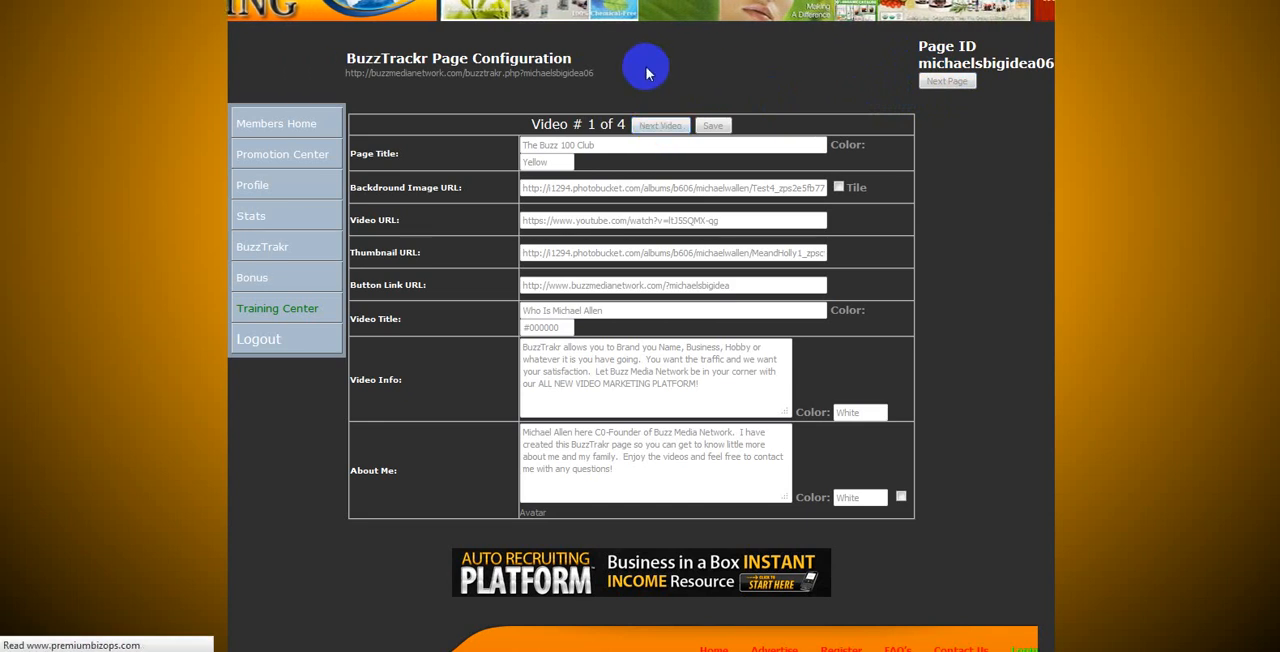
Step: Advance from Video #1 to the Video #3 of 4 settings, Mizzou Sports
{"action": "left_click", "coordinate": [660, 124]}
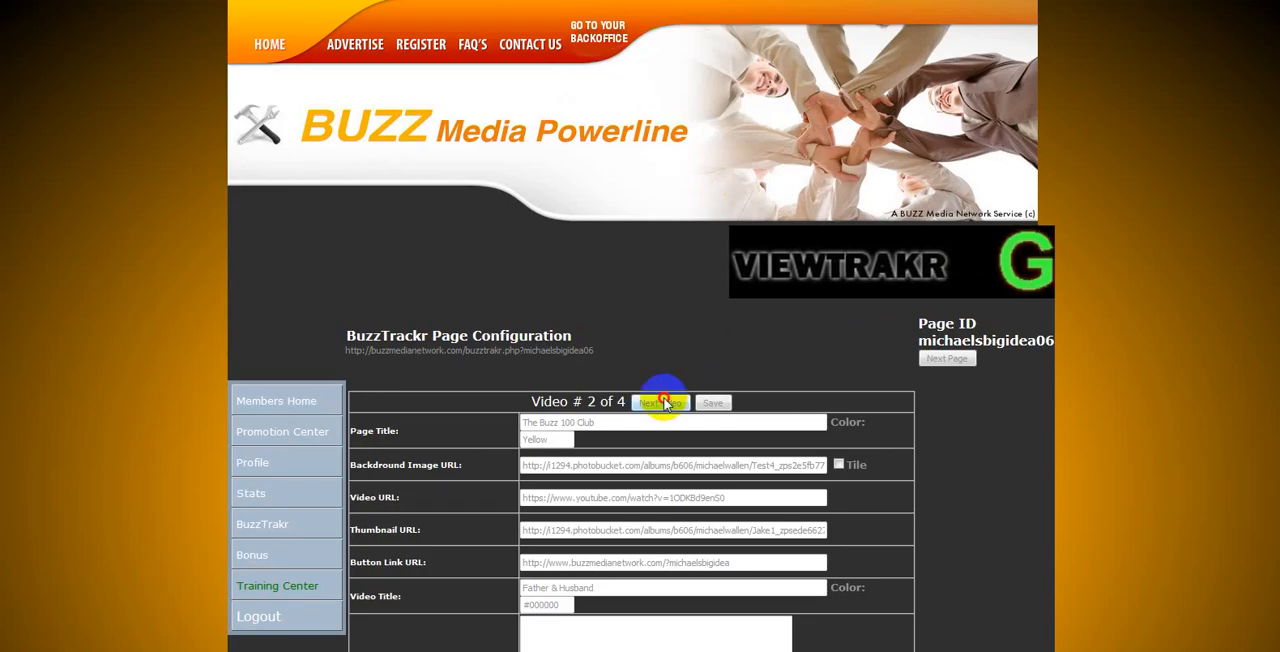
{"action": "left_click", "coordinate": [656, 402]}
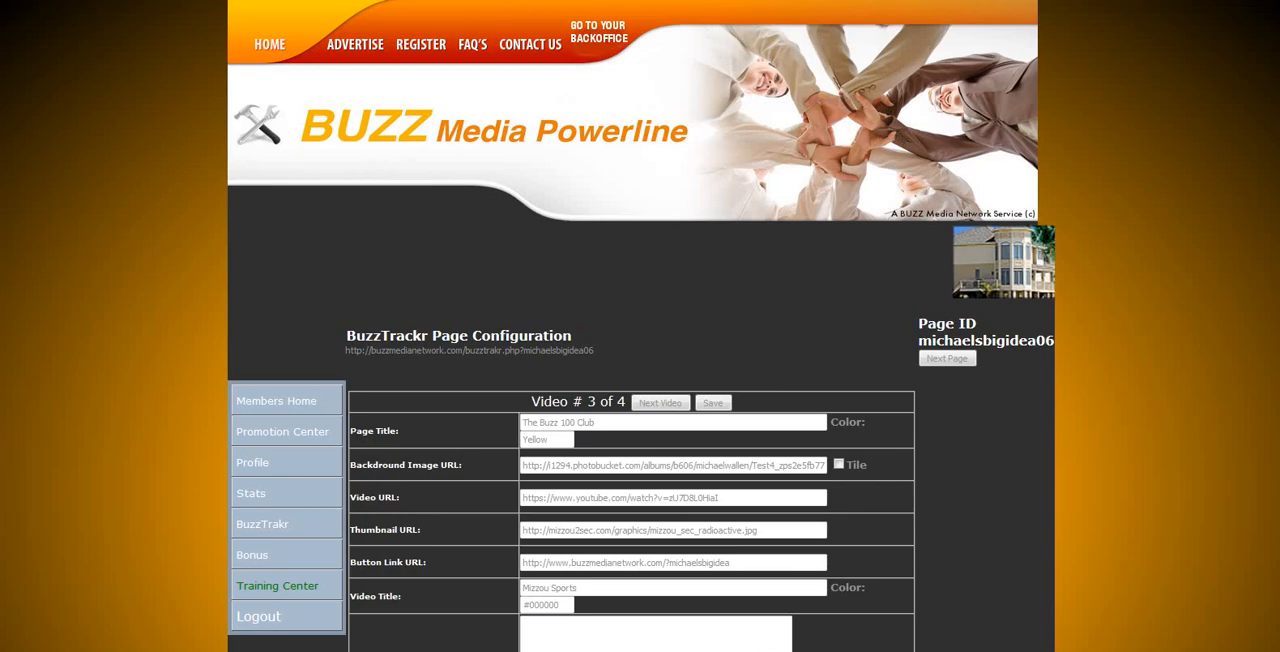
{"action": "double_click", "coordinate": [544, 496]}
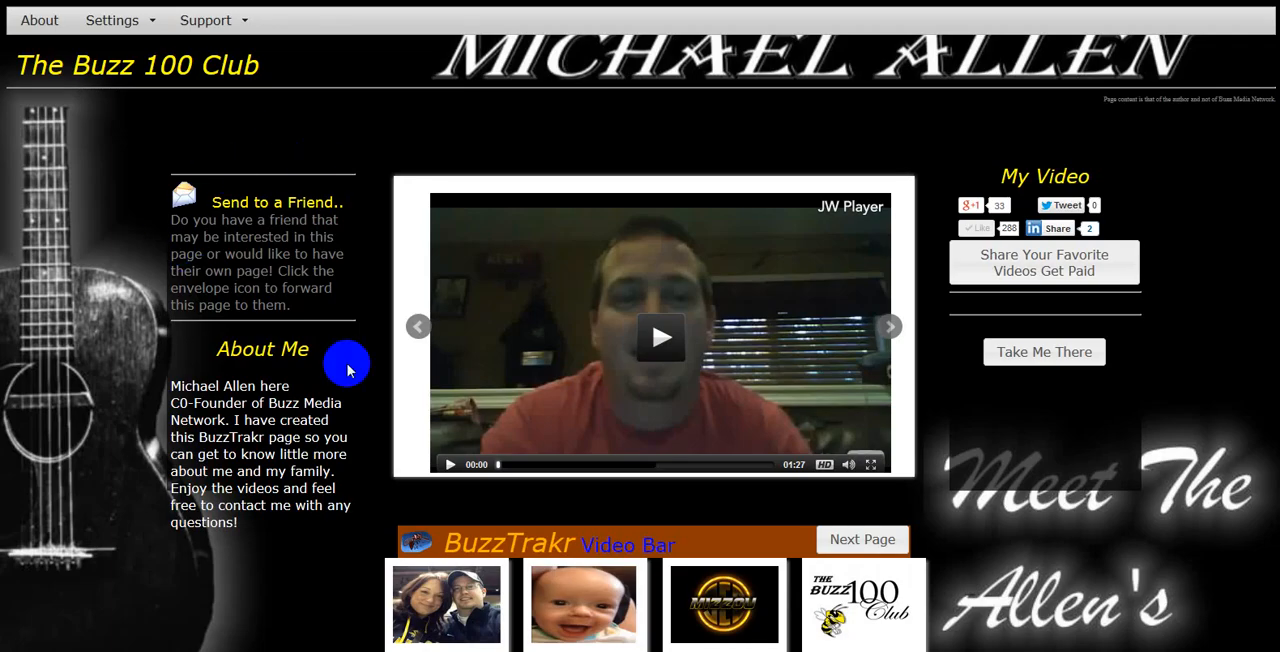
{"action": "mouse_move", "coordinate": [604, 4]}
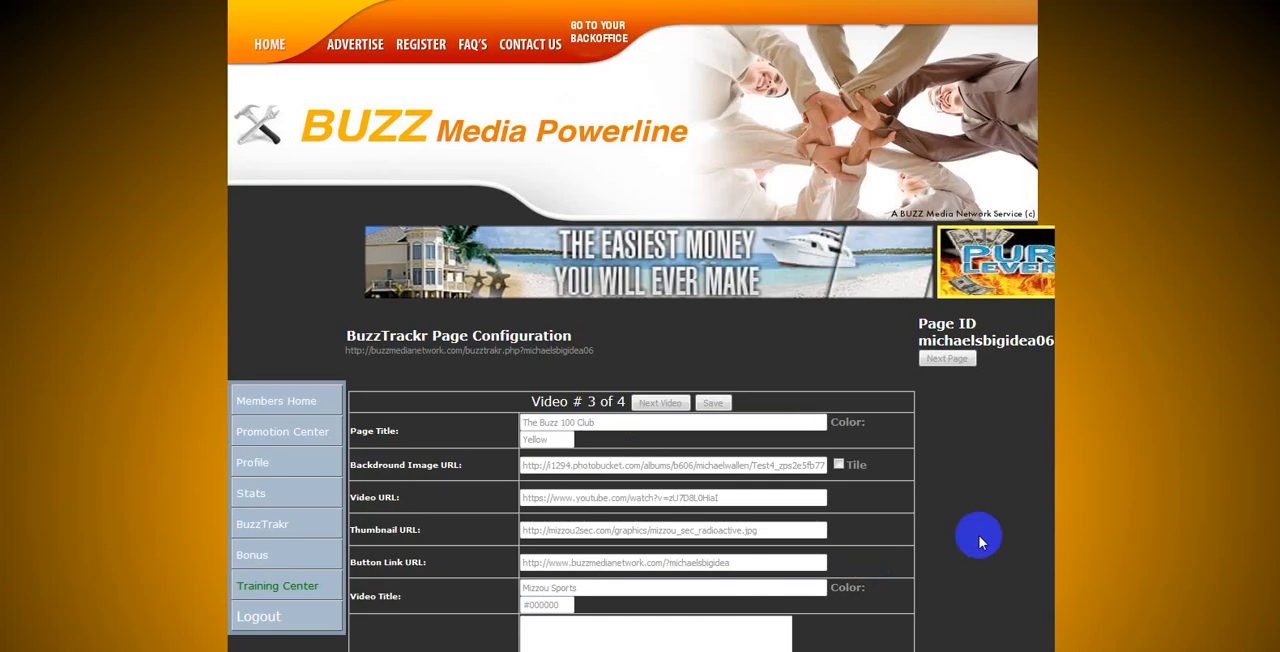
Step: Check the live page's video, return to the configuration and move to the next page's settings
{"action": "scroll", "scroll_direction": "down", "scroll_amount": 3}
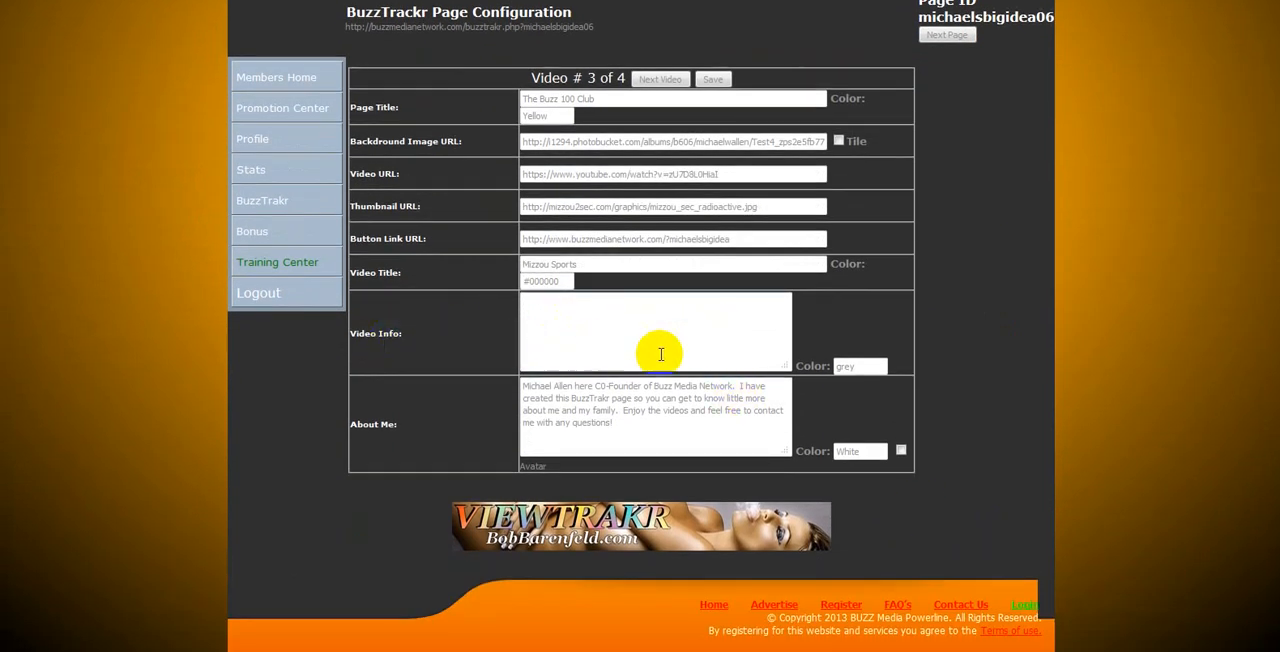
{"action": "mouse_move", "coordinate": [596, 330]}
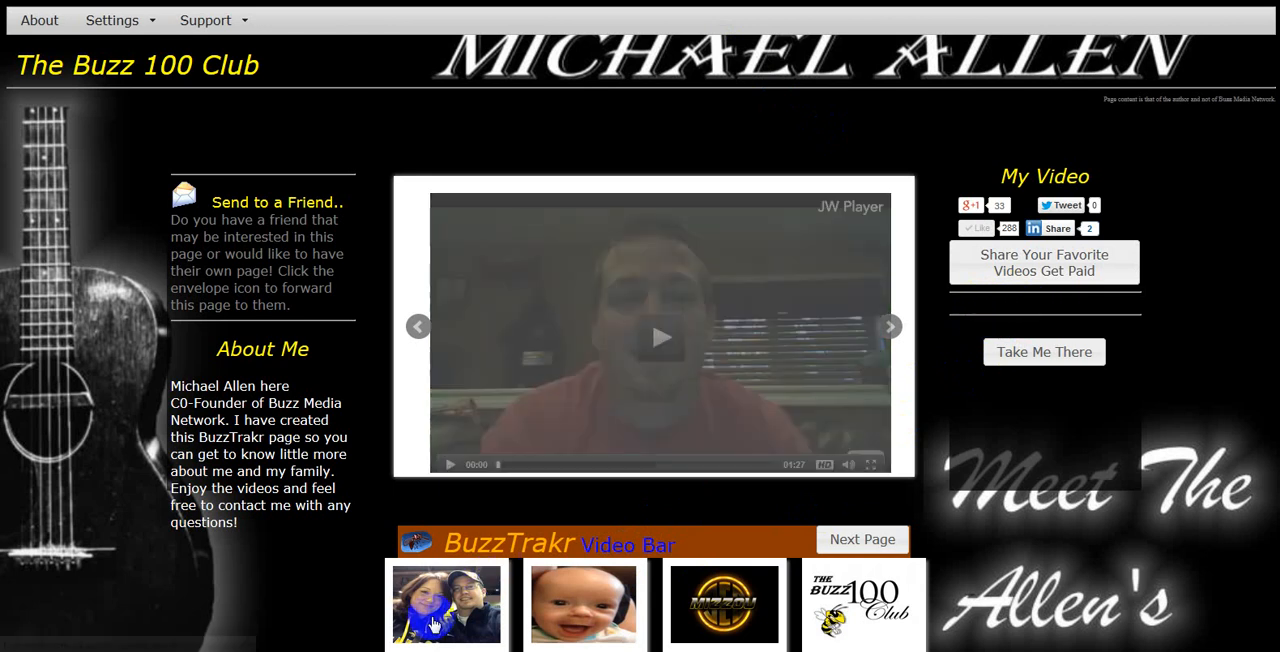
{"action": "left_click", "coordinate": [444, 604]}
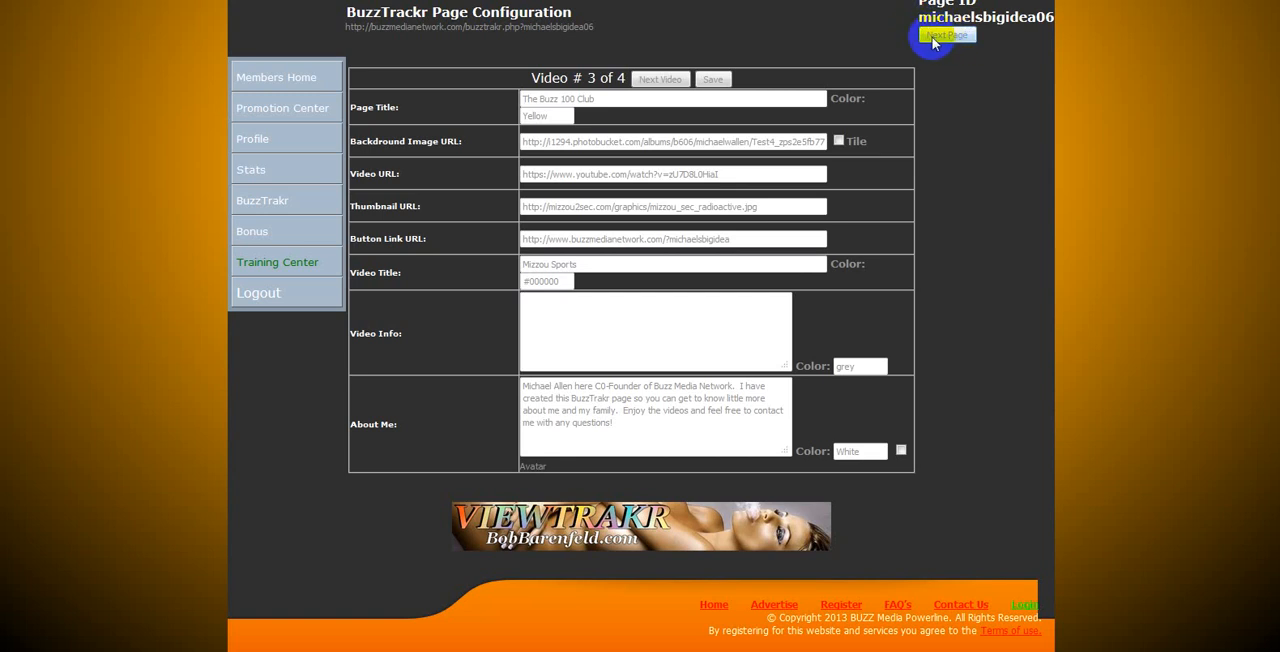
{"action": "mouse_move", "coordinate": [840, 40]}
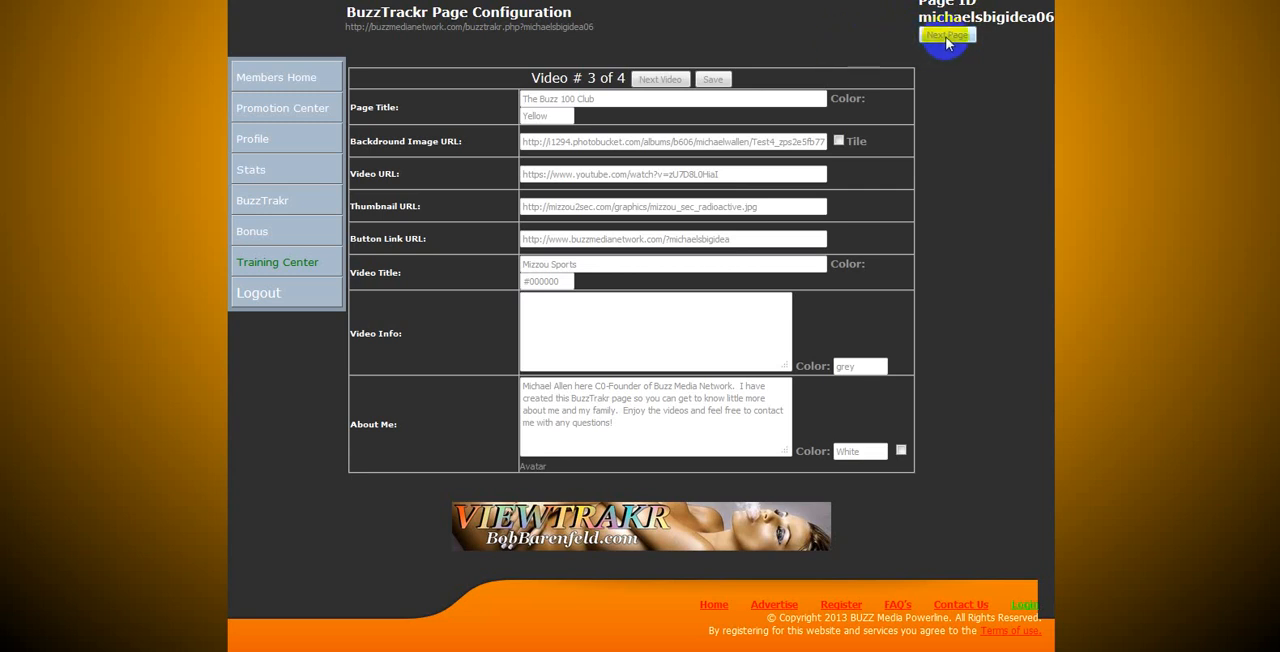
{"action": "left_click", "coordinate": [946, 36]}
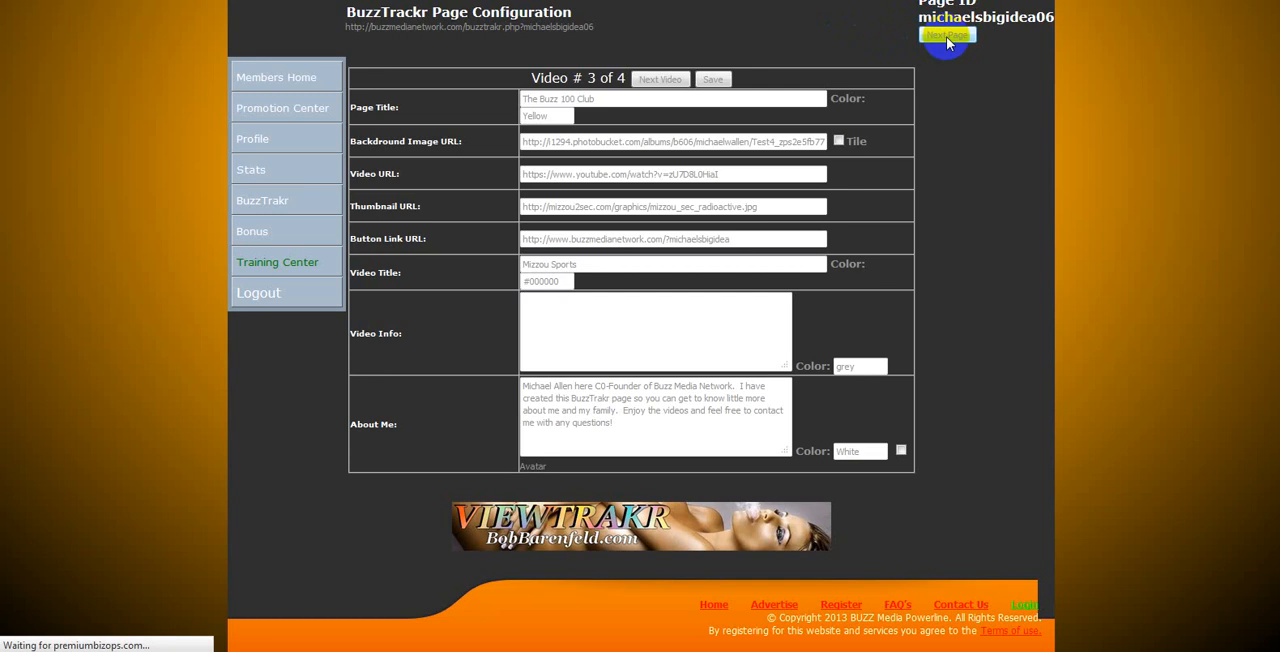
Step: Load the michaelsbigidea07 page configuration and review its Video #1 fields
{"action": "left_click", "coordinate": [946, 36]}
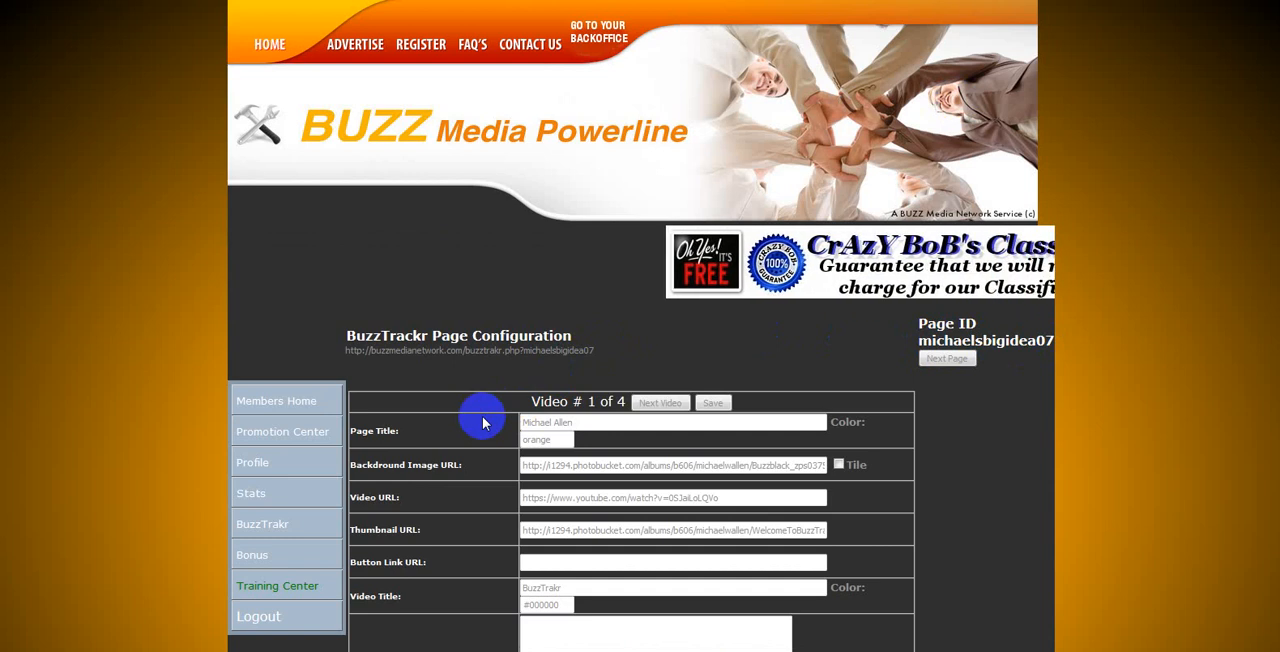
{"action": "scroll", "scroll_direction": "down", "scroll_amount": 3}
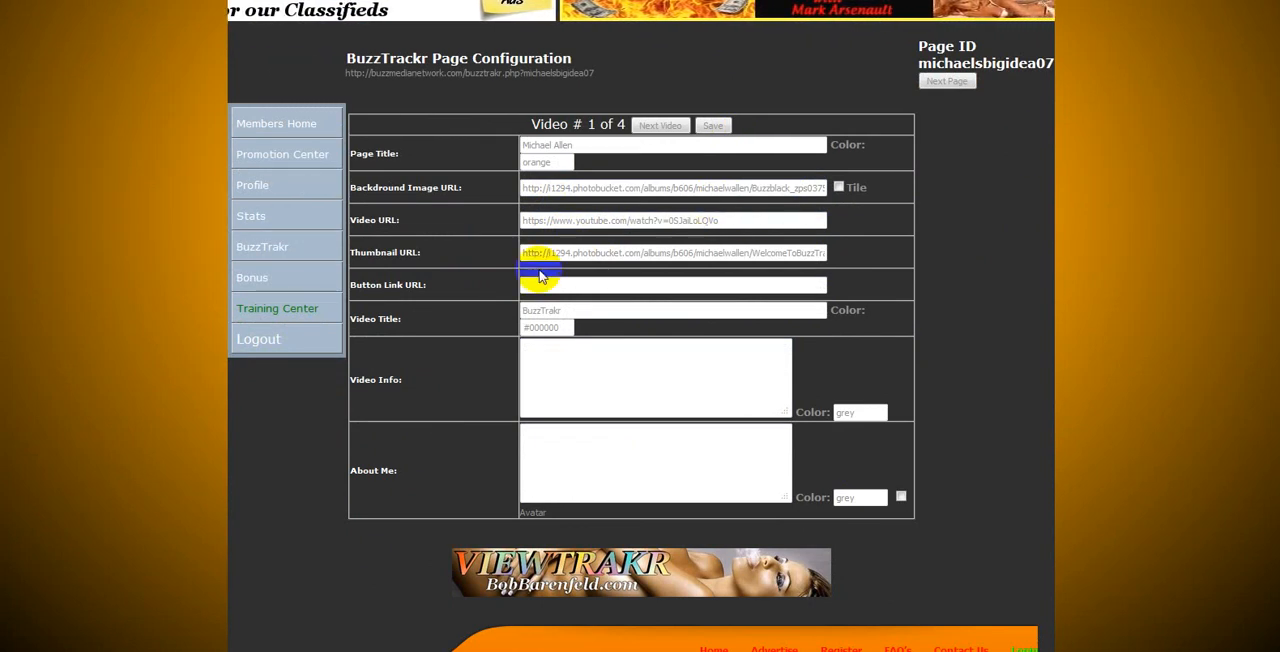
{"action": "mouse_move", "coordinate": [546, 480]}
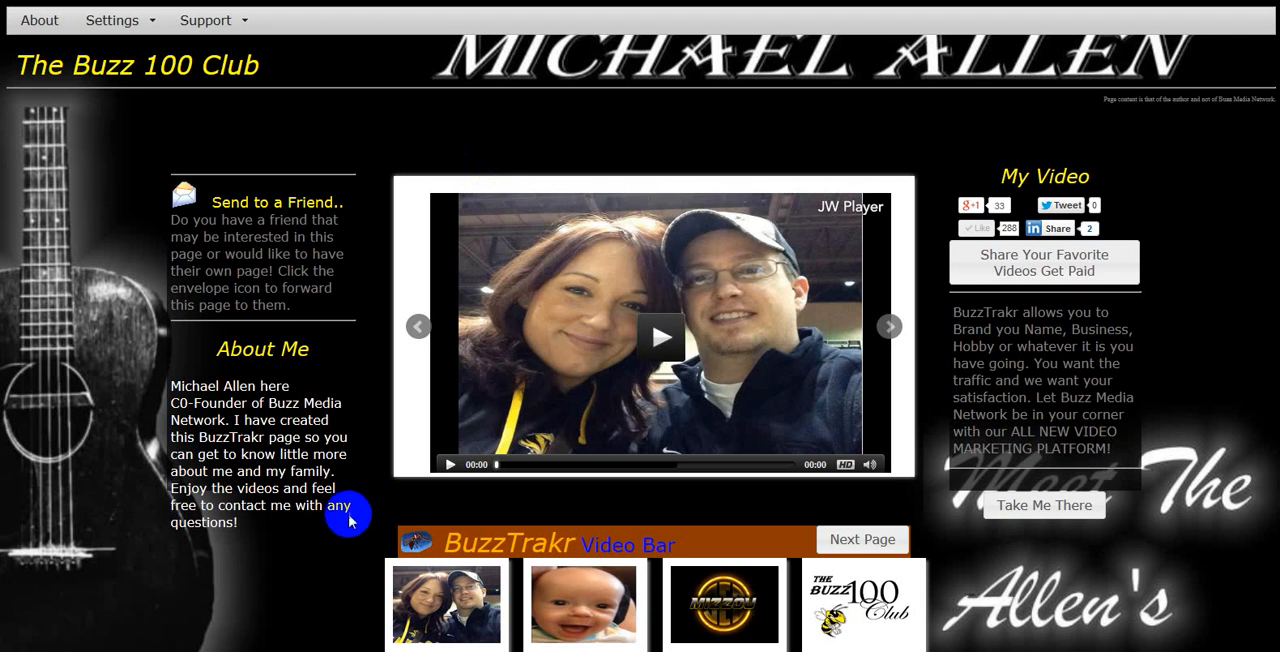
{"action": "mouse_move", "coordinate": [558, 186]}
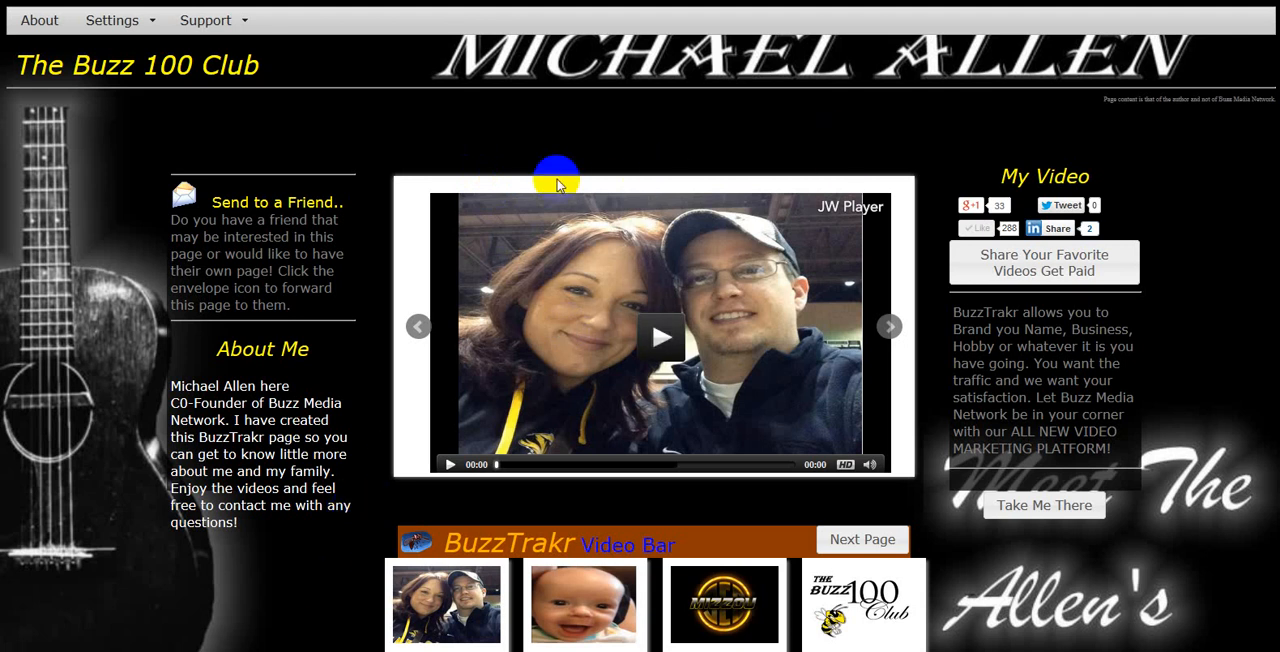
{"action": "mouse_move", "coordinate": [360, 90]}
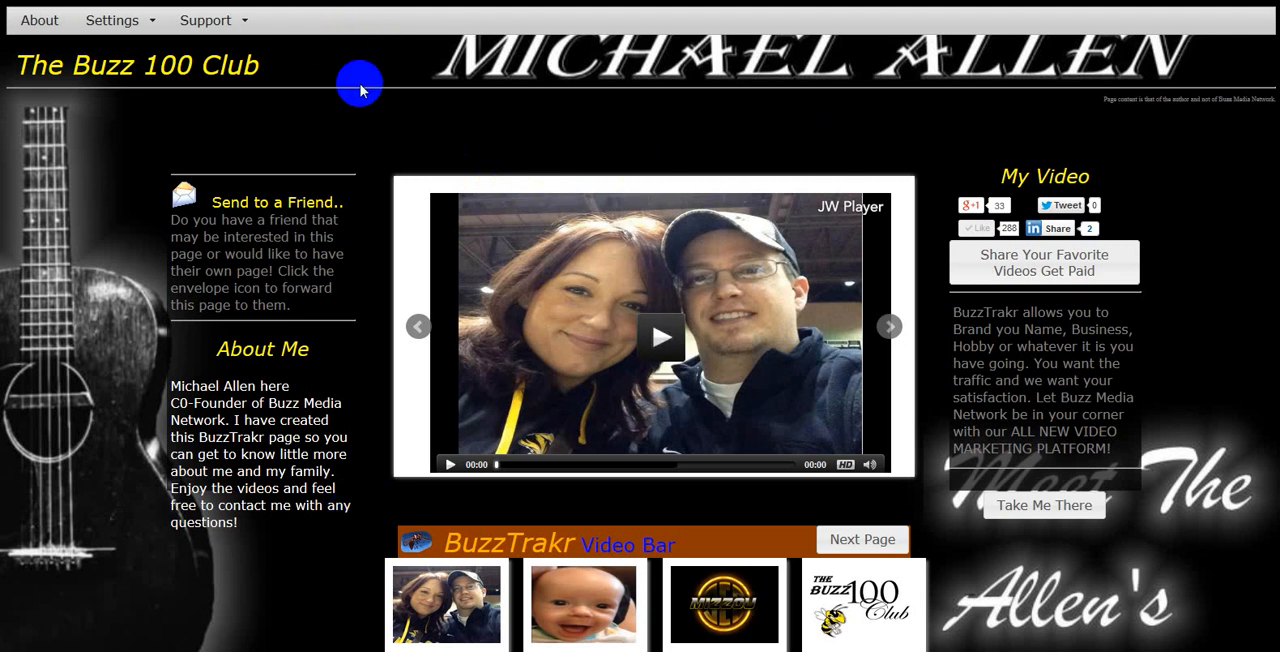
{"action": "mouse_move", "coordinate": [312, 8]}
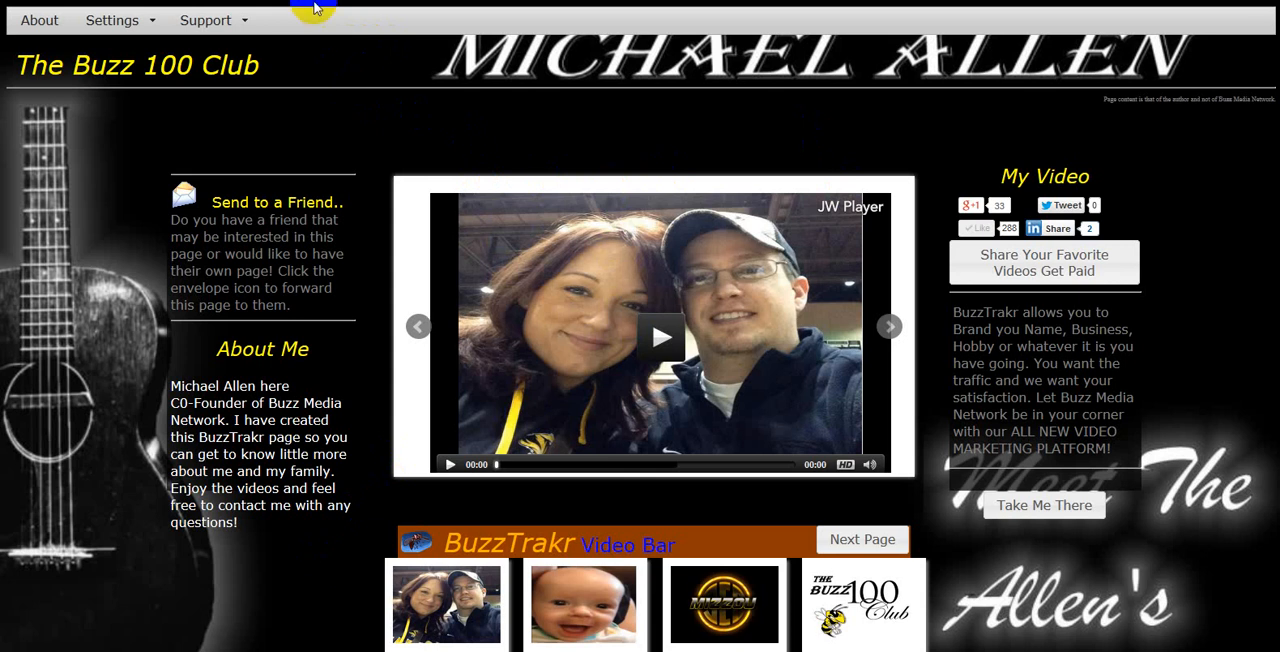
{"action": "mouse_move", "coordinate": [770, 234]}
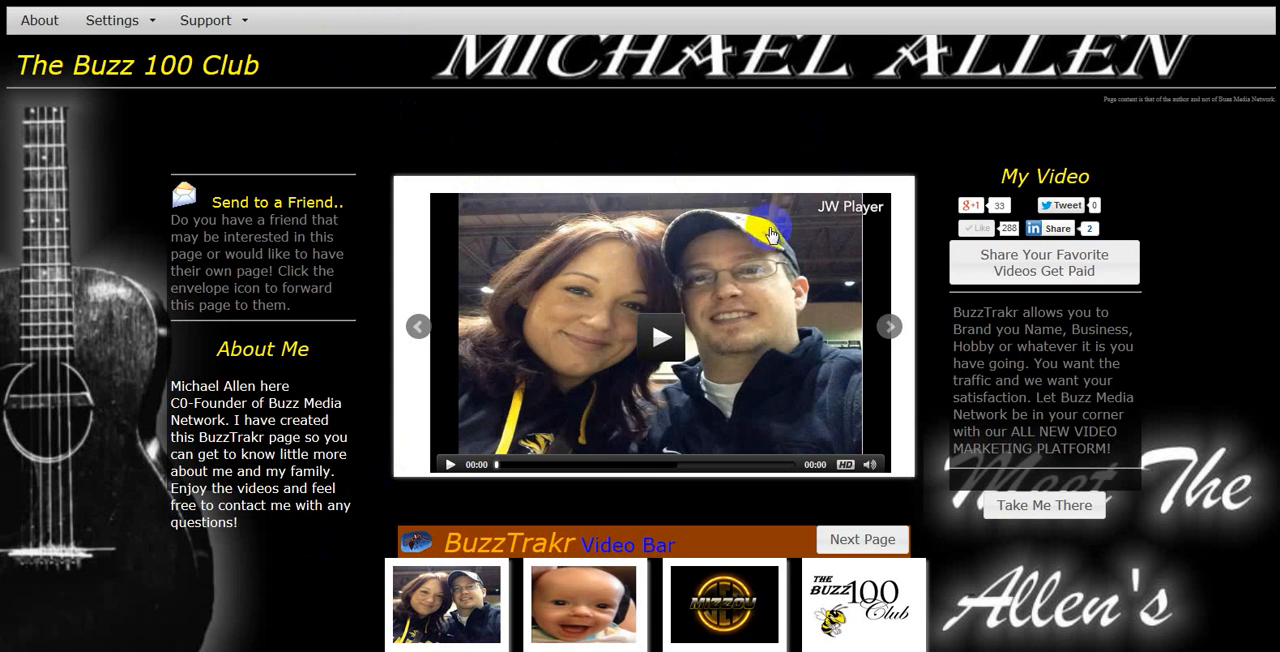
{"action": "mouse_move", "coordinate": [936, 530]}
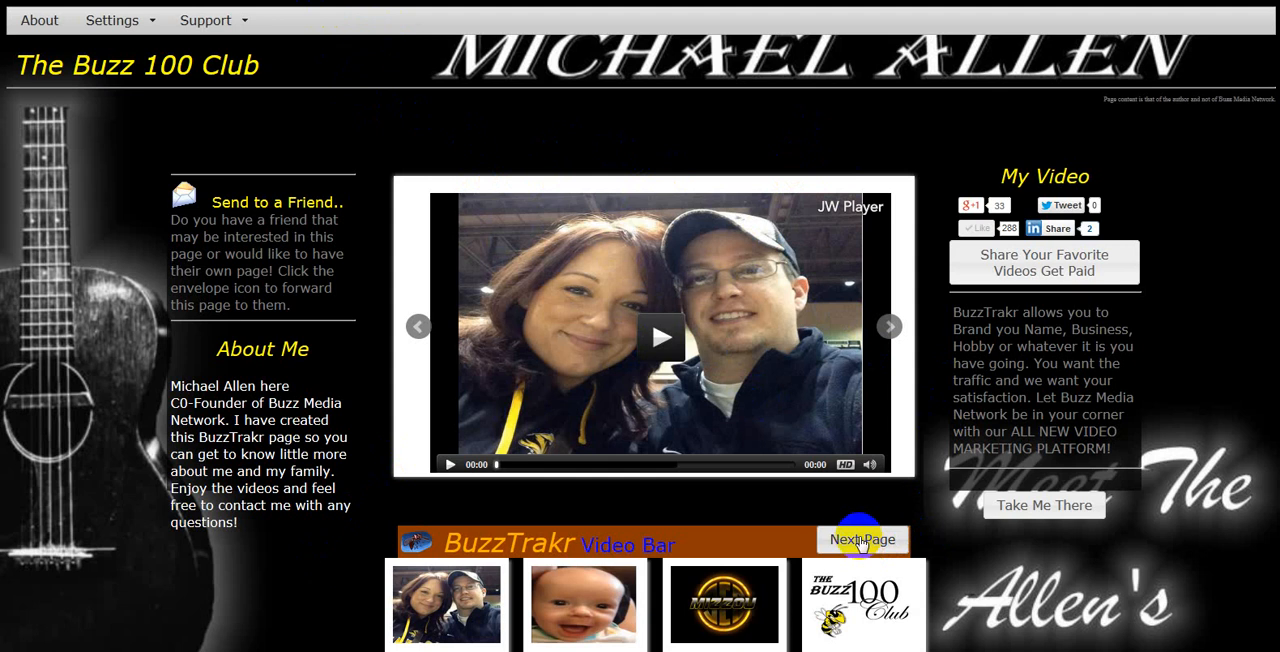
Step: Use Next Page in the Video Bar to load the bee-themed Buzz 100 Club page
{"action": "left_click", "coordinate": [862, 540]}
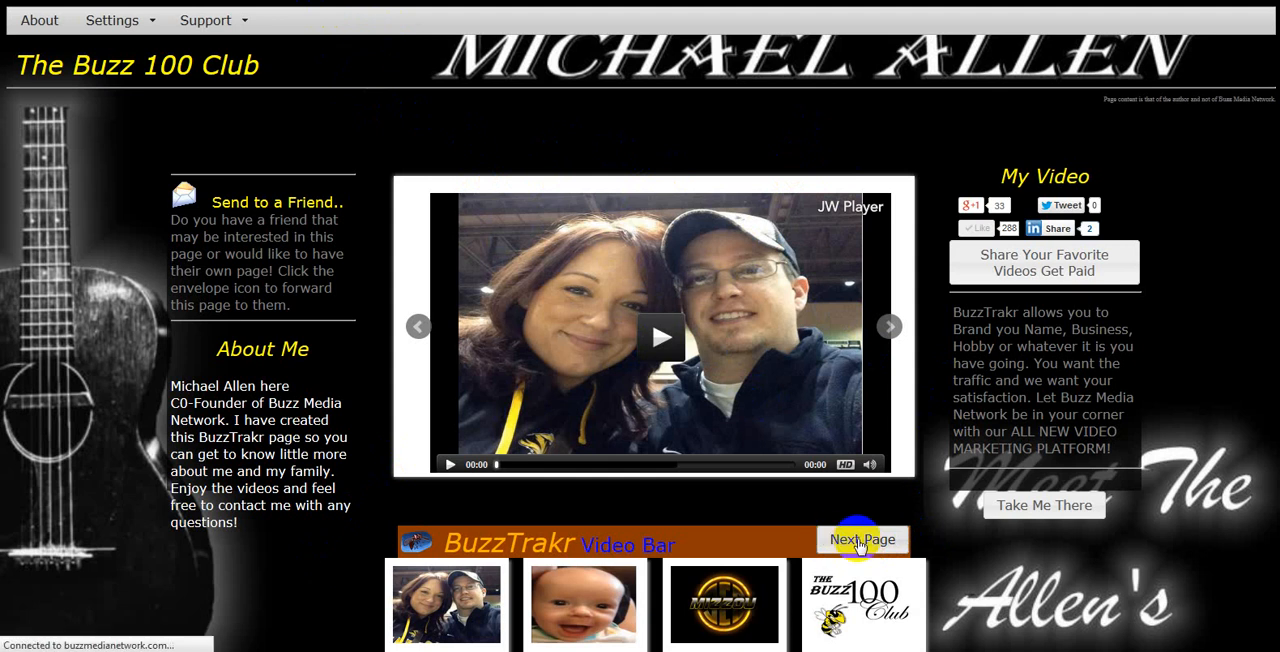
{"action": "left_click", "coordinate": [862, 540]}
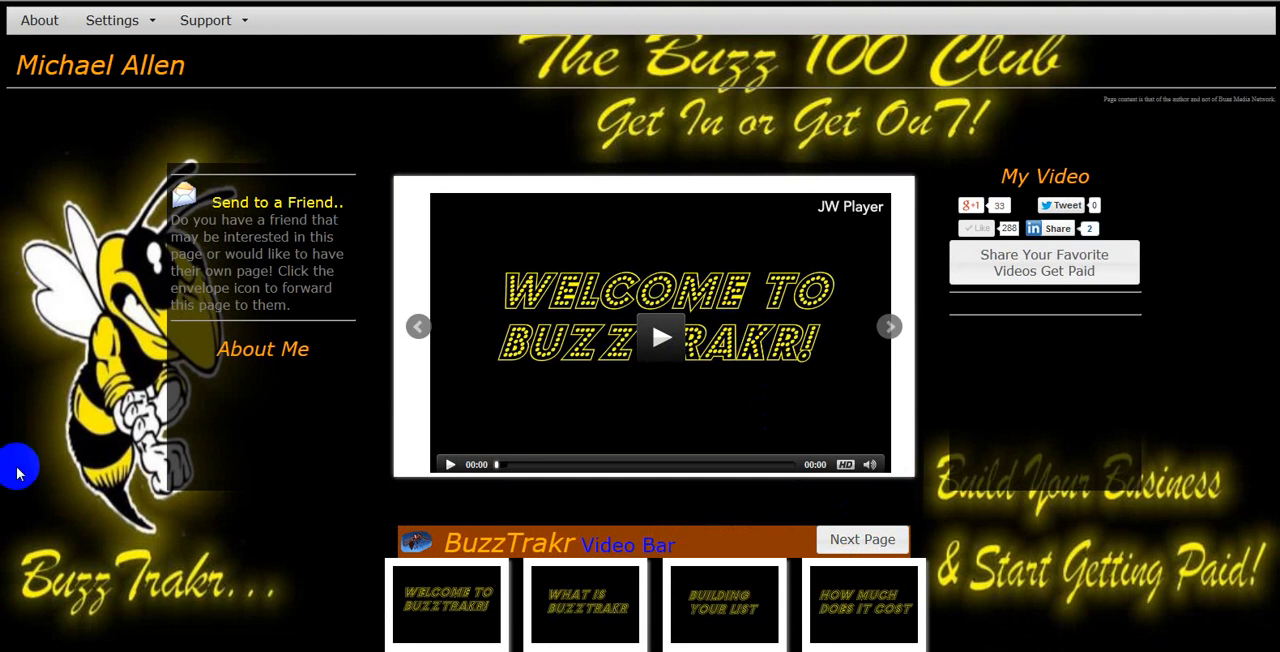
{"action": "mouse_move", "coordinate": [330, 110]}
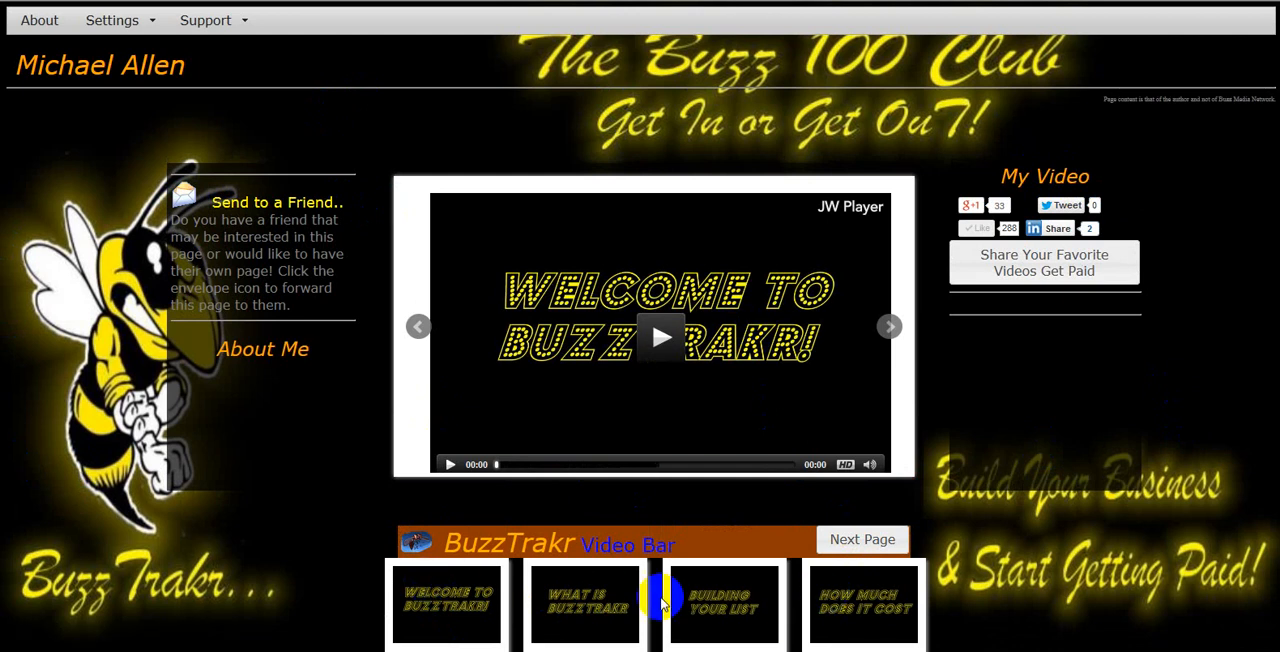
{"action": "mouse_move", "coordinate": [764, 158]}
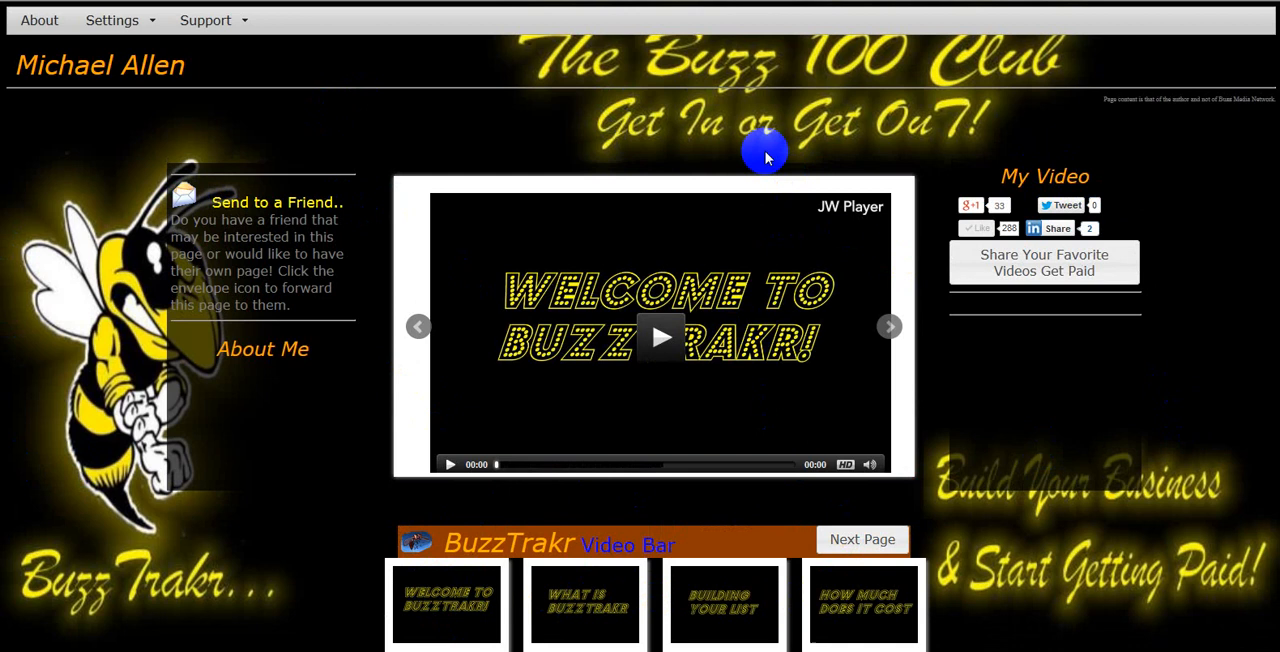
{"action": "mouse_move", "coordinate": [32, 388]}
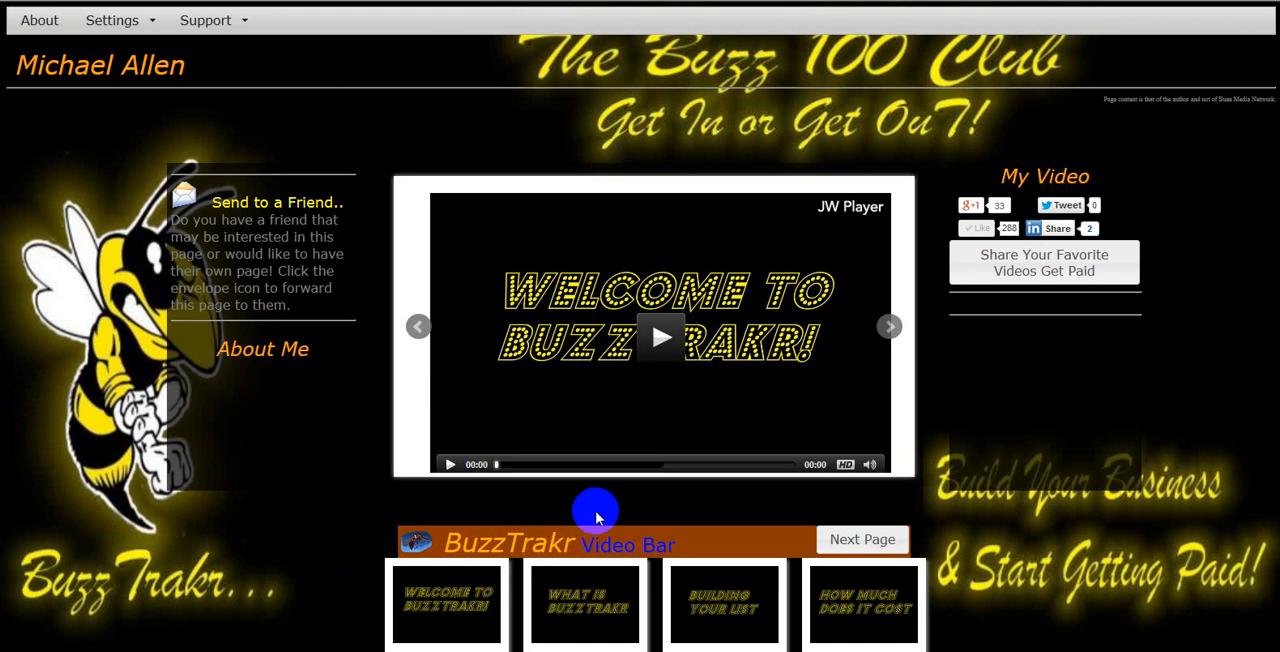
{"action": "mouse_move", "coordinate": [930, 584]}
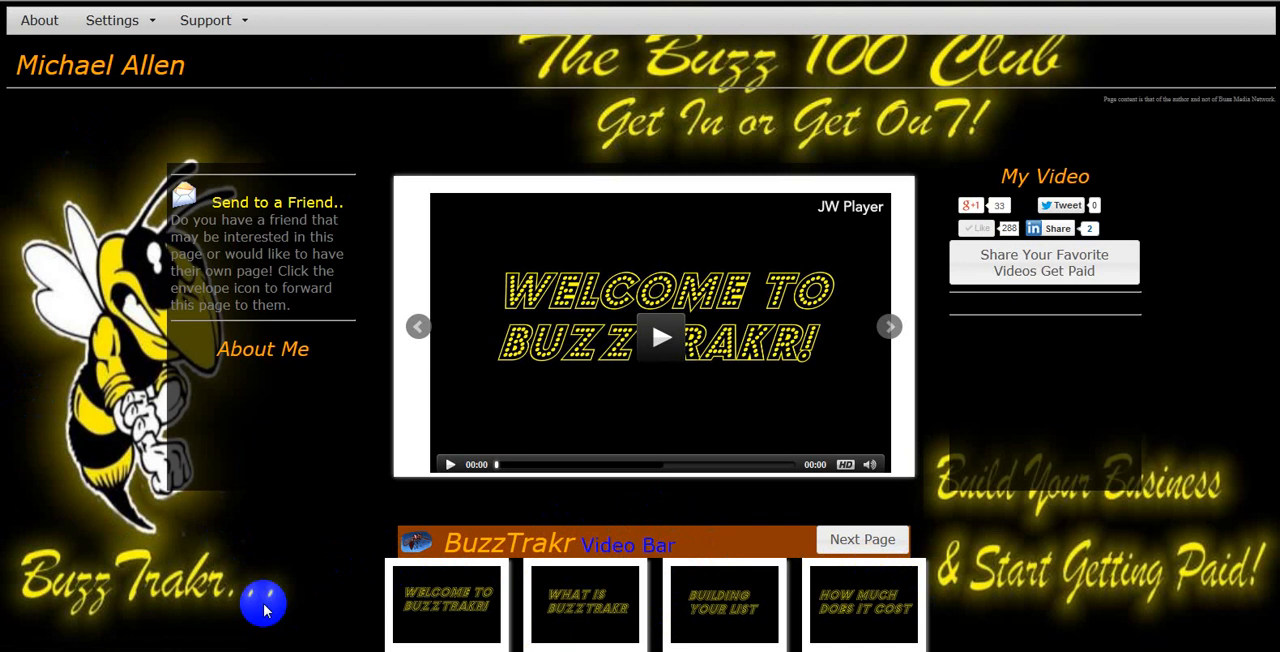
{"action": "scroll", "scroll_direction": "down", "scroll_amount": 3}
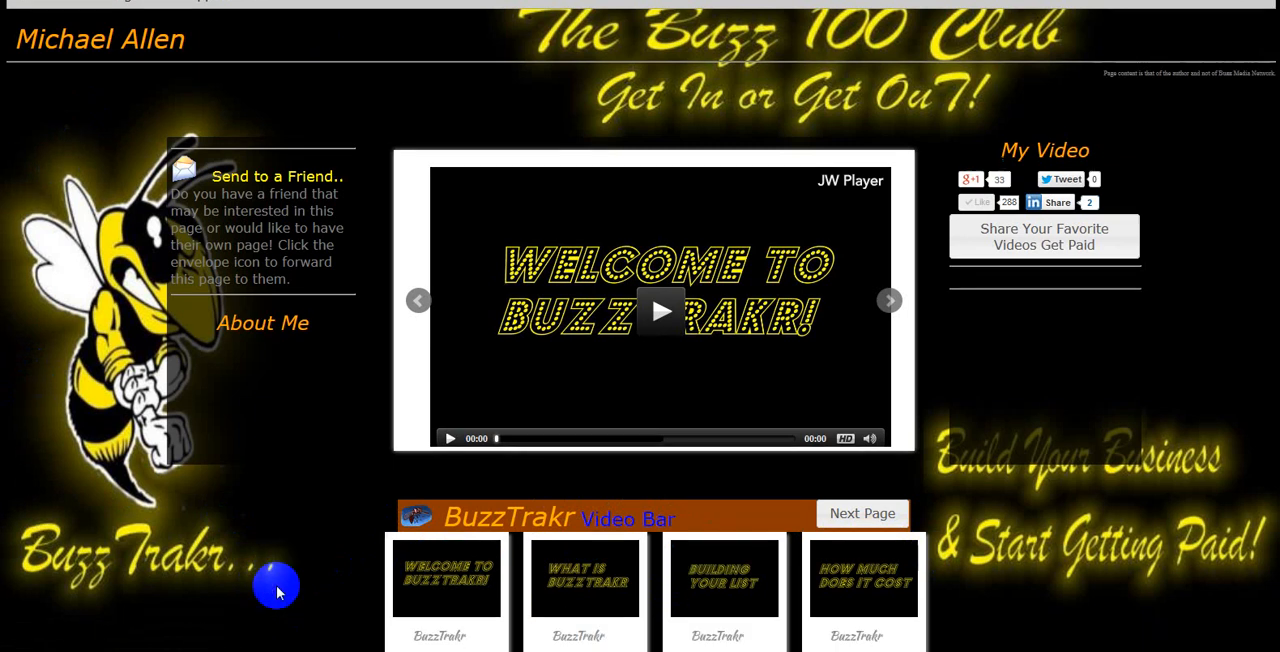
{"action": "mouse_move", "coordinate": [412, 536]}
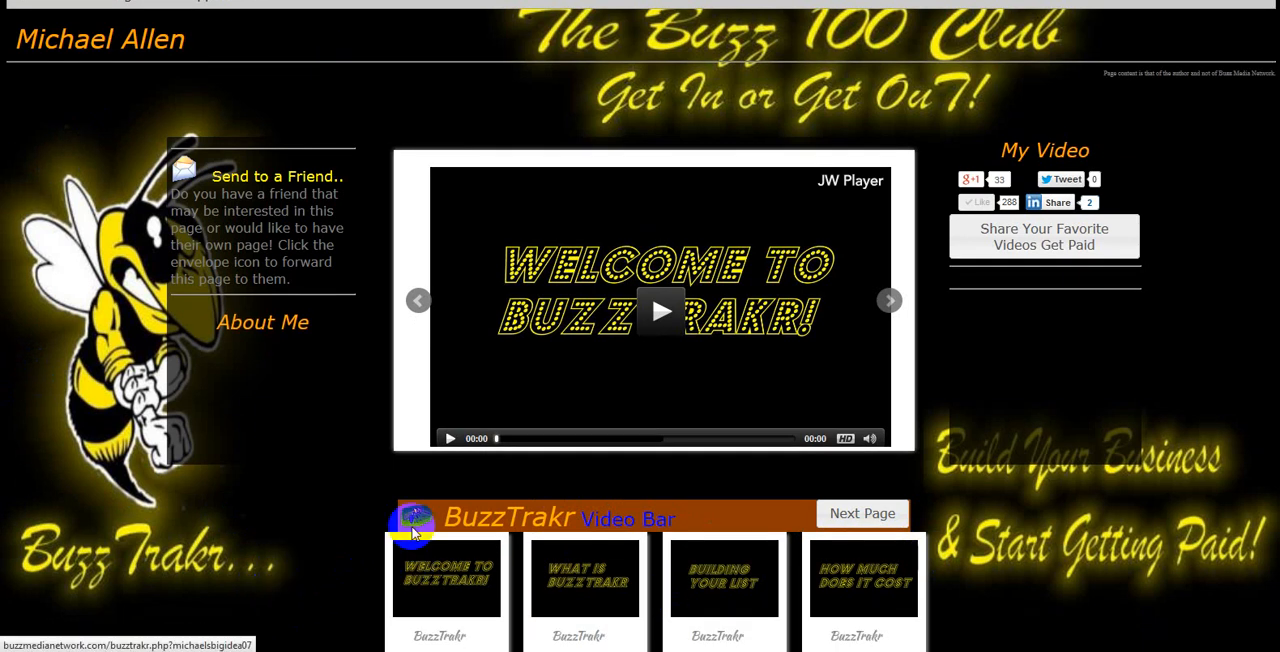
{"action": "mouse_move", "coordinate": [1036, 388]}
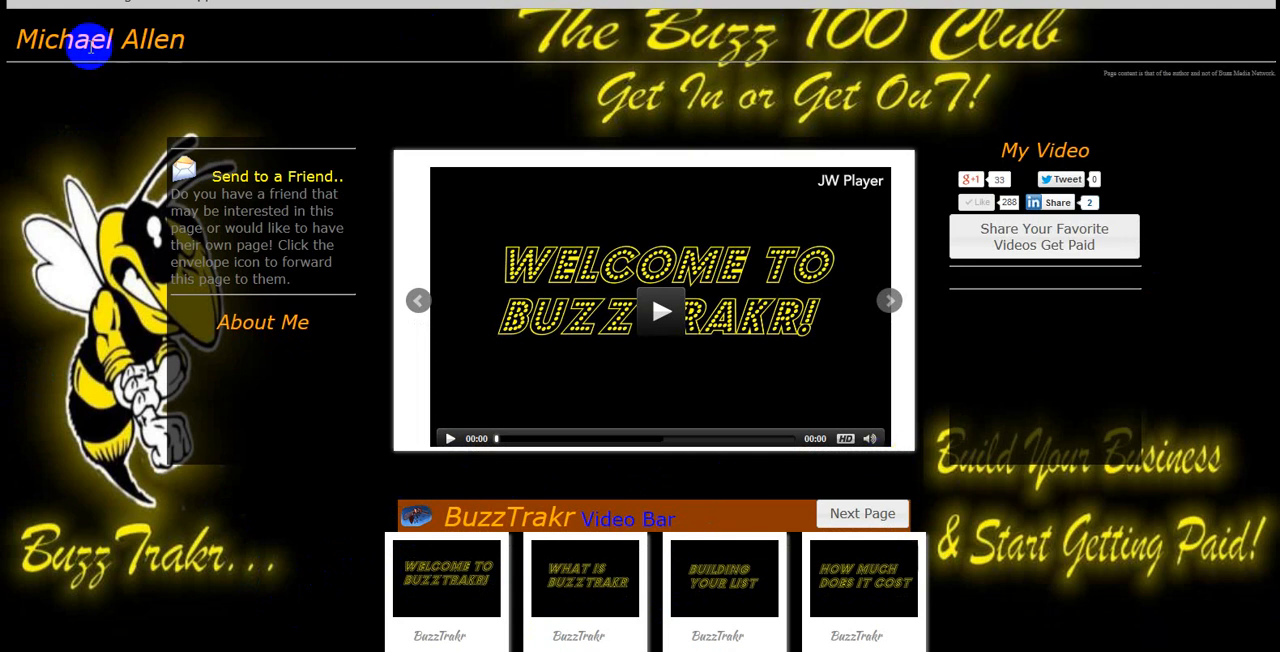
{"action": "mouse_move", "coordinate": [62, 268]}
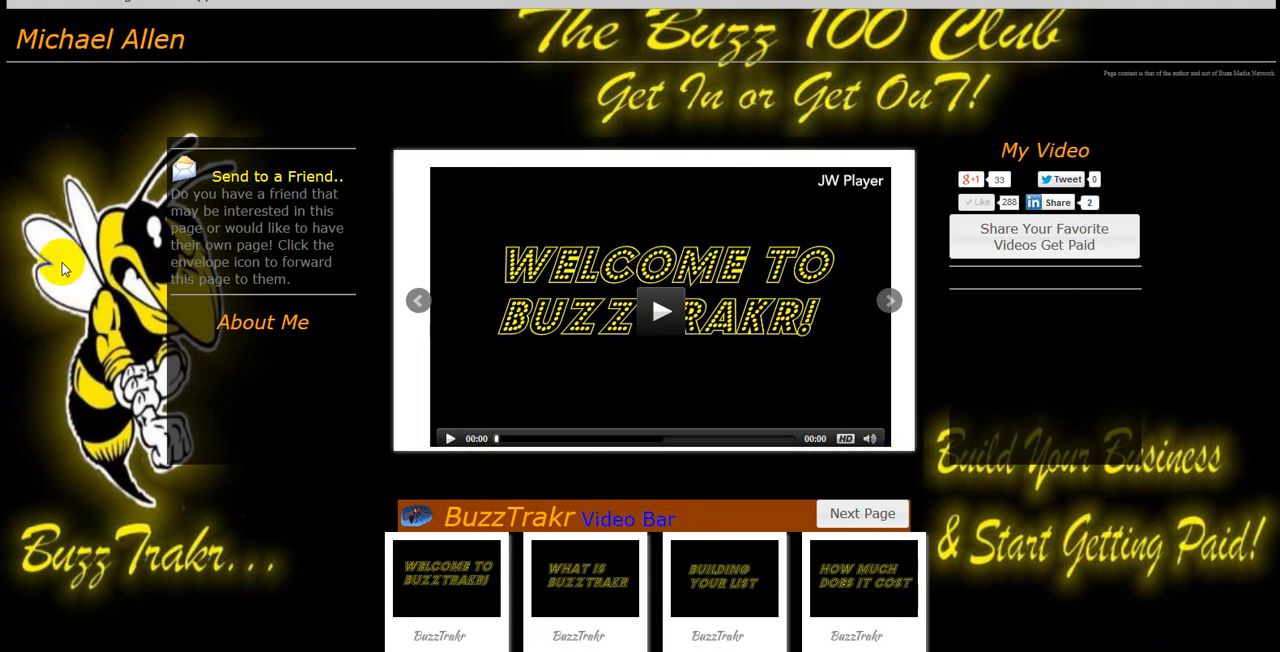
{"action": "mouse_move", "coordinate": [80, 60]}
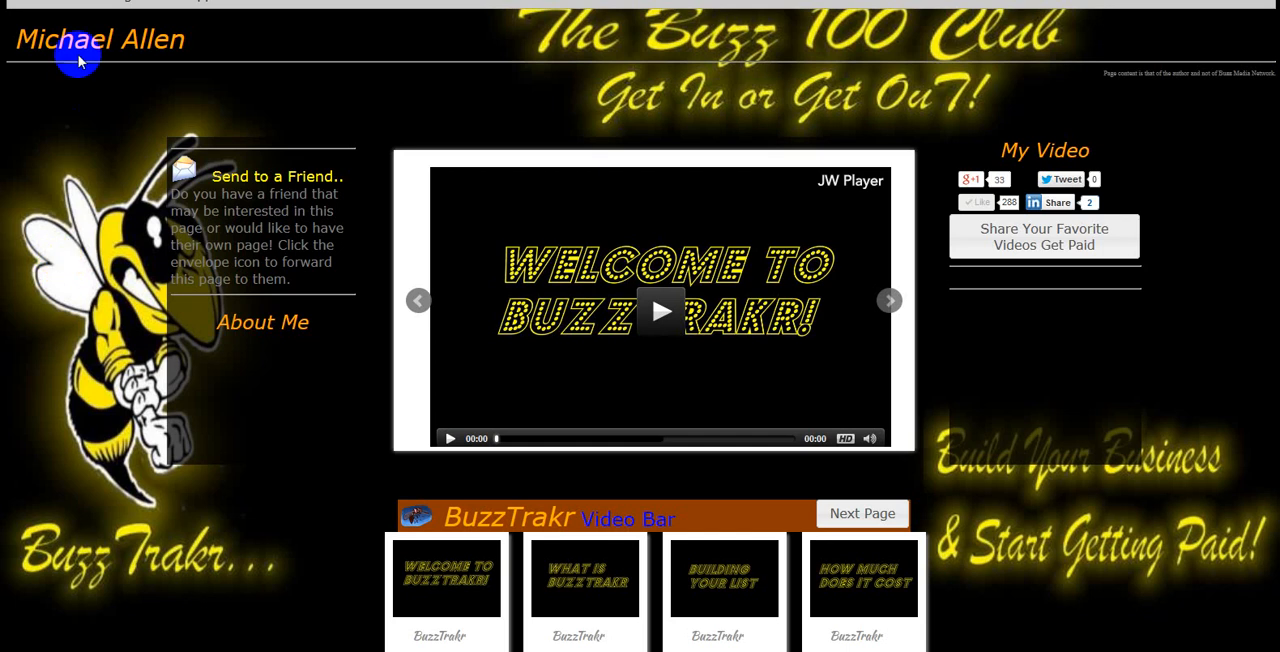
{"action": "mouse_move", "coordinate": [166, 42]}
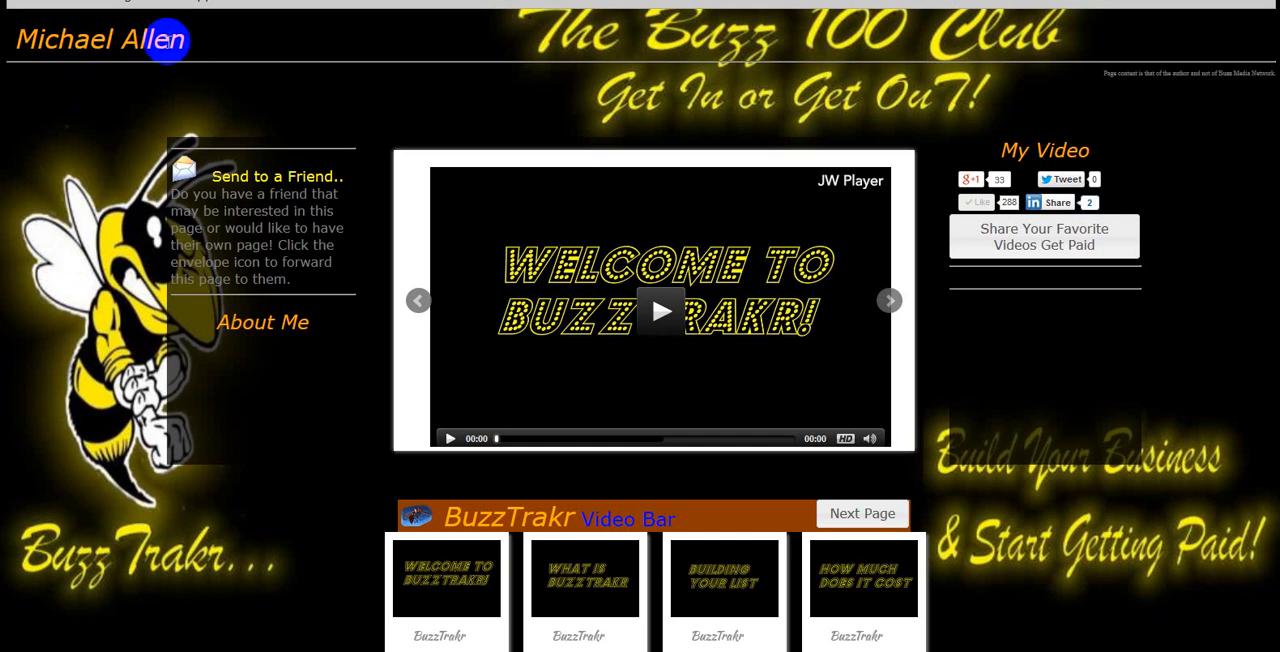
{"action": "mouse_move", "coordinate": [10, 38]}
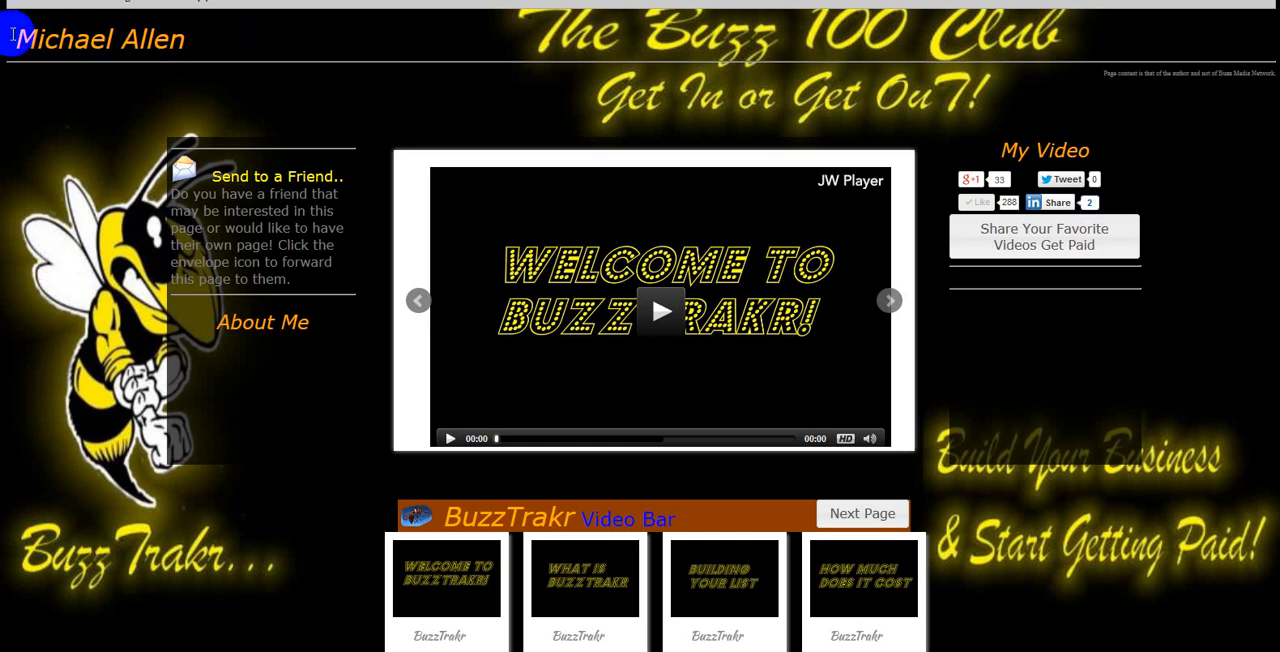
{"action": "mouse_move", "coordinate": [380, 56]}
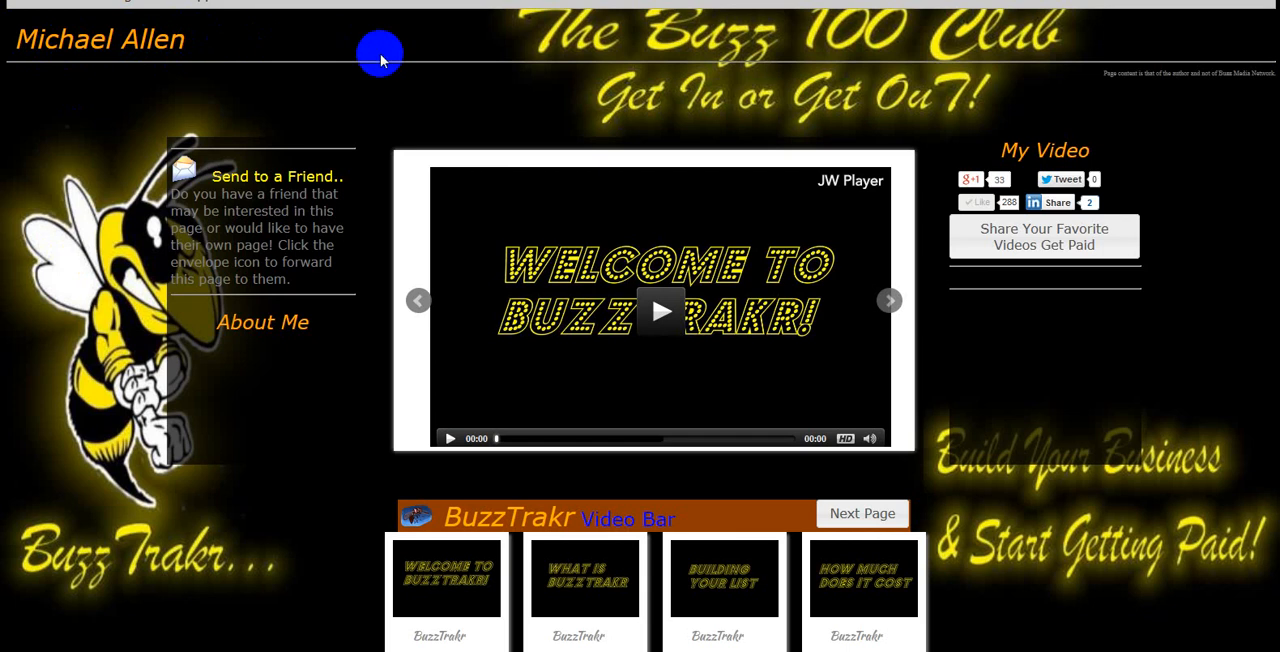
{"action": "mouse_move", "coordinate": [660, 4]}
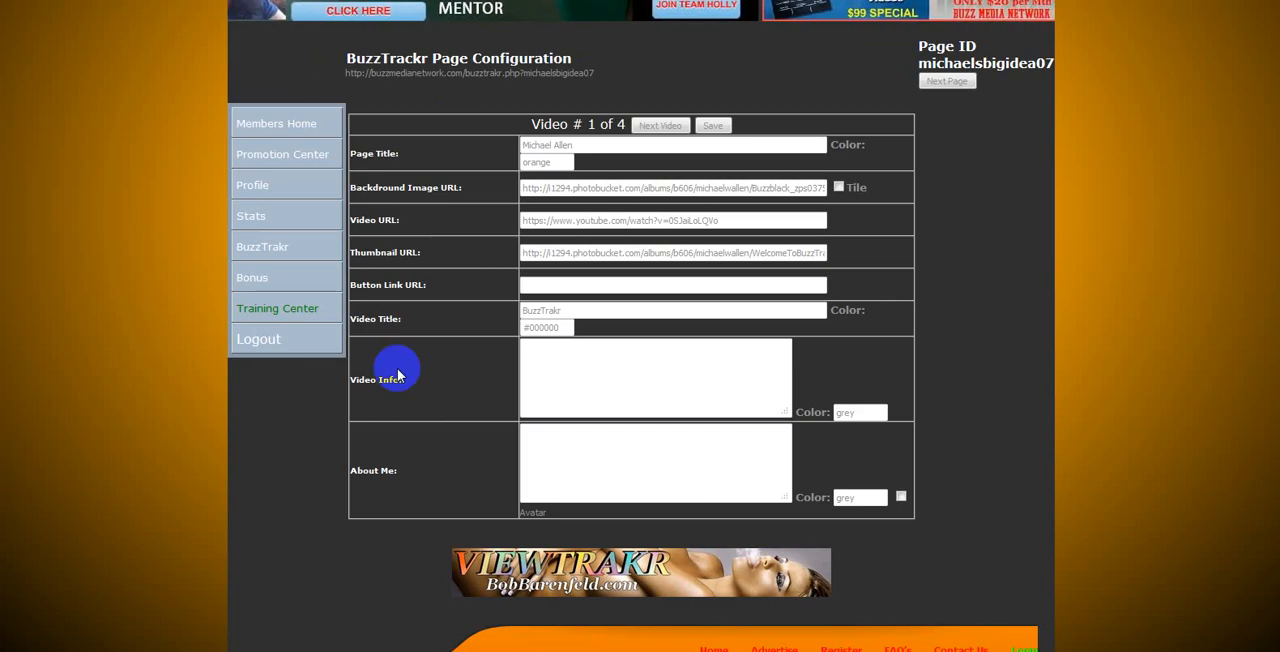
{"action": "mouse_move", "coordinate": [418, 156]}
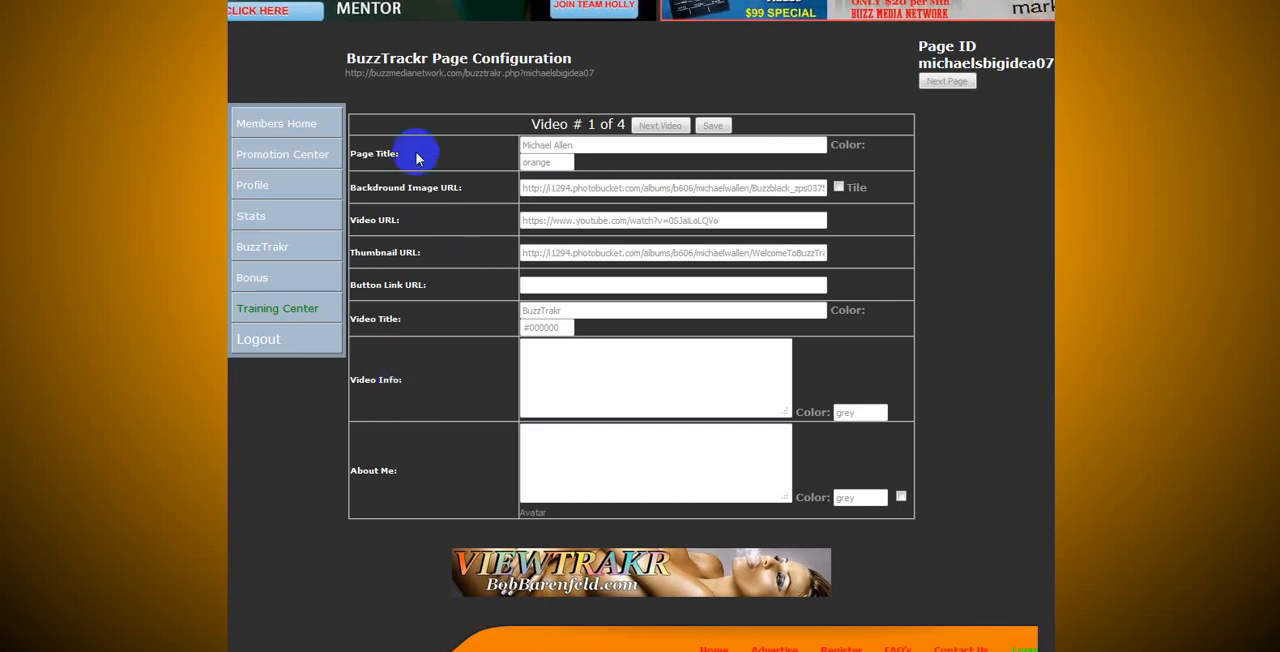
{"action": "mouse_move", "coordinate": [414, 214]}
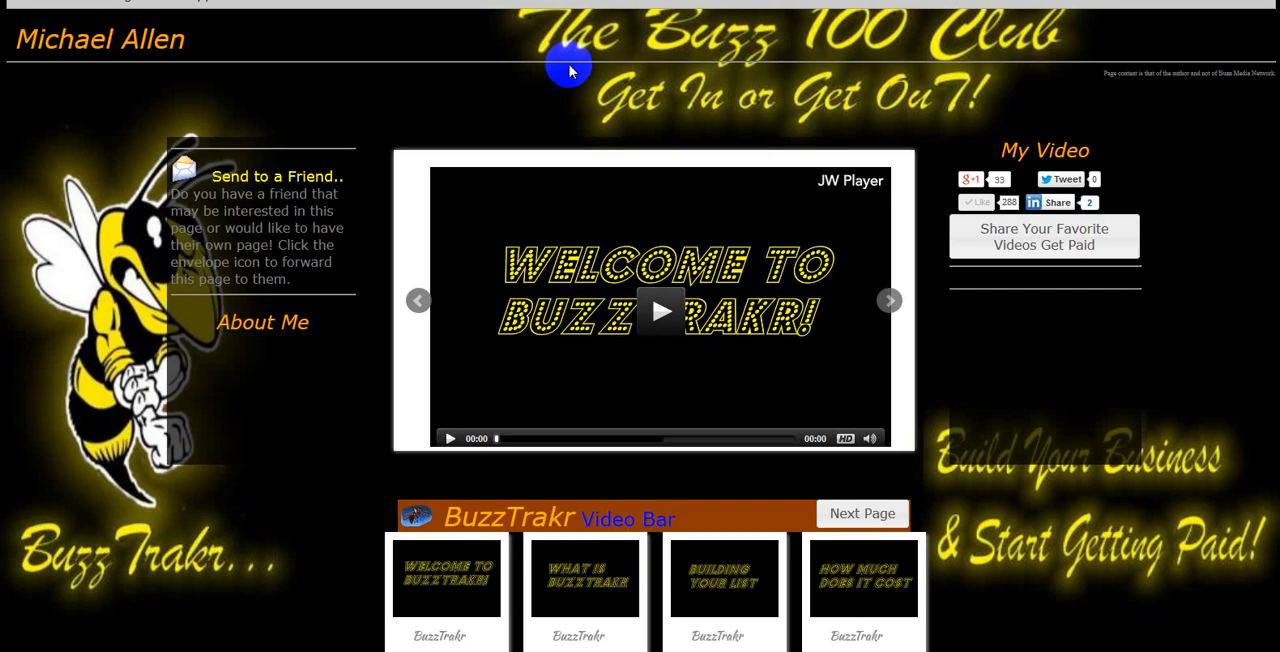
{"action": "mouse_move", "coordinate": [1056, 336]}
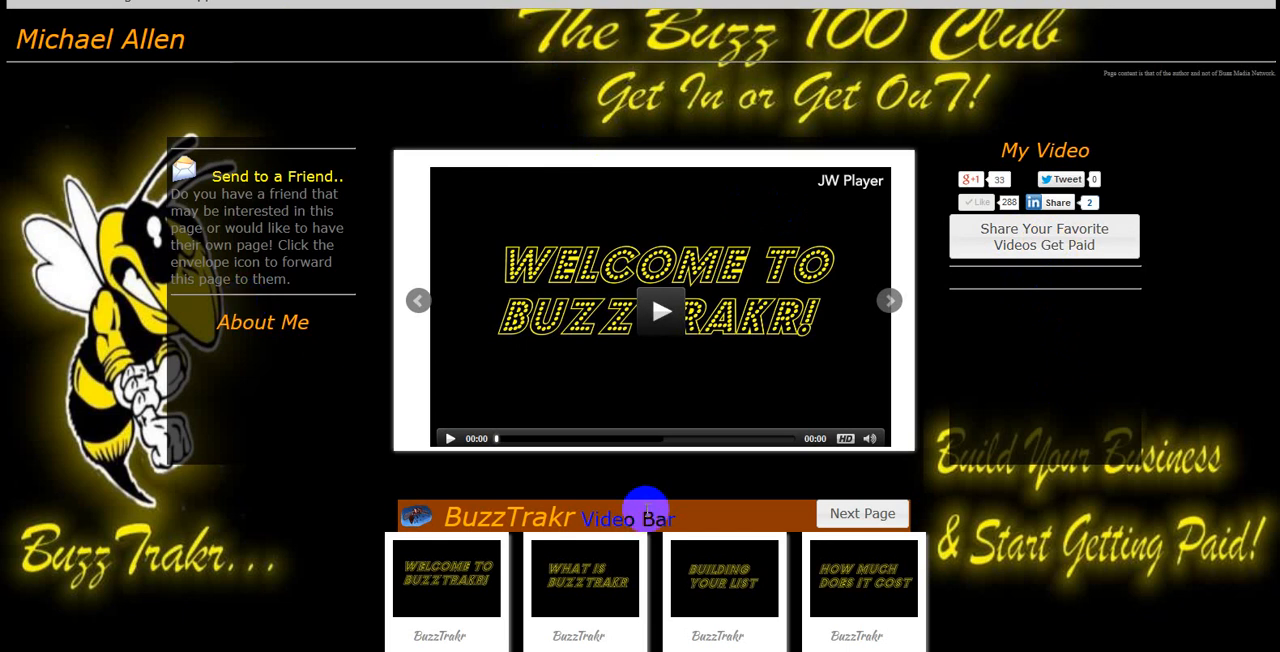
Step: Use Next Page in the Video Bar to switch the live preview to the other BuzzTrakr page
{"action": "left_click", "coordinate": [862, 512]}
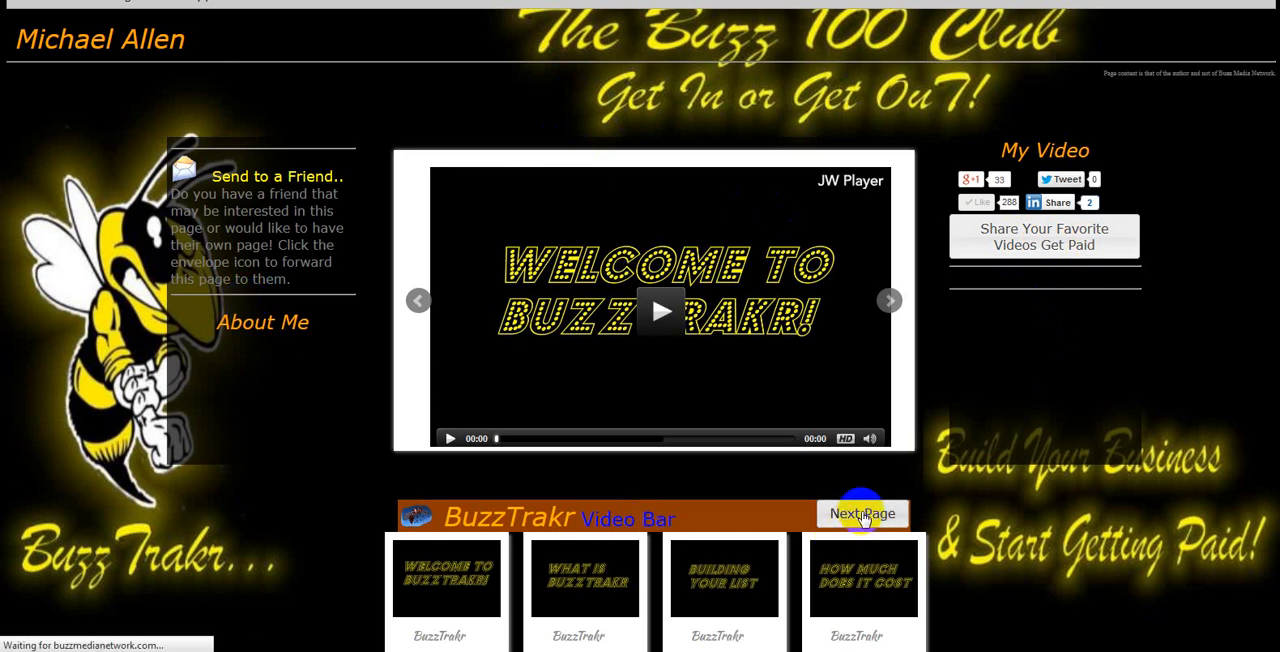
{"action": "mouse_move", "coordinate": [1050, 378]}
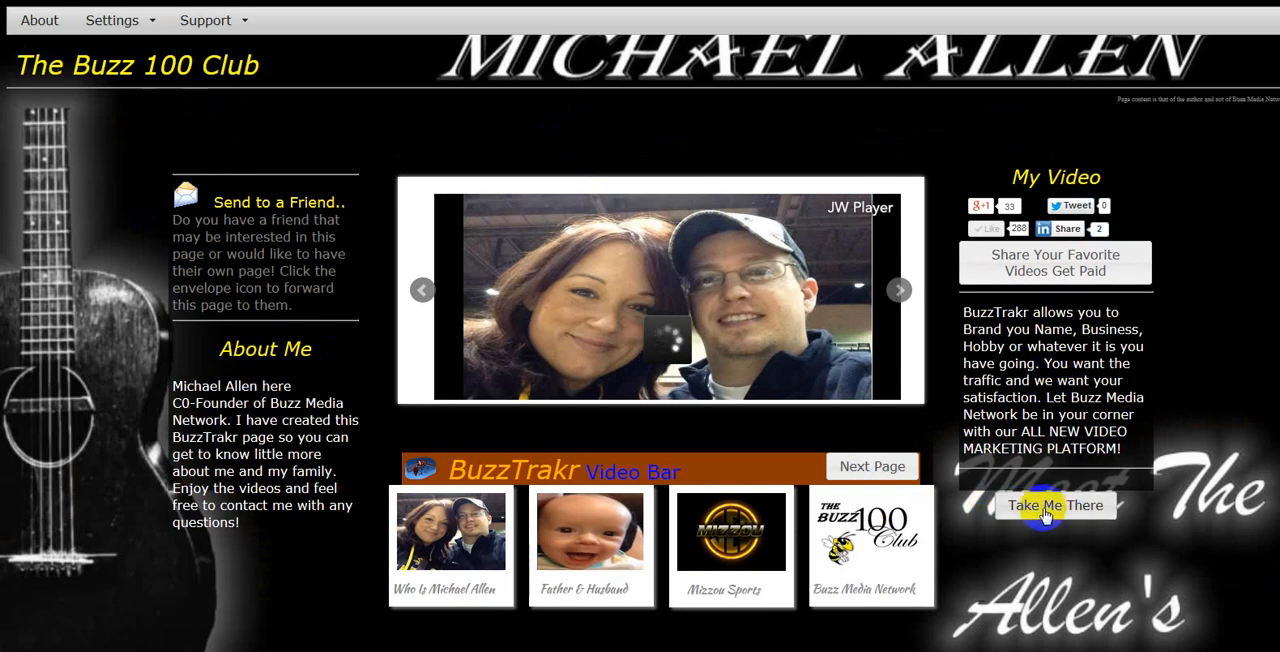
Step: View the guitar-themed Michael Allen page as its player shows a man's outdoor video
{"action": "left_click", "coordinate": [1056, 504]}
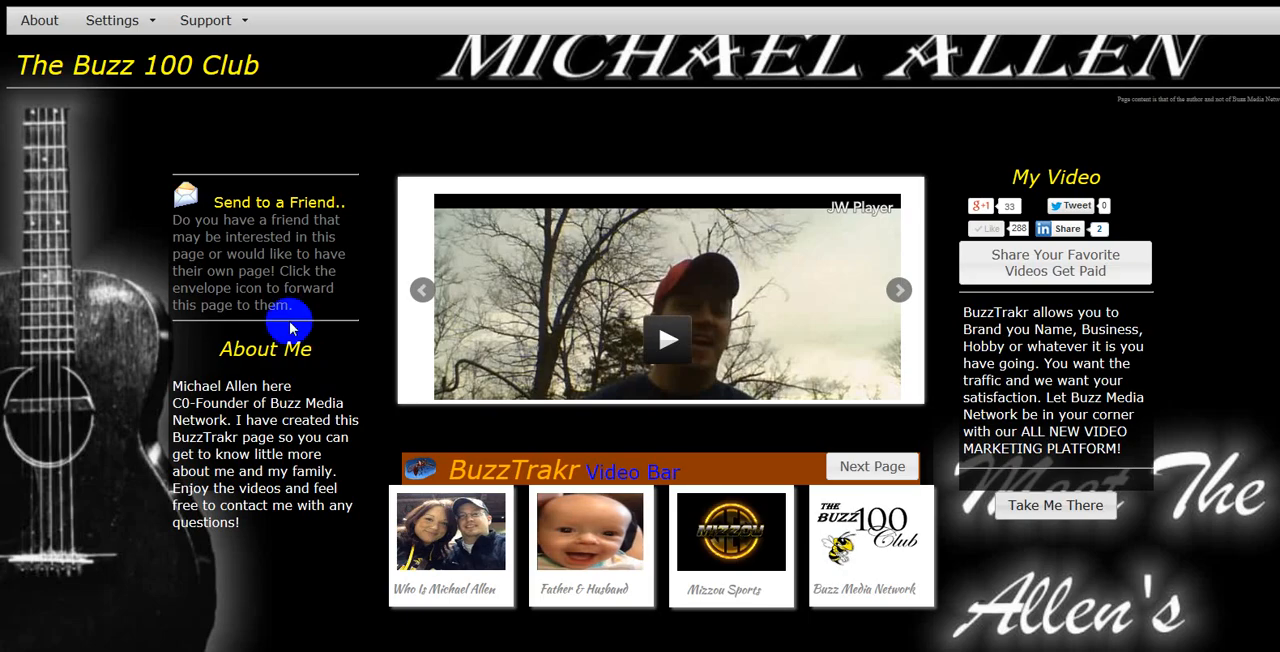
{"action": "mouse_move", "coordinate": [336, 388]}
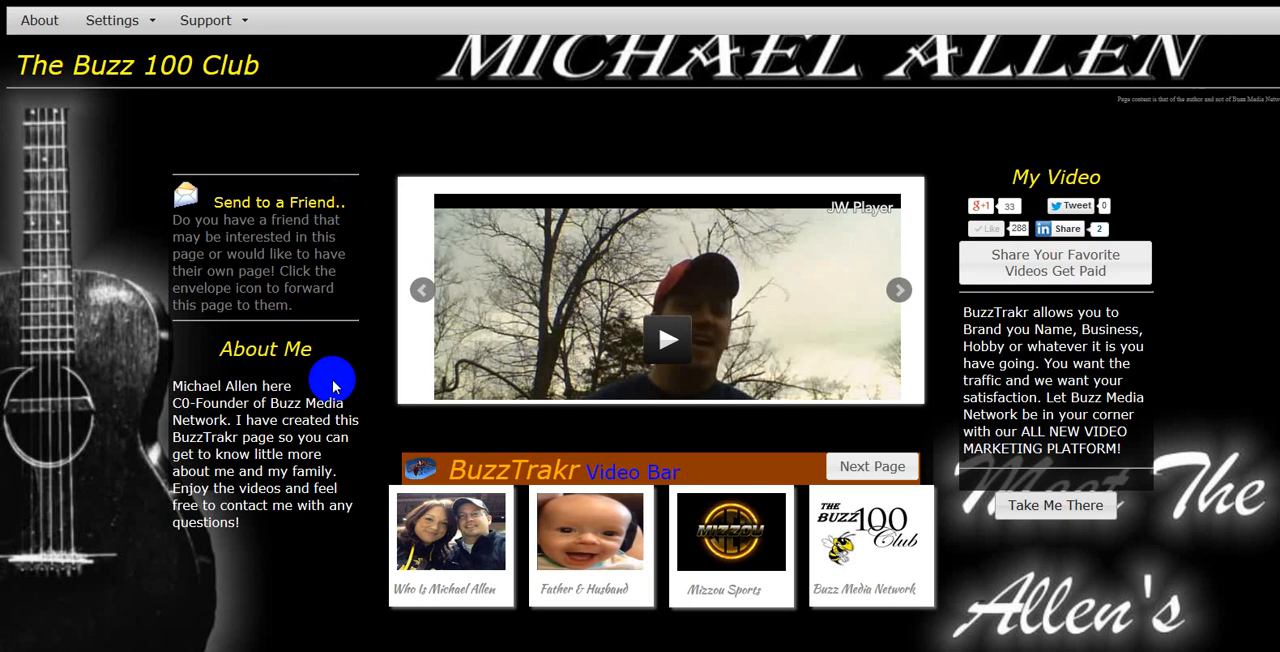
{"action": "mouse_move", "coordinate": [266, 144]}
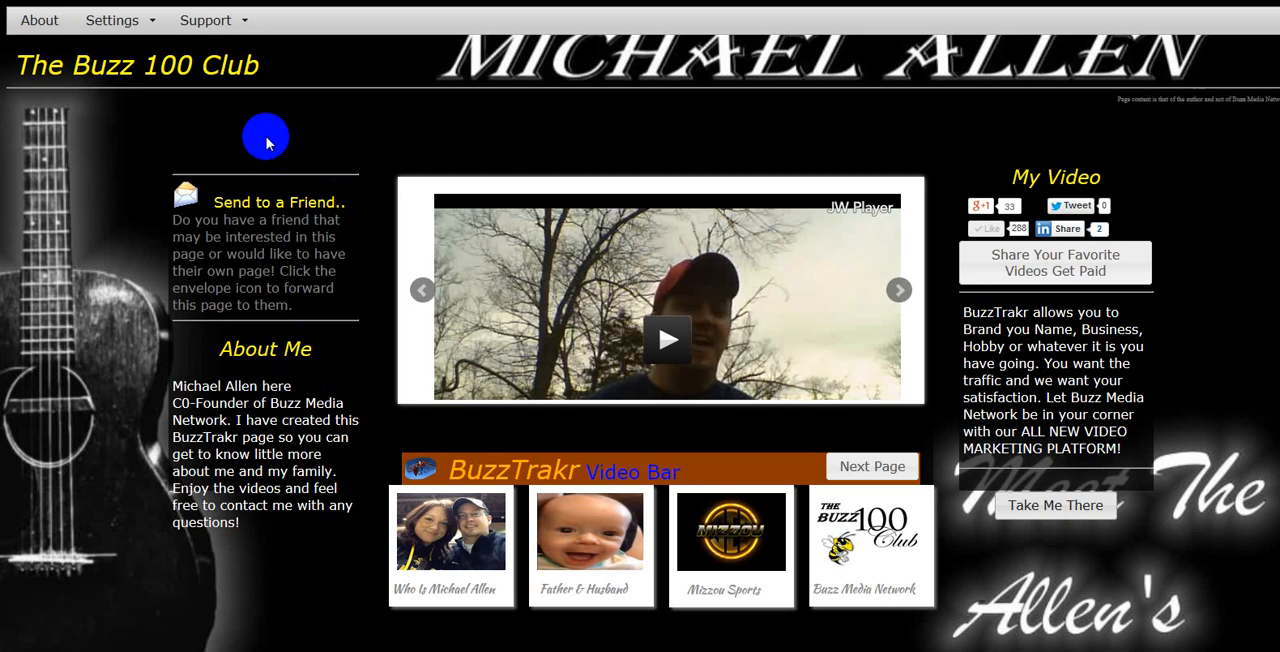